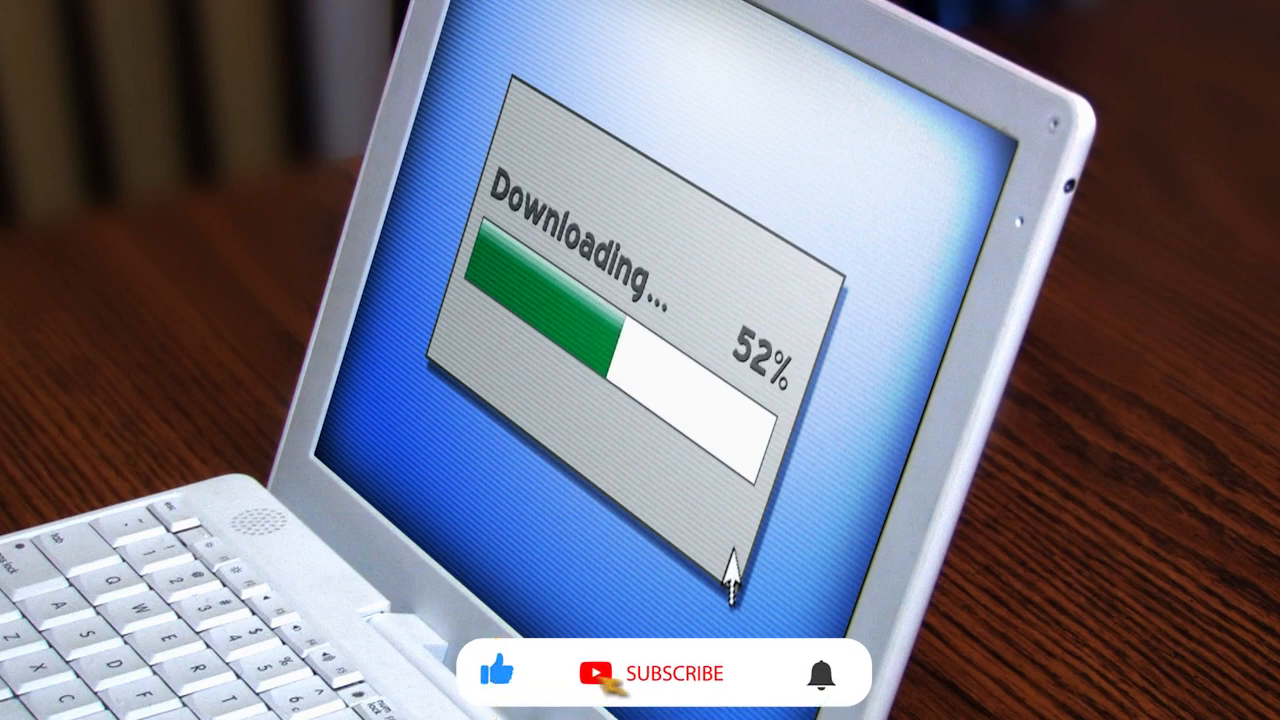
Rename the Canvas child to PlayerHealthUI and add UI images under it
{"action": "left_click", "coordinate": [657, 672]}
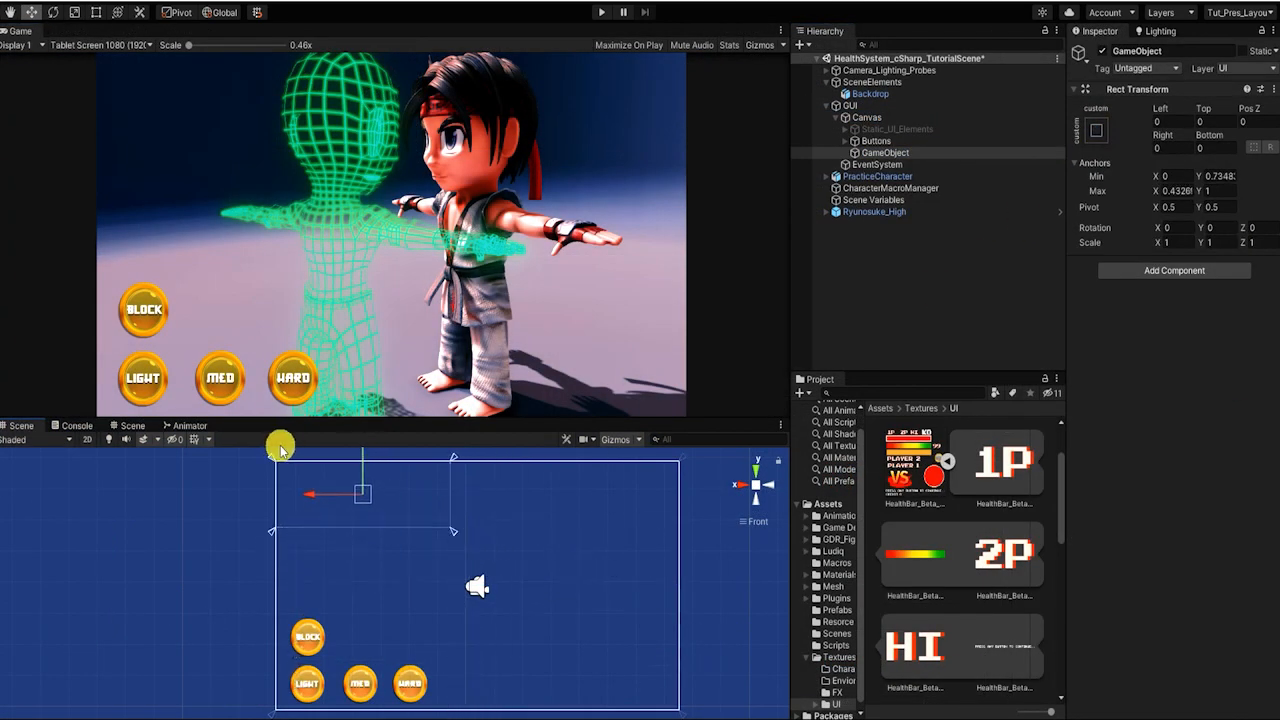
{"action": "left_click", "coordinate": [880, 152]}
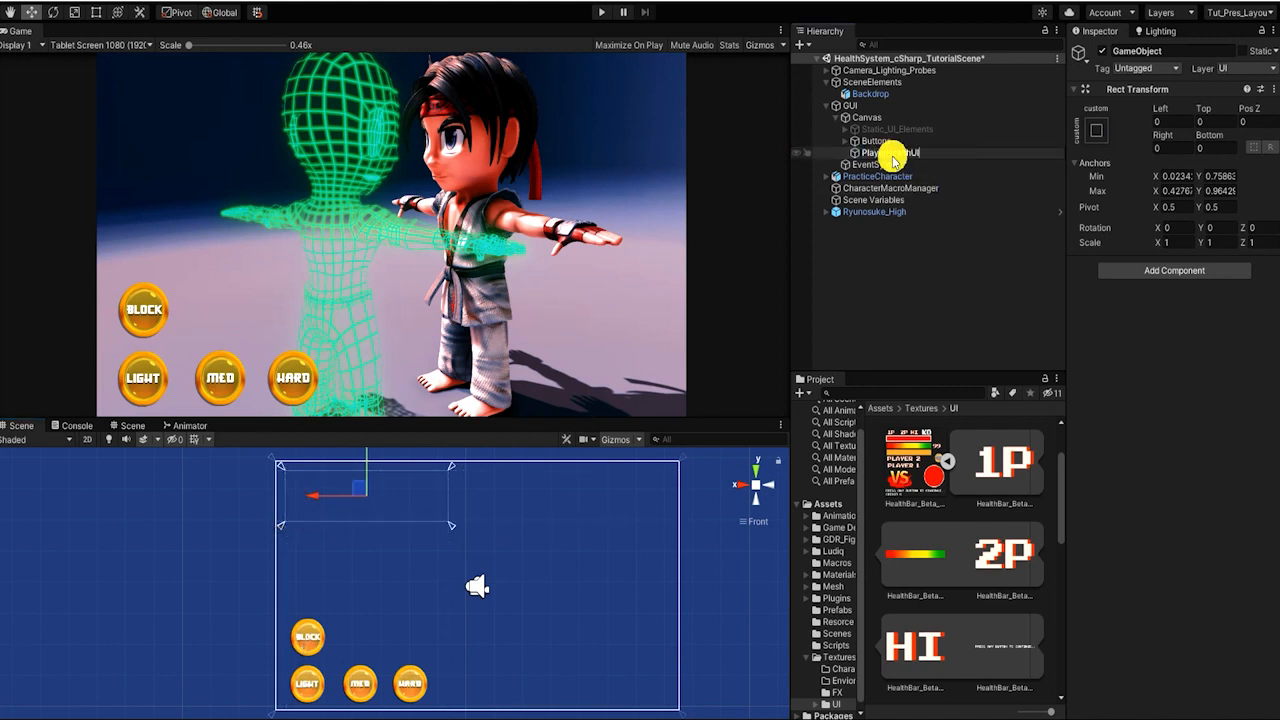
{"action": "right_click", "coordinate": [890, 152]}
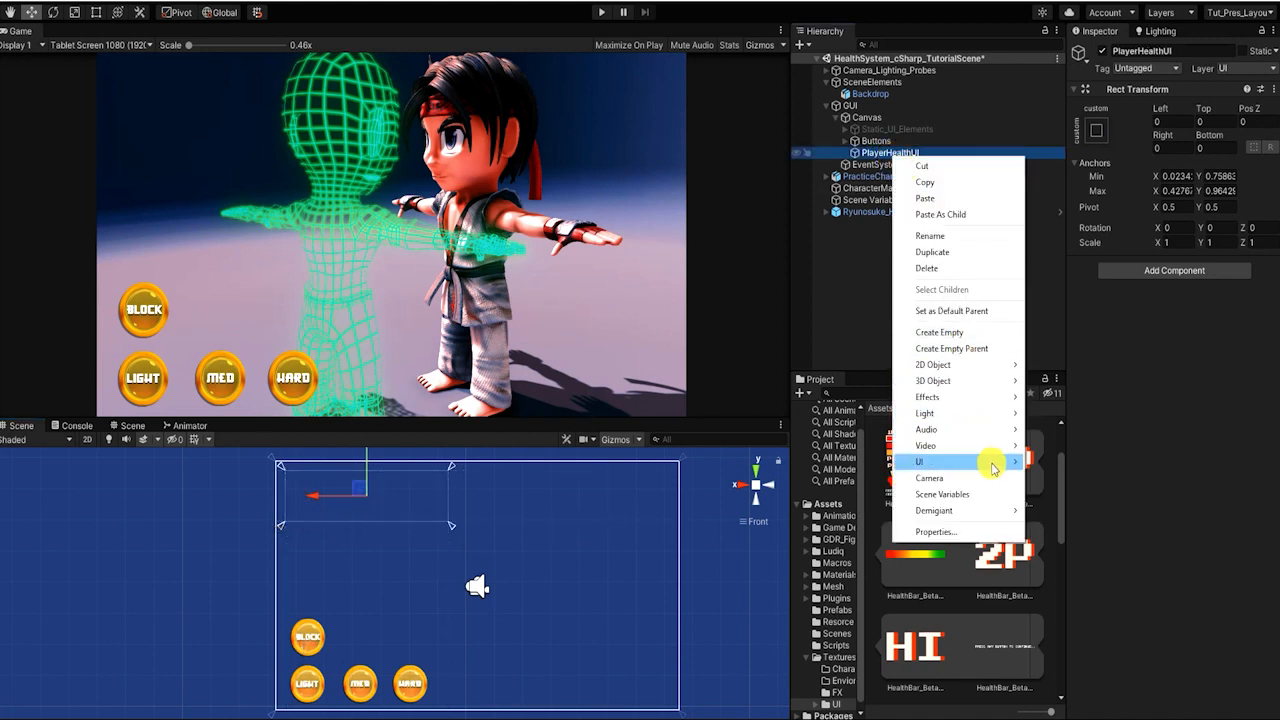
{"action": "left_click", "coordinate": [919, 461]}
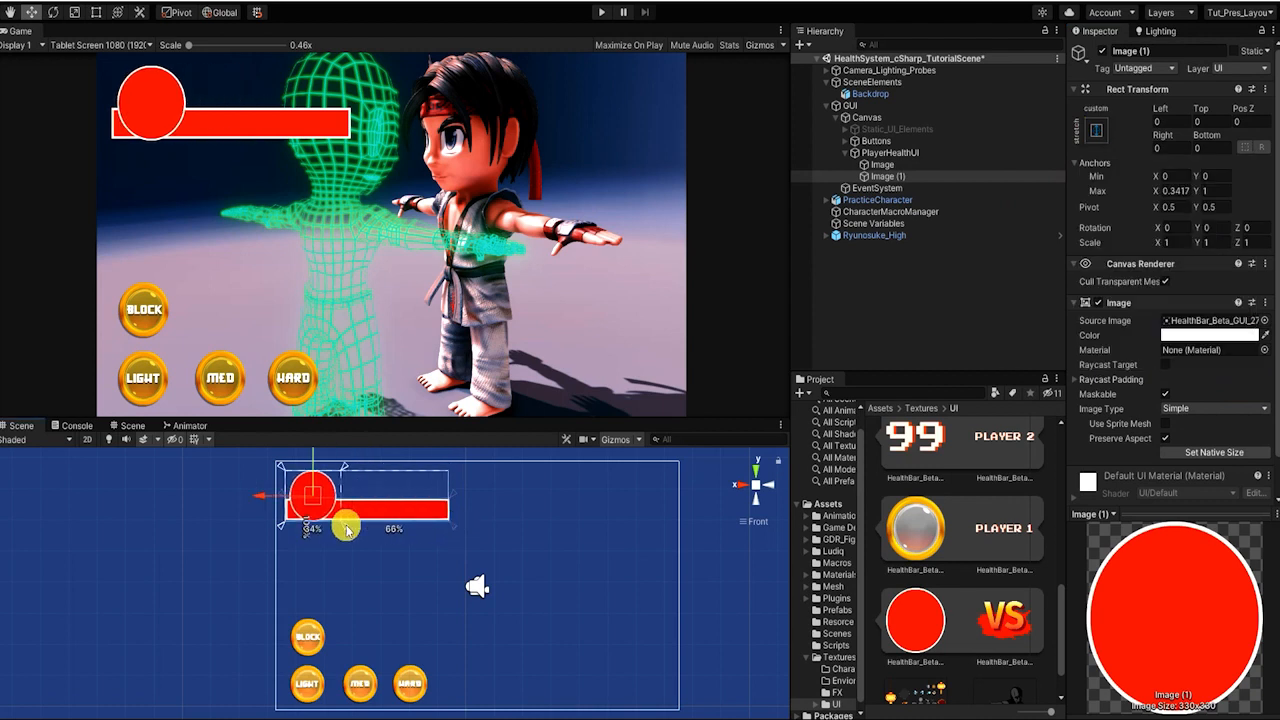
Fit the fighter portrait inside the red circle and select the red bar images
{"action": "left_click", "coordinate": [882, 164]}
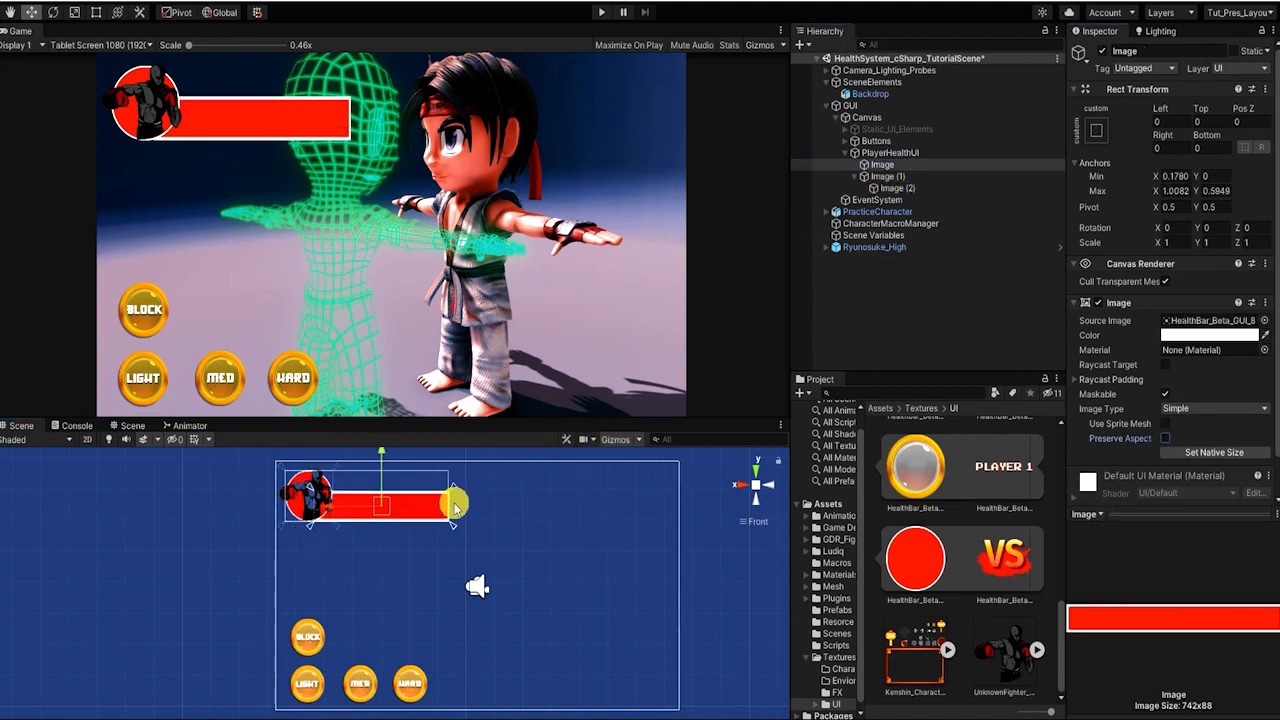
{"action": "left_click", "coordinate": [897, 188]}
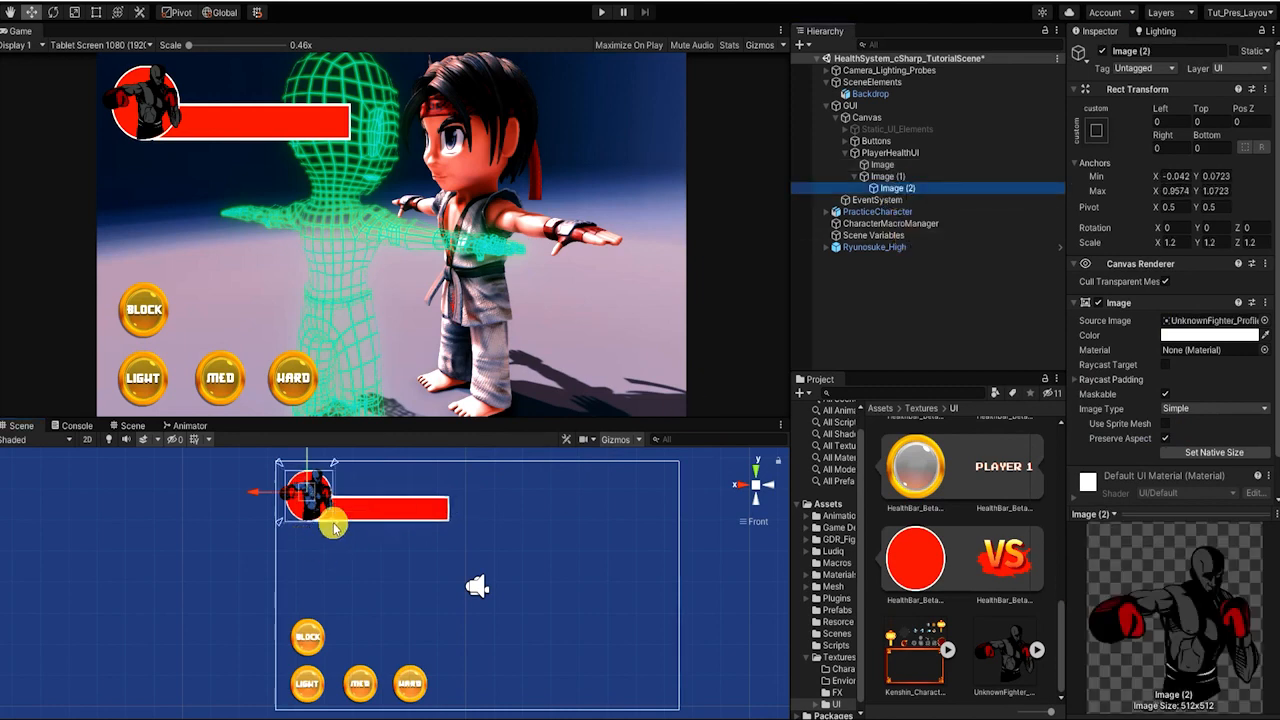
{"action": "left_click_drag", "start_coordinate": [335, 525], "coordinate": [583, 645]}
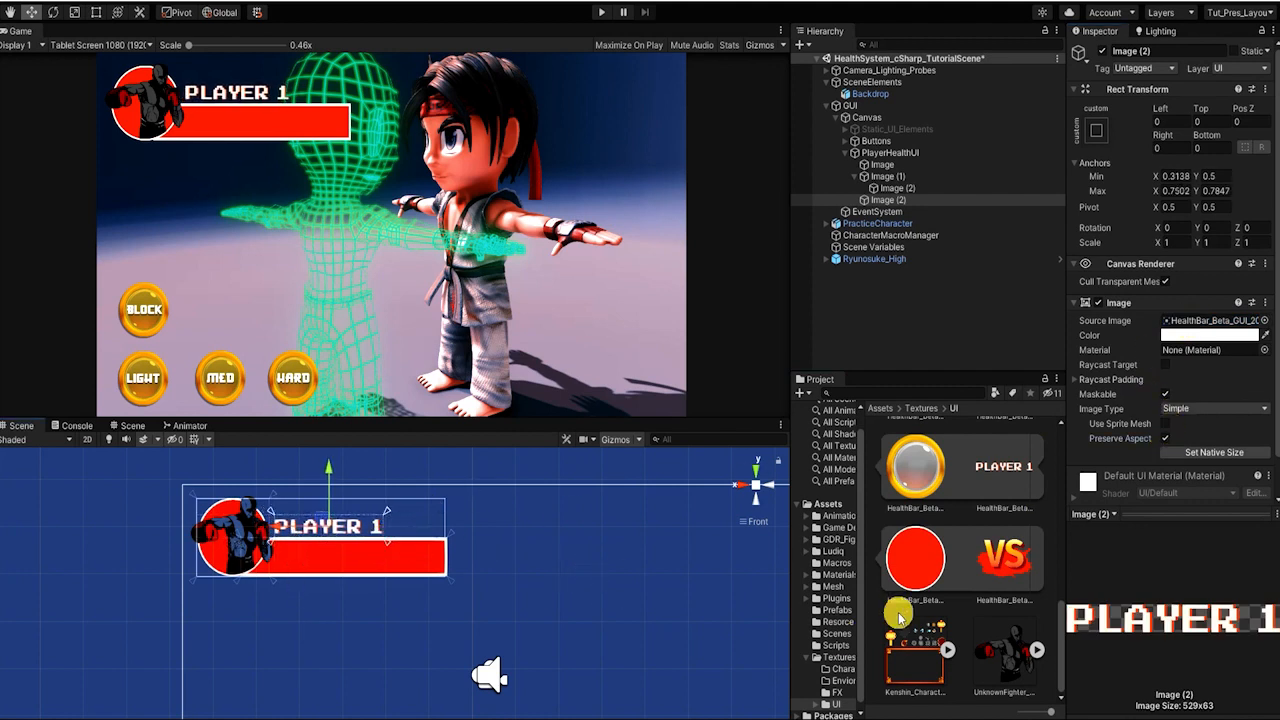
{"action": "left_click", "coordinate": [885, 164]}
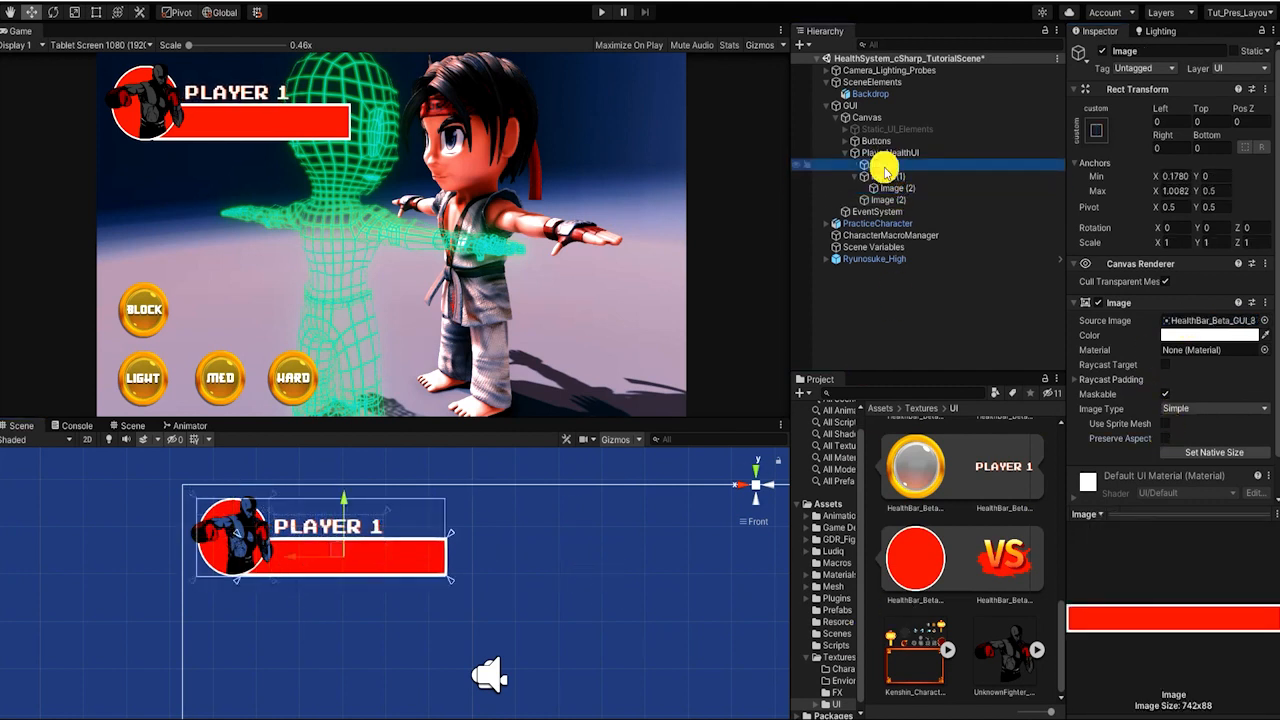
{"action": "left_click", "coordinate": [897, 176]}
{"action": "type", "text": "HealthBar_Bg"}
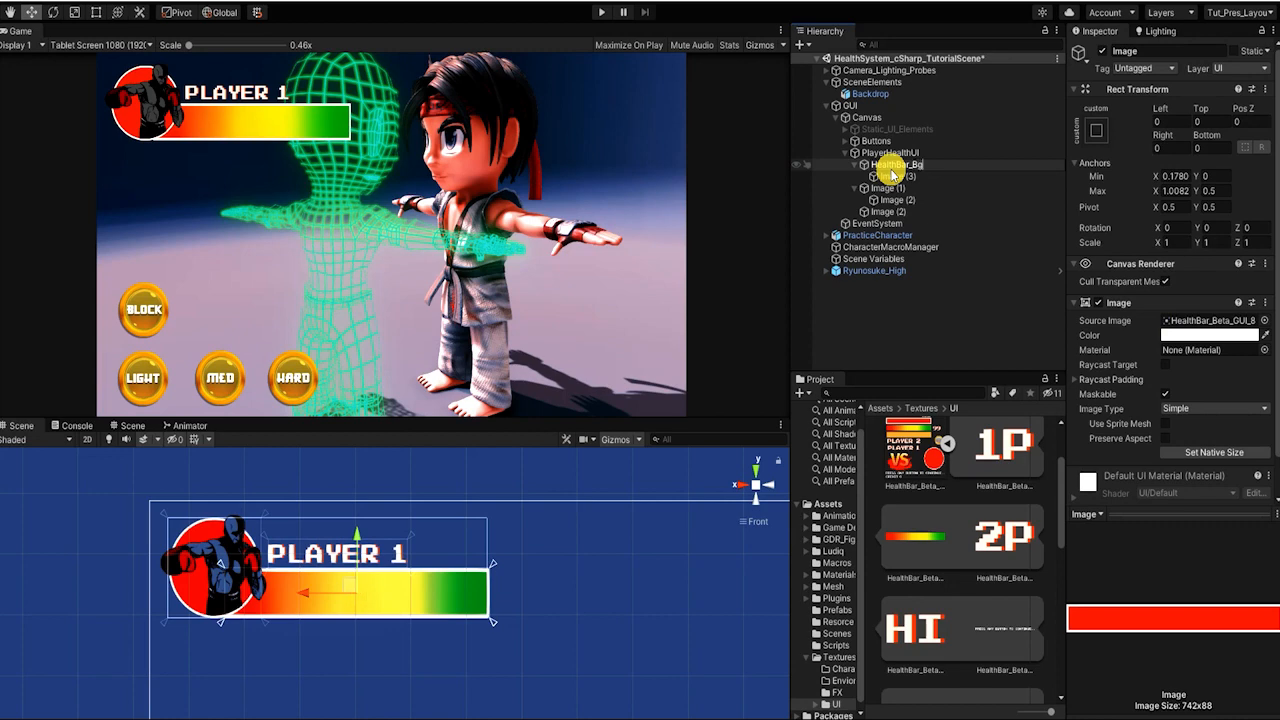
Make HealthBar a Filled image with Horizontal fill method, previewing a partly drained Fill Amount
{"action": "left_click", "coordinate": [888, 176]}
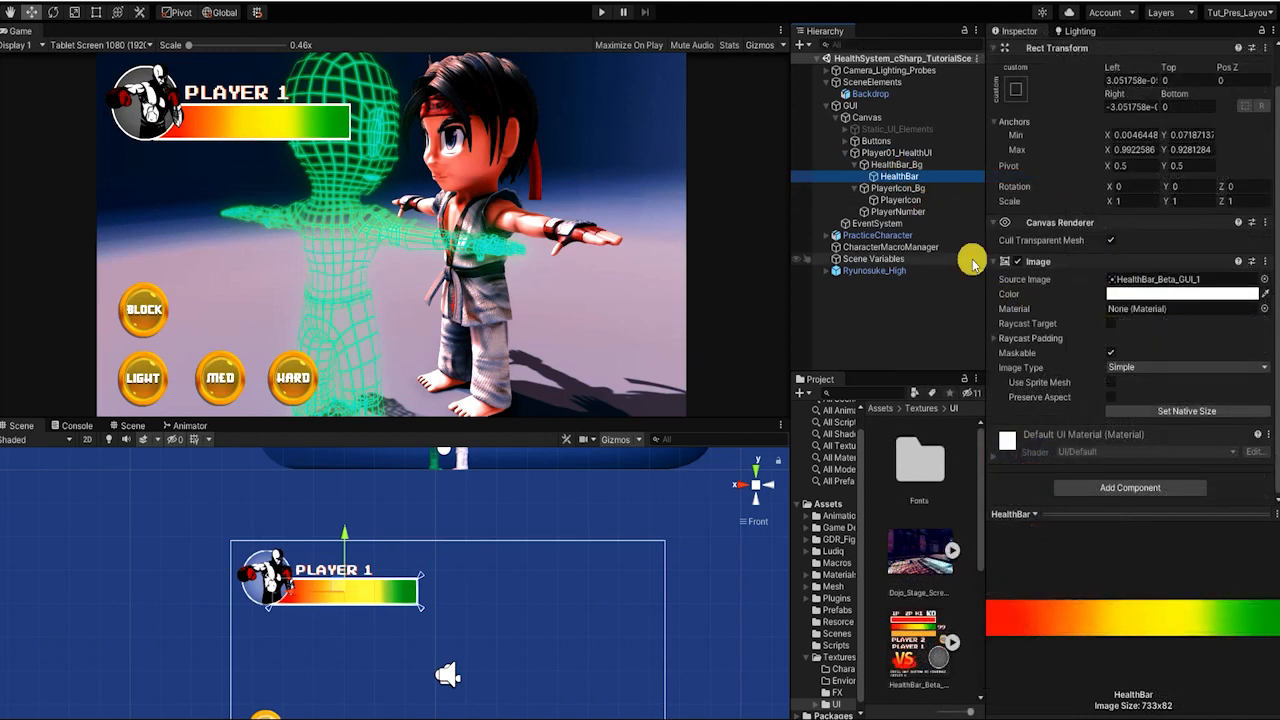
{"action": "mouse_move", "coordinate": [1140, 375]}
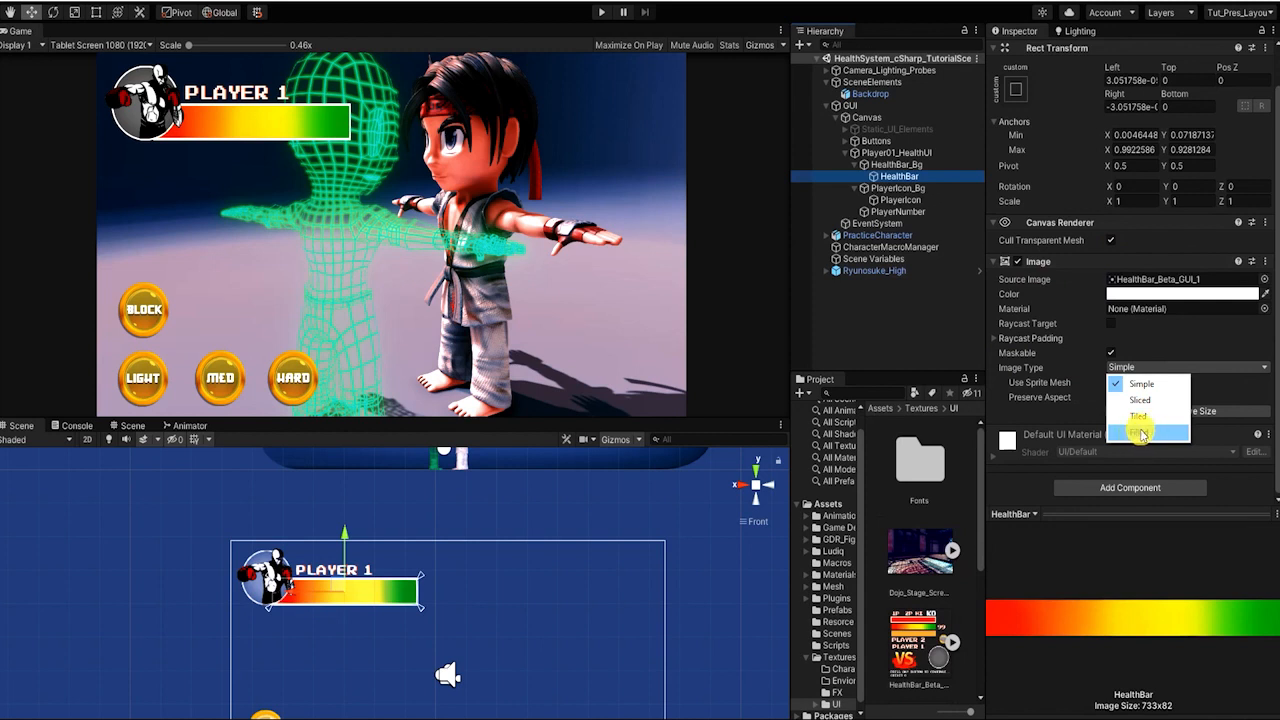
{"action": "left_click", "coordinate": [1140, 426]}
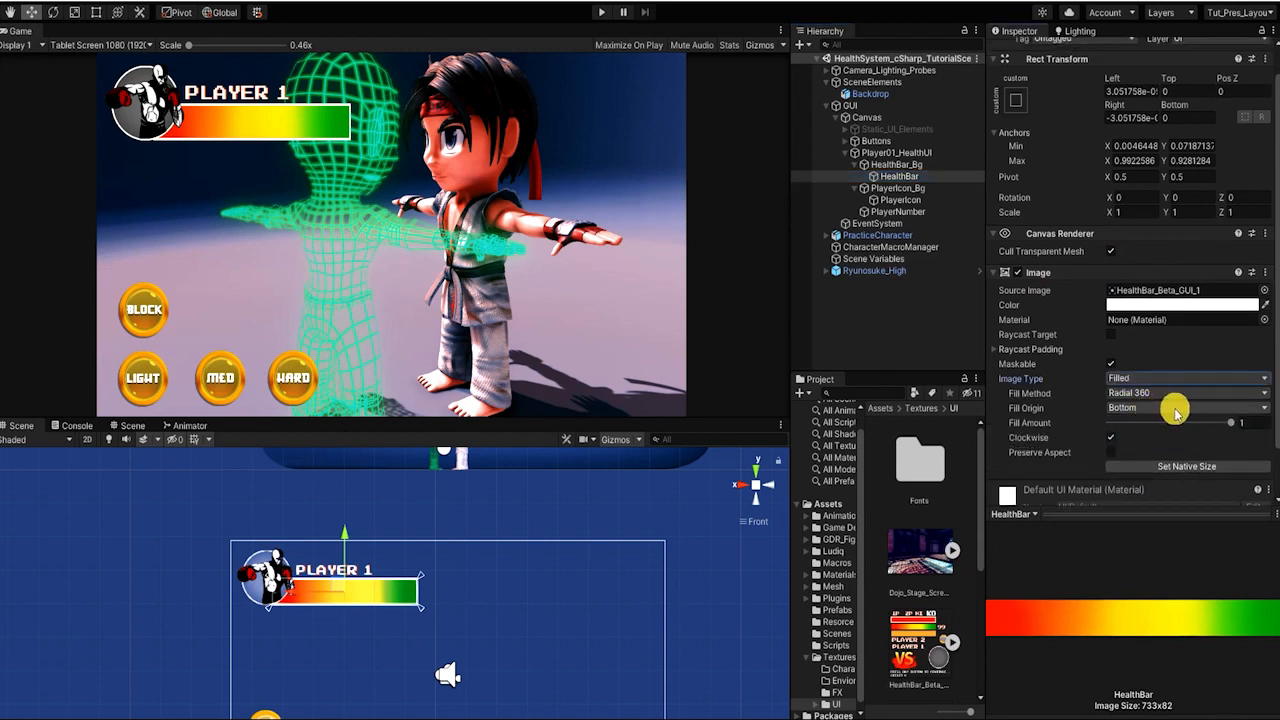
{"action": "left_click", "coordinate": [1185, 408]}
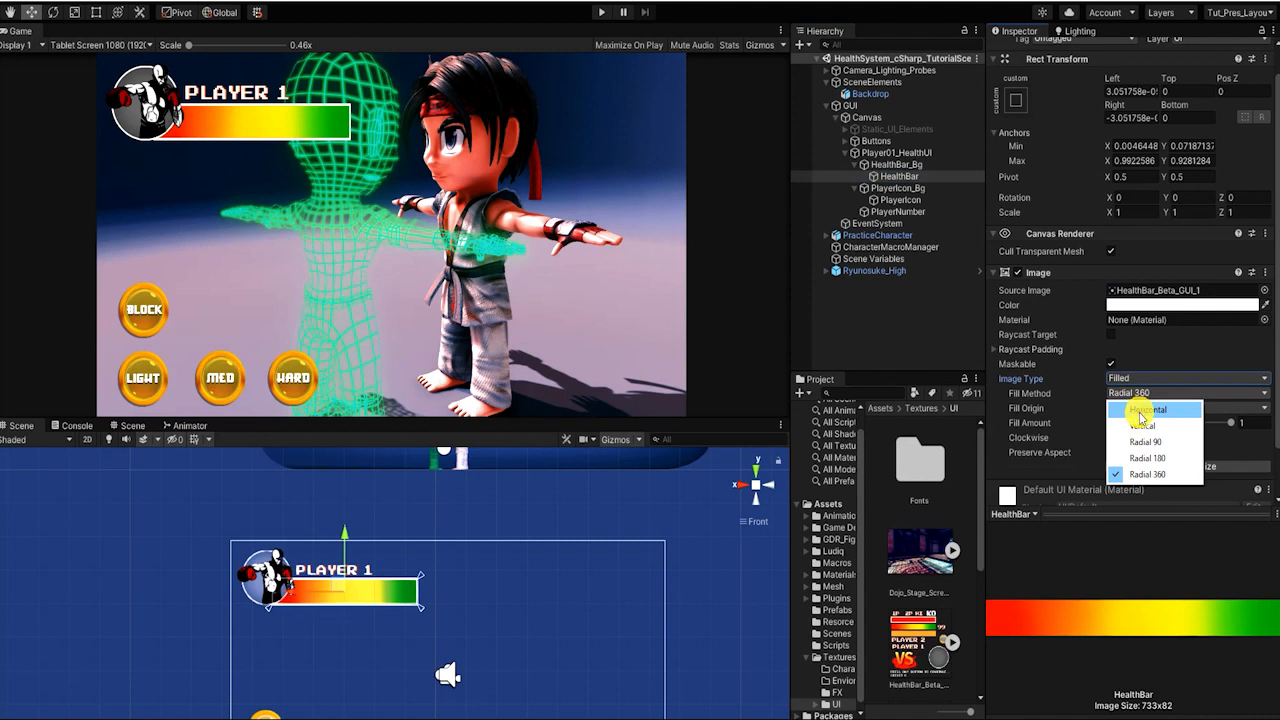
{"action": "left_click", "coordinate": [1141, 408]}
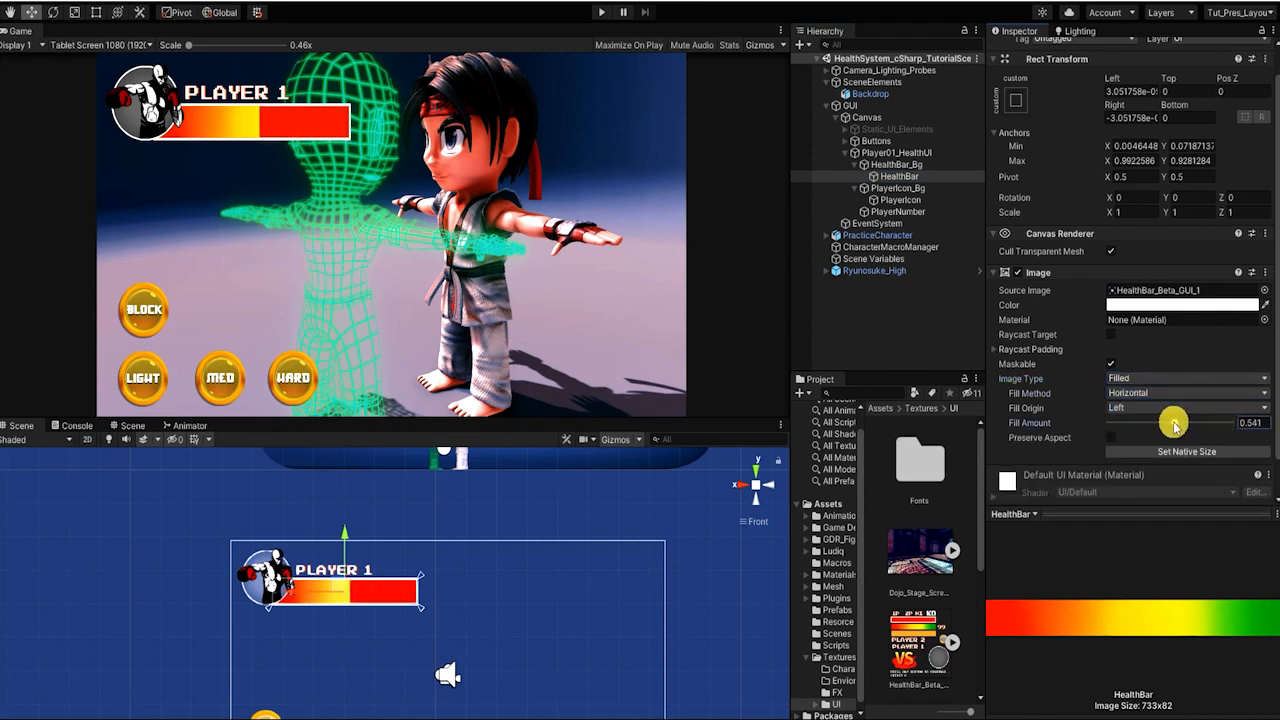
{"action": "left_click_drag", "start_coordinate": [1175, 422], "coordinate": [1120, 418]}
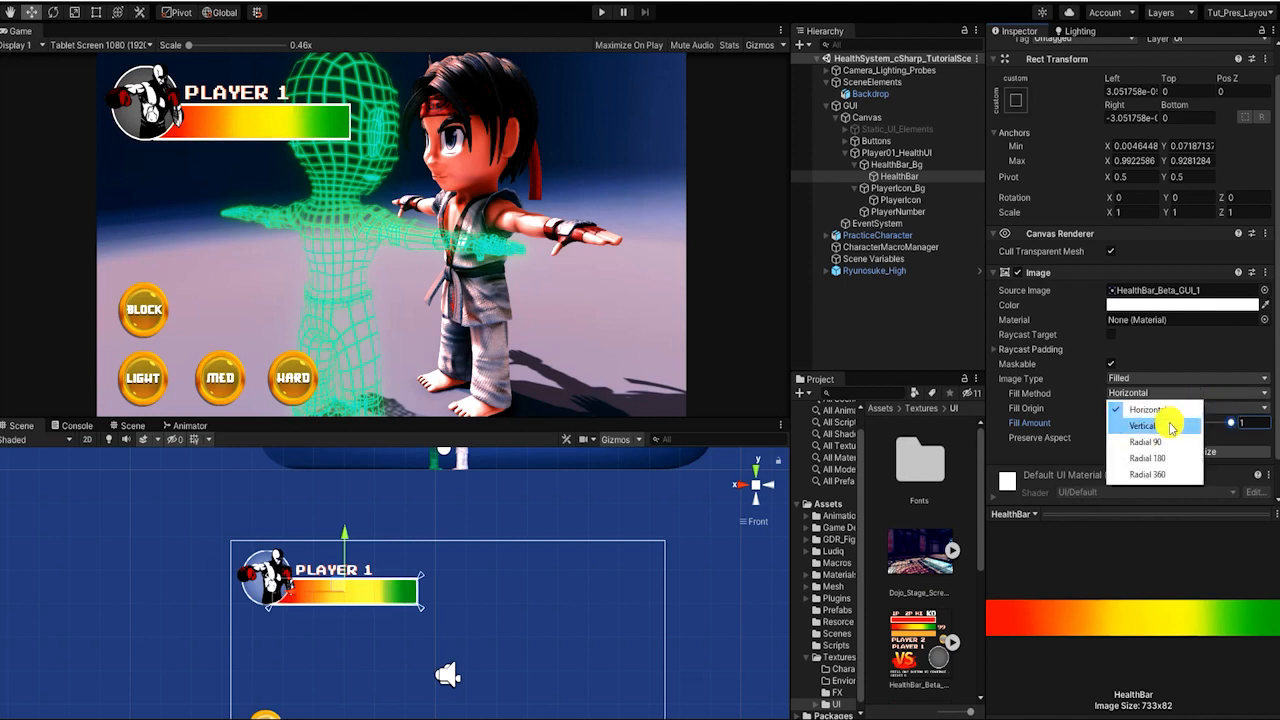
{"action": "left_click", "coordinate": [1142, 426]}
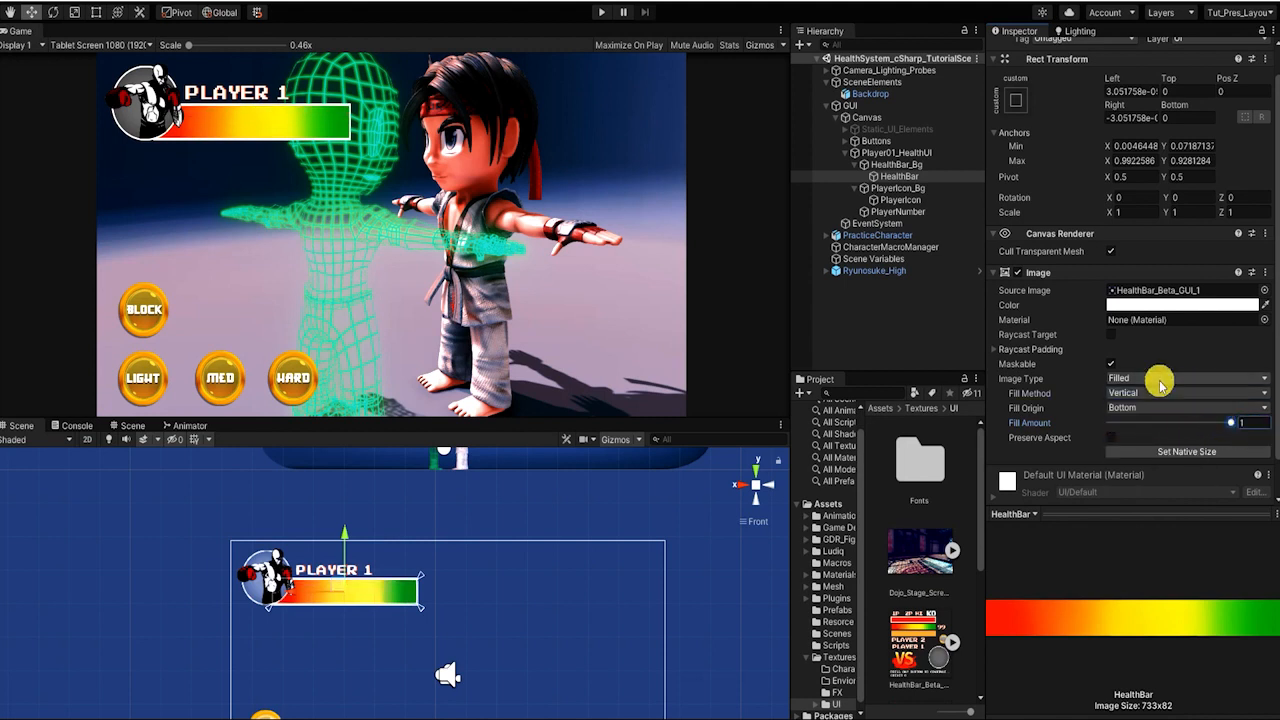
{"action": "left_click", "coordinate": [1185, 392]}
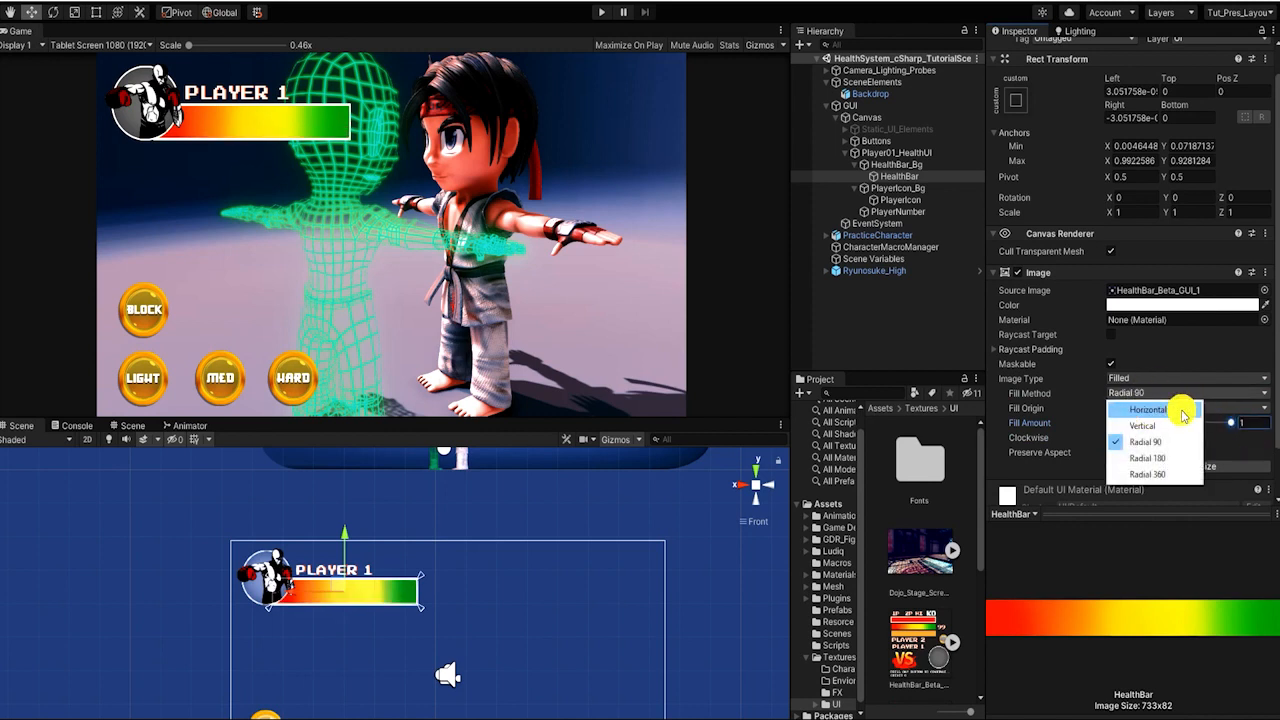
{"action": "left_click", "coordinate": [1147, 410]}
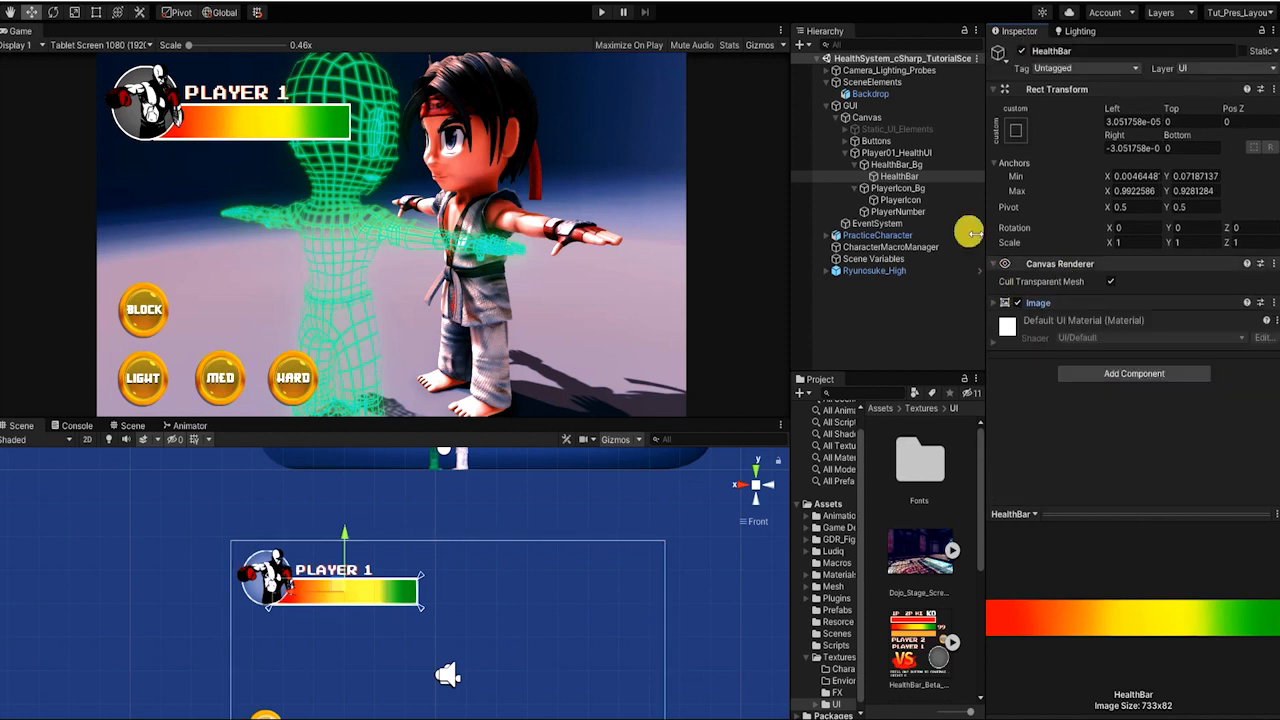
Set the health bar's Rect Transform Left and Right offsets to 0
{"action": "left_click", "coordinate": [1130, 148]}
{"action": "type", "text": "0"}
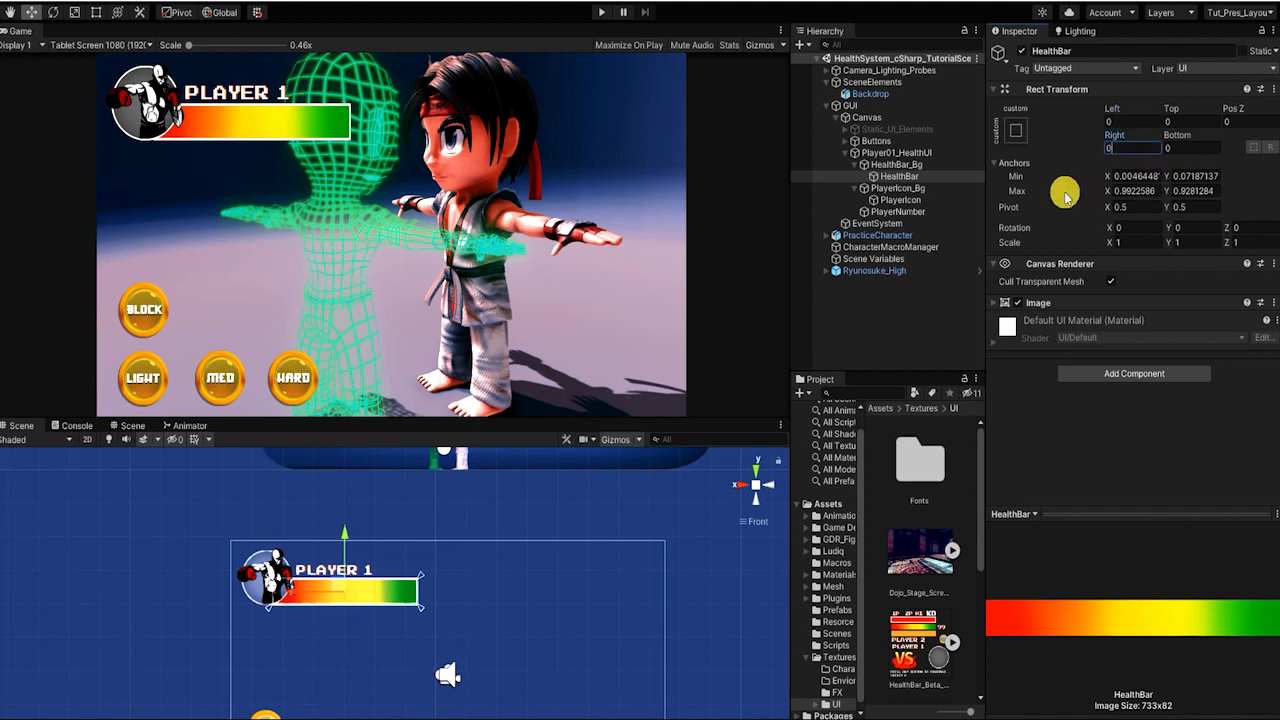
{"action": "left_click", "coordinate": [898, 176]}
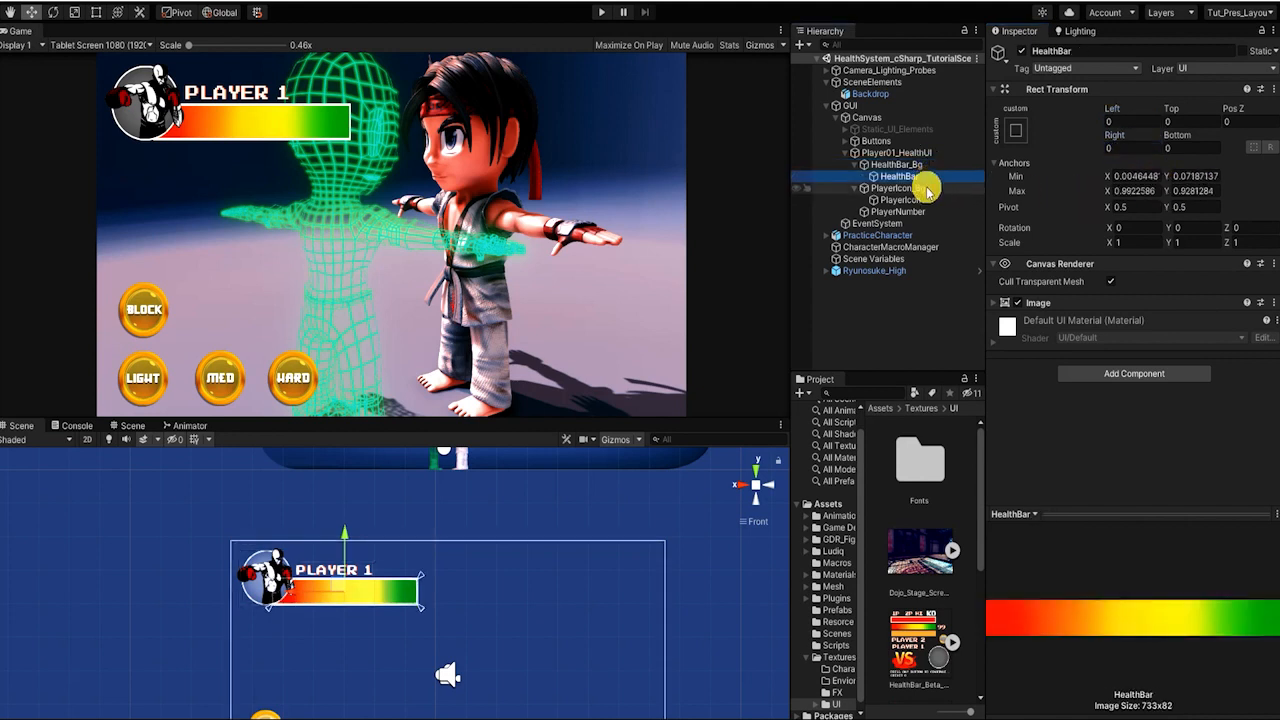
{"action": "left_click", "coordinate": [897, 211]}
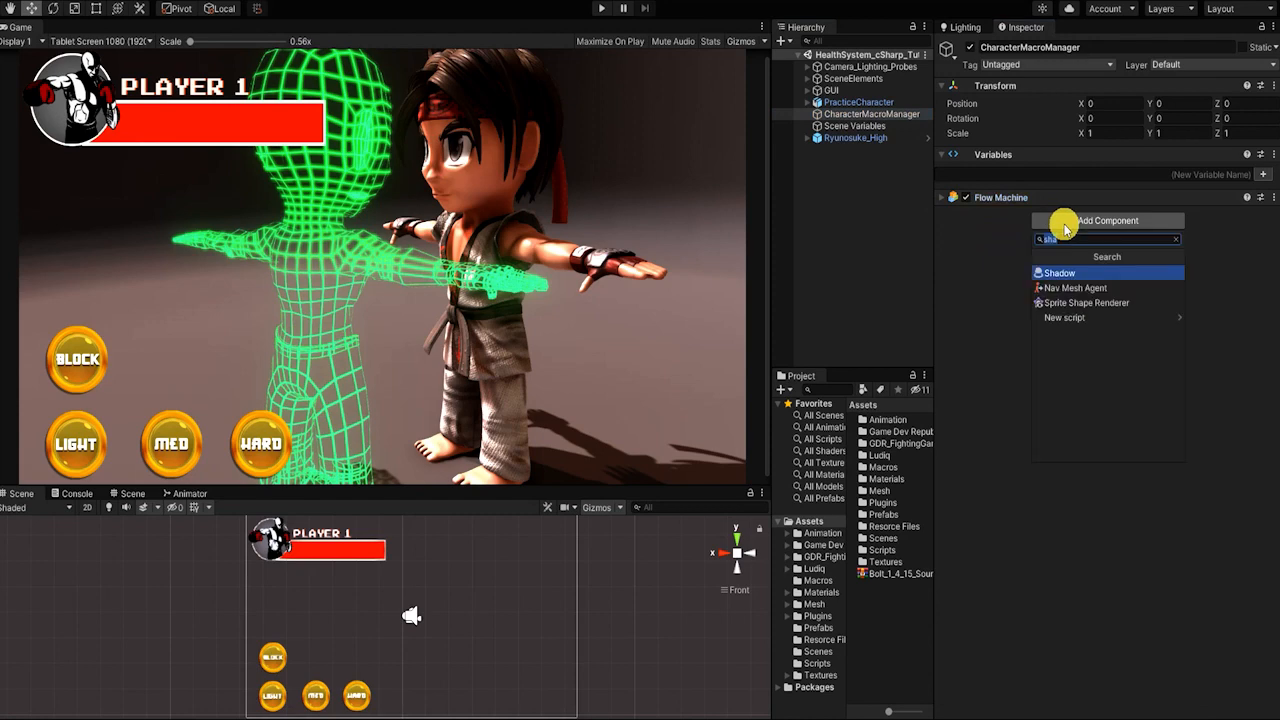
Add a Flow Machine with a new HealthSystem_Macro asset and open its graph
{"action": "left_click", "coordinate": [1059, 272]}
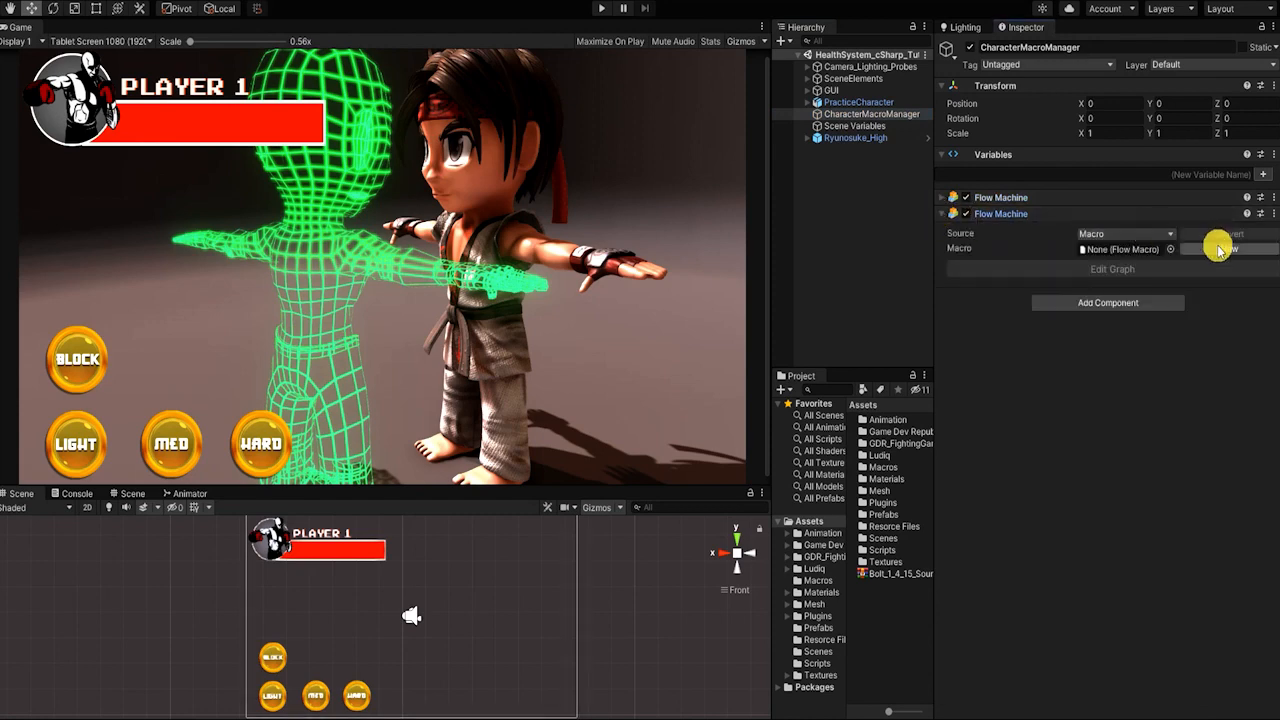
{"action": "left_click", "coordinate": [1228, 248]}
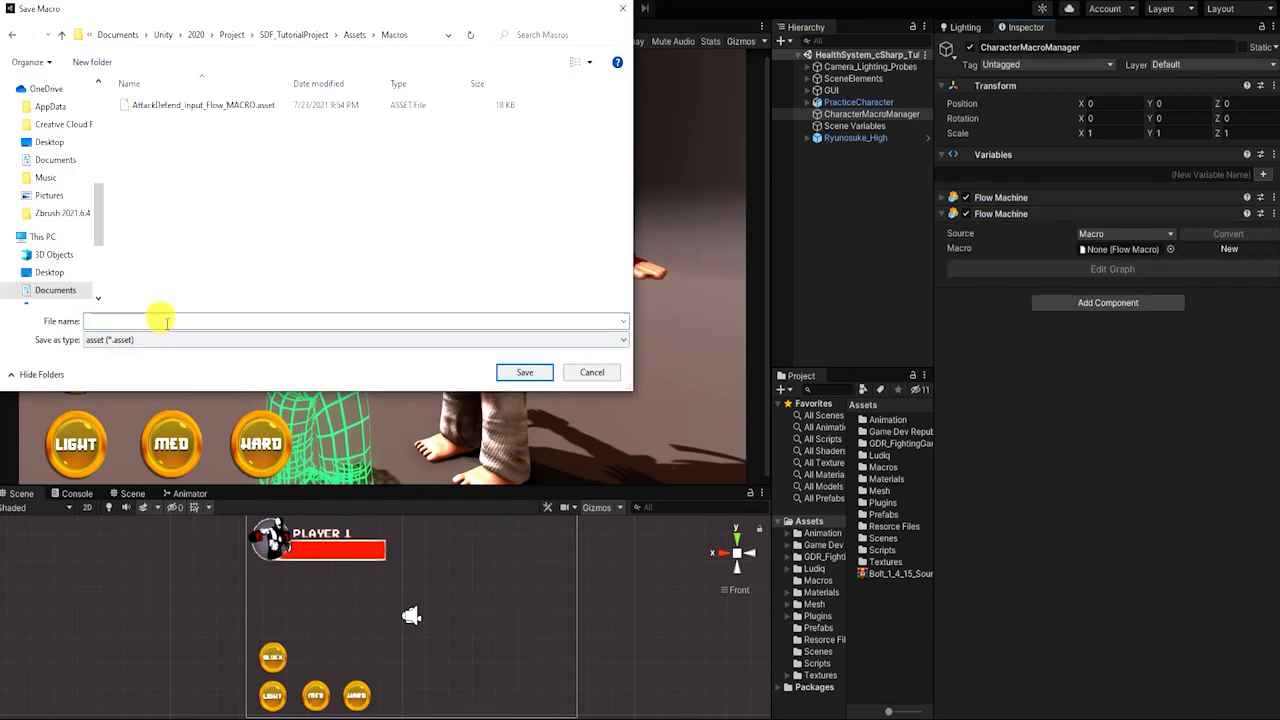
{"action": "type", "text": "HealthSystem_Macro"}
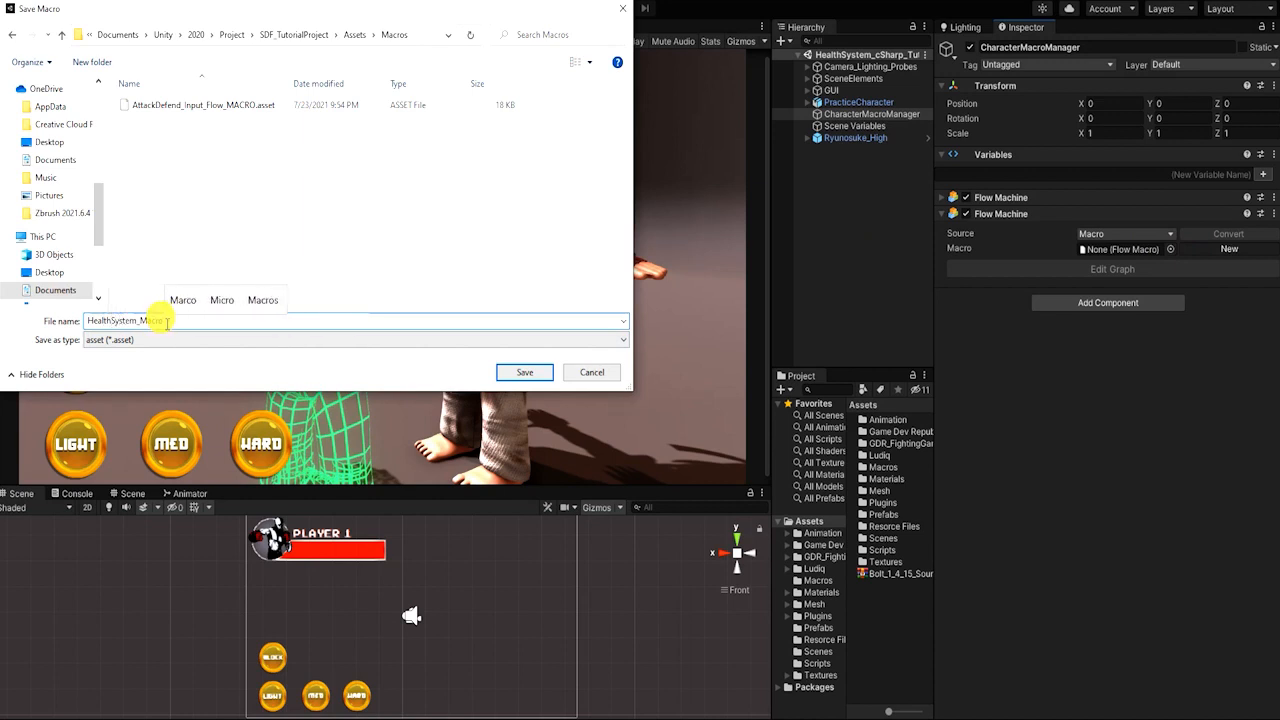
{"action": "left_click", "coordinate": [524, 372]}
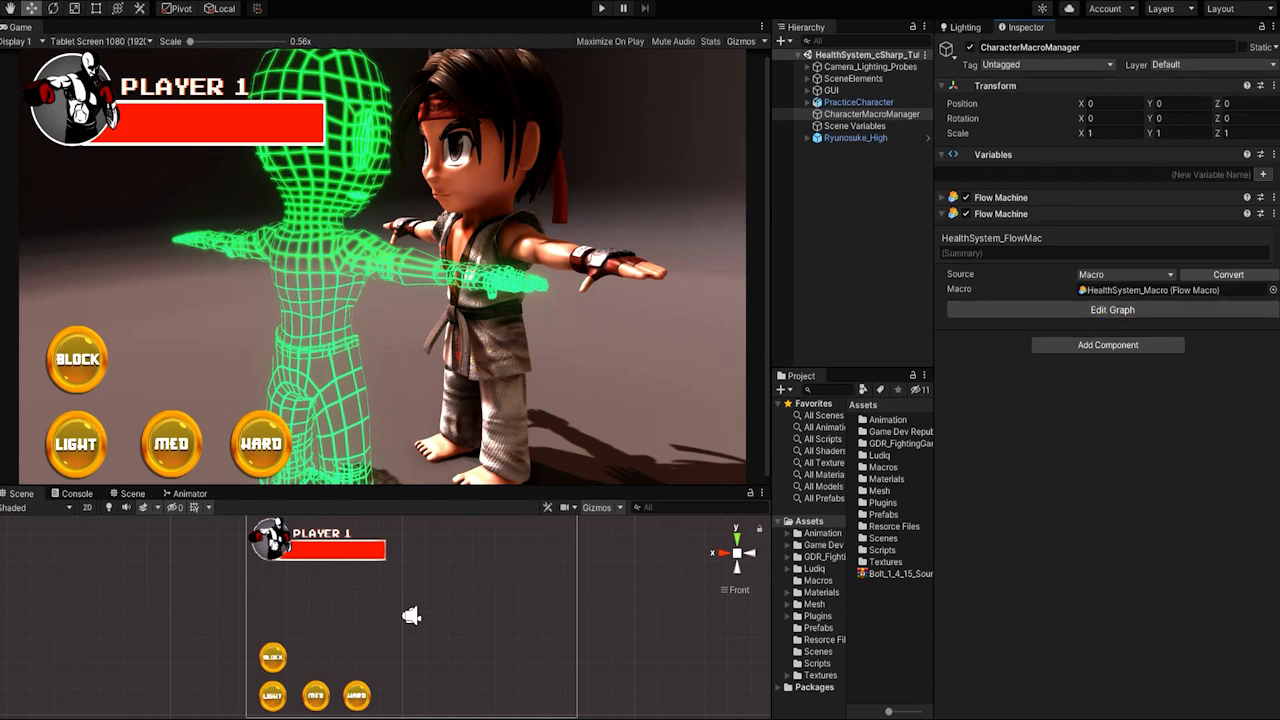
{"action": "left_click", "coordinate": [1111, 309]}
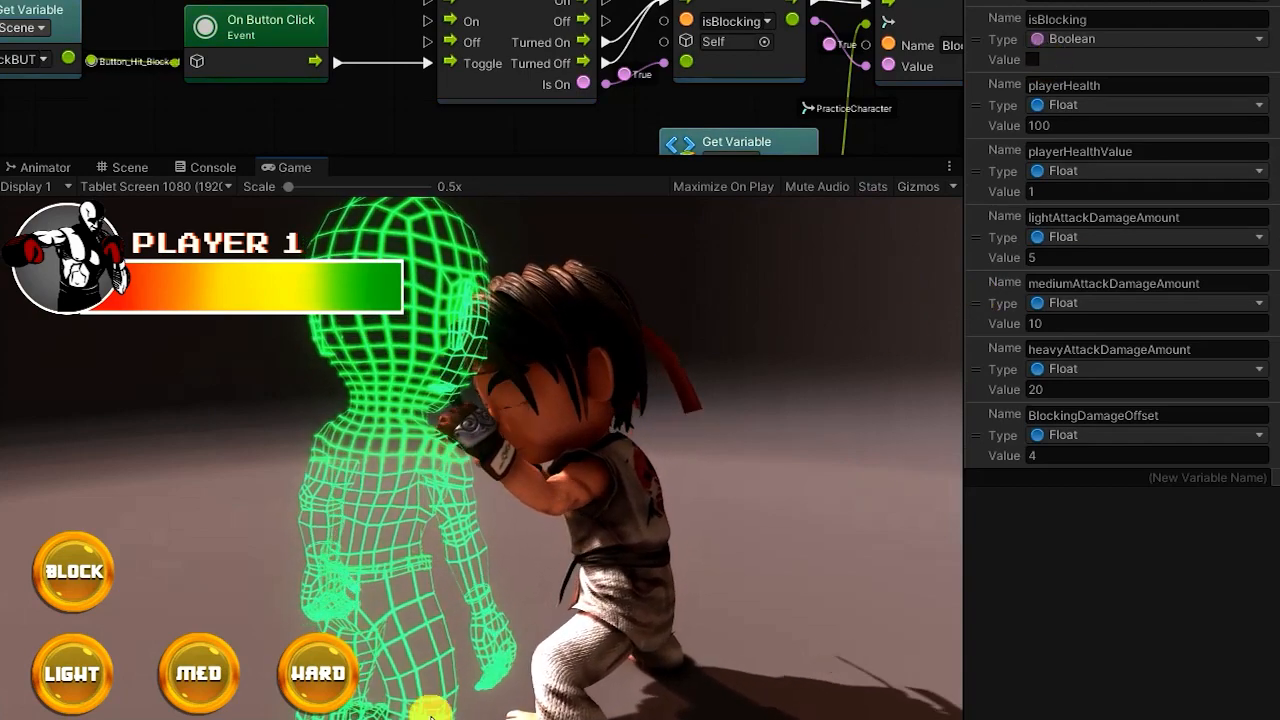
Demo heavy and medium attacks, with blocking on, draining the player's health bar
{"action": "left_click", "coordinate": [316, 672]}
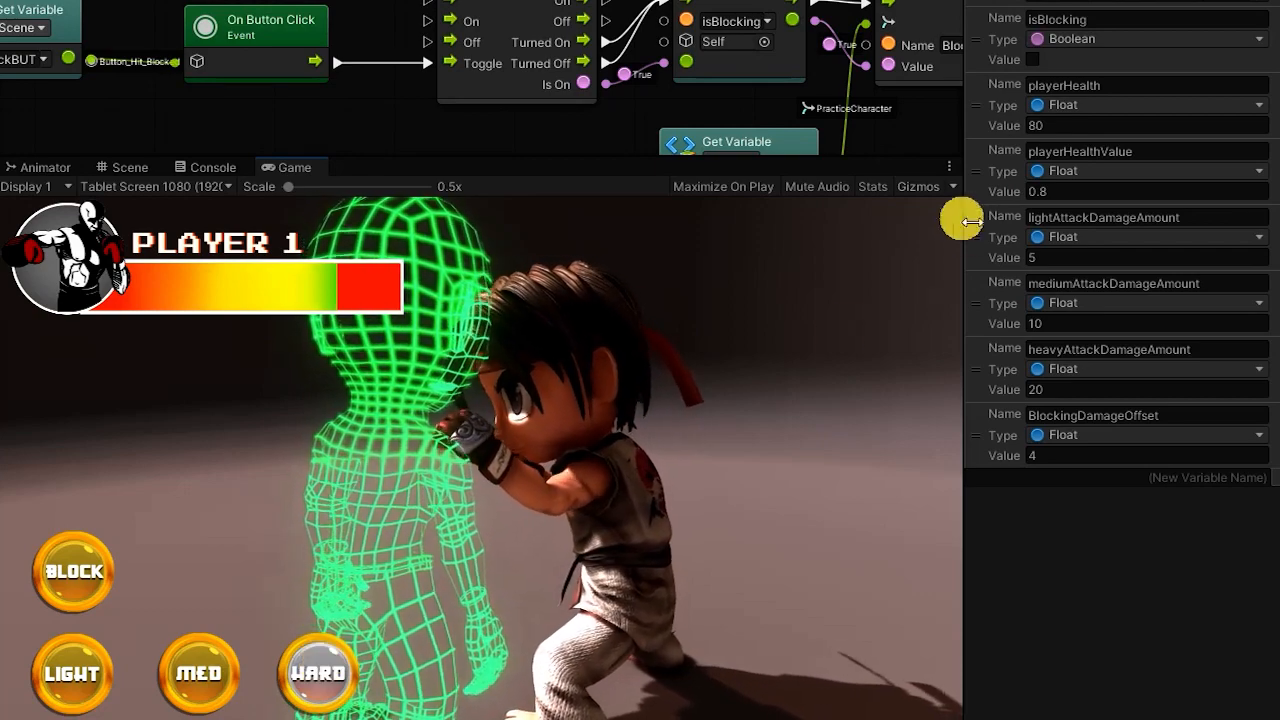
{"action": "left_click", "coordinate": [72, 573]}
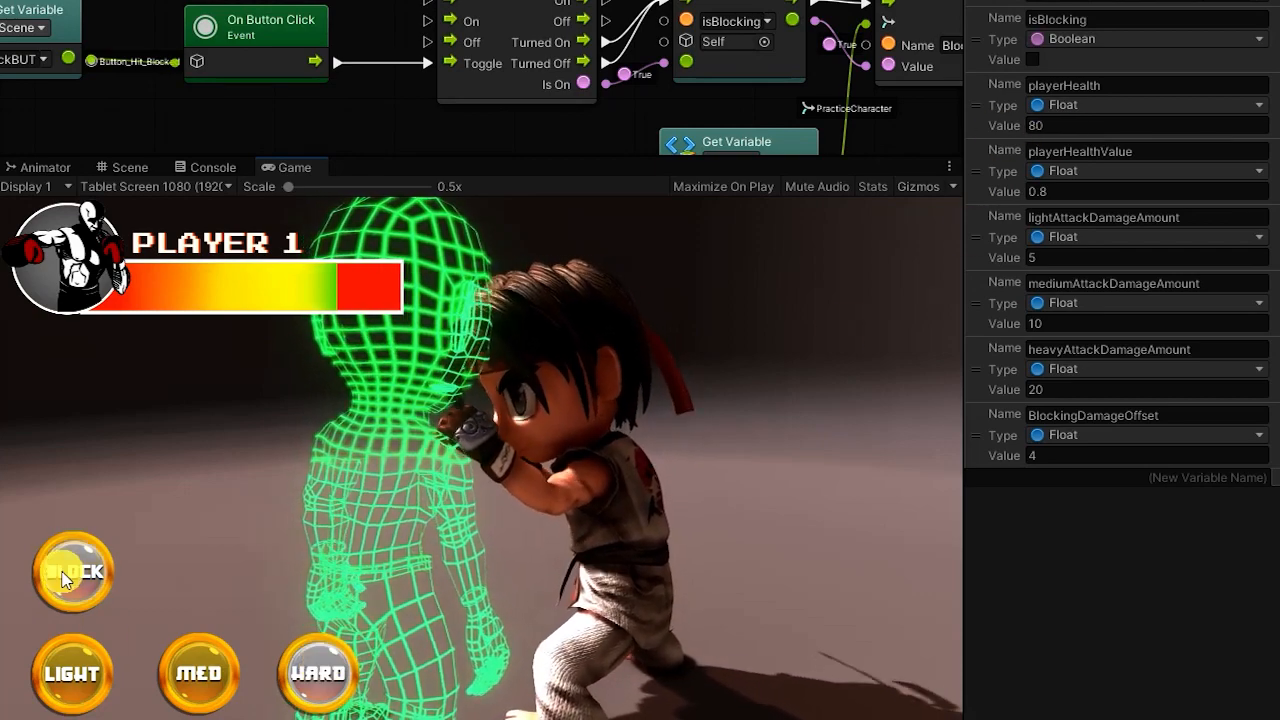
{"action": "left_click", "coordinate": [72, 572]}
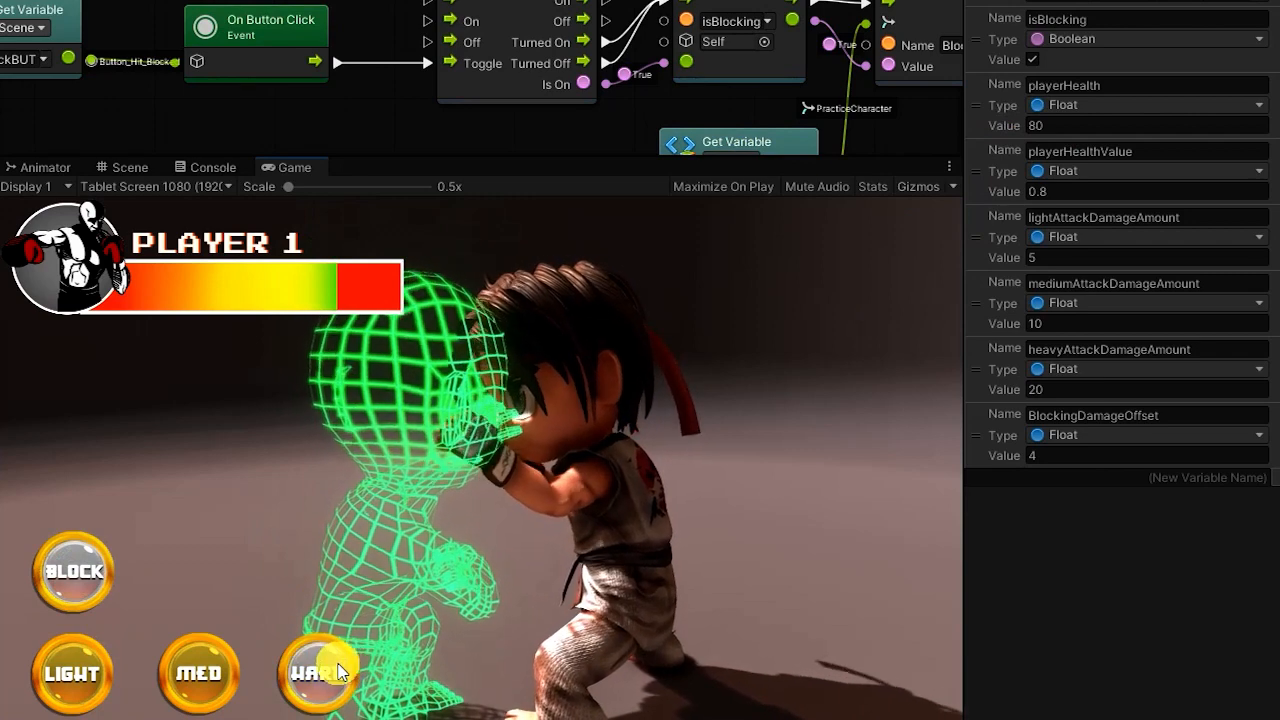
{"action": "left_click", "coordinate": [317, 674]}
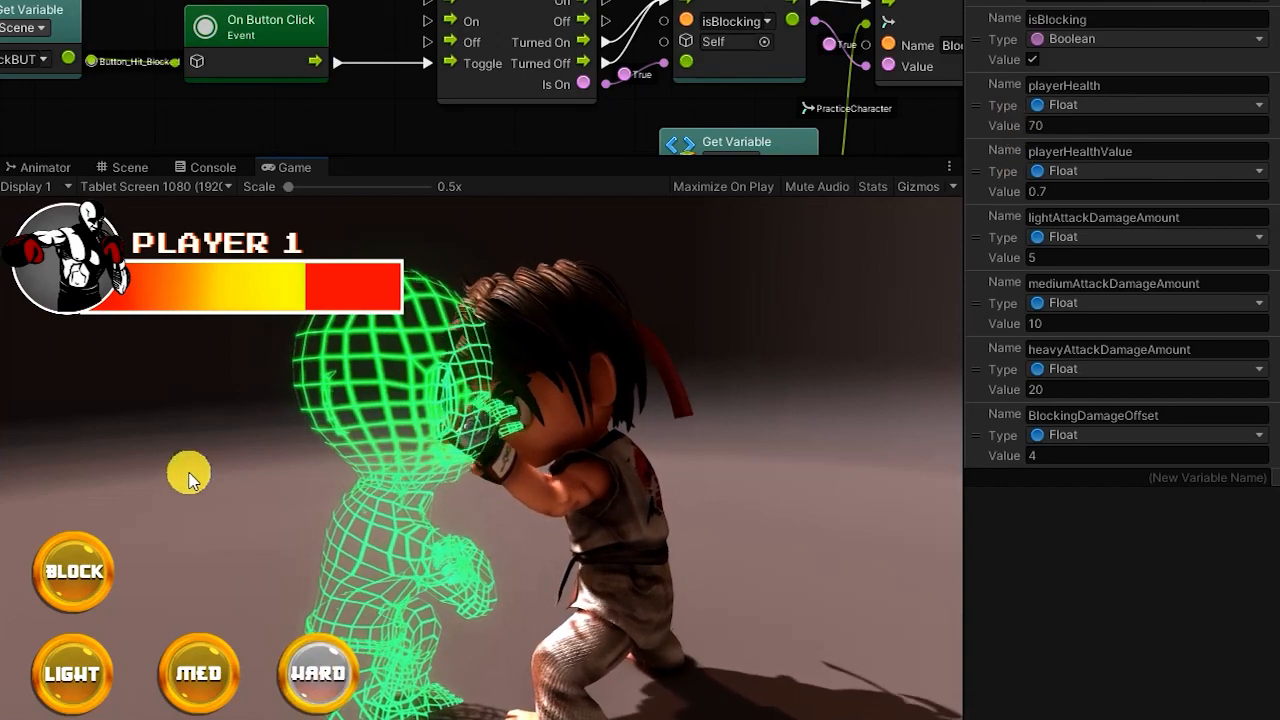
{"action": "left_click", "coordinate": [198, 673]}
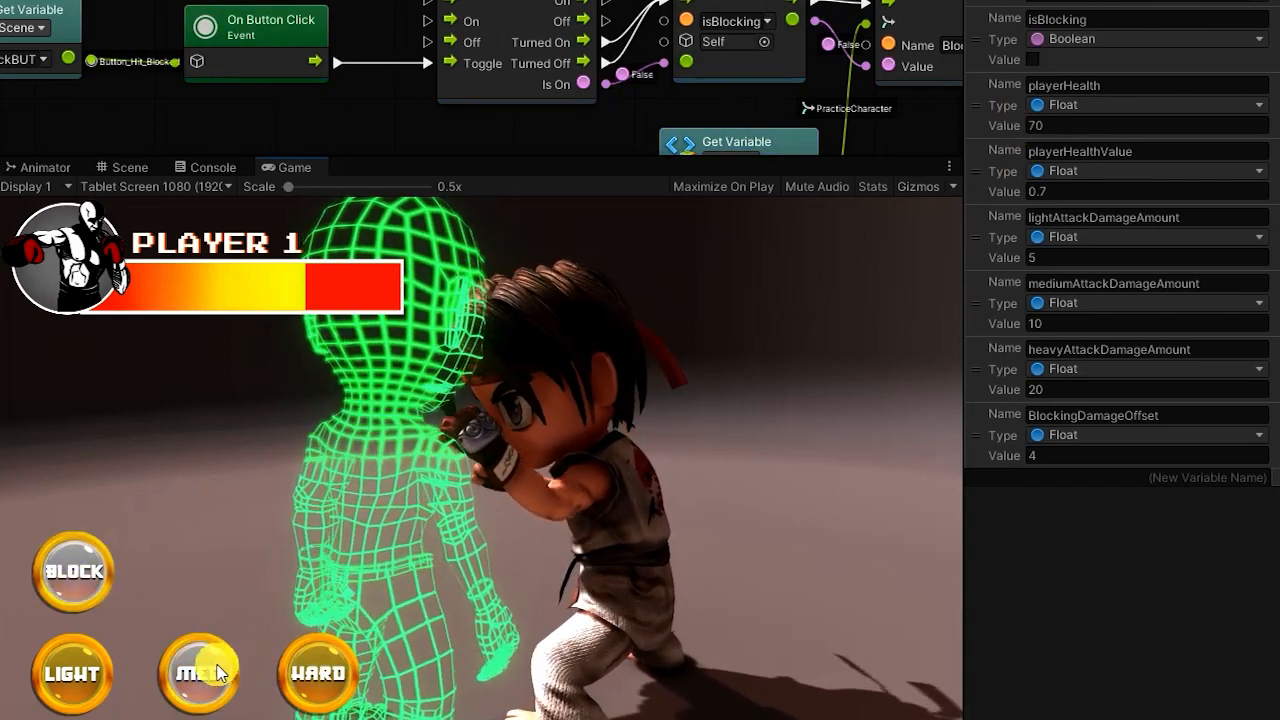
{"action": "left_click", "coordinate": [198, 673]}
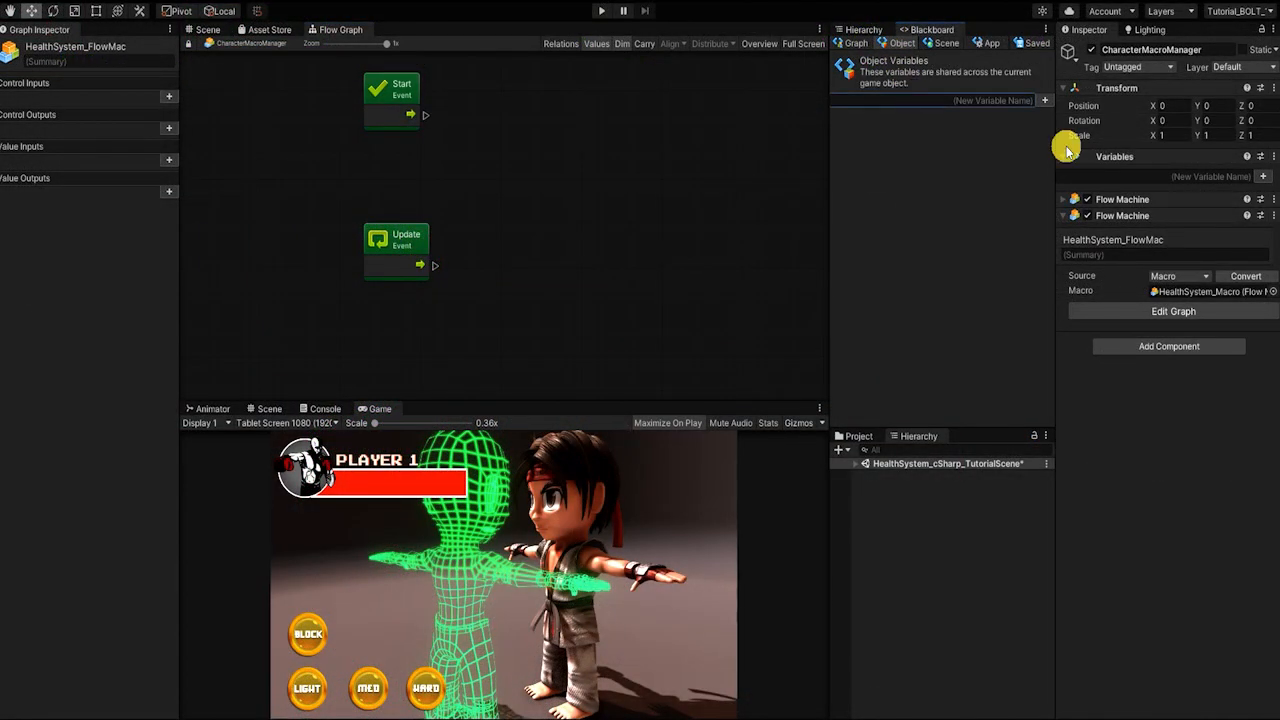
Add the characterOBJ object variable as a Game Object type
{"action": "type", "text": "characterOBJ"}
{"action": "type", "text": "game"}
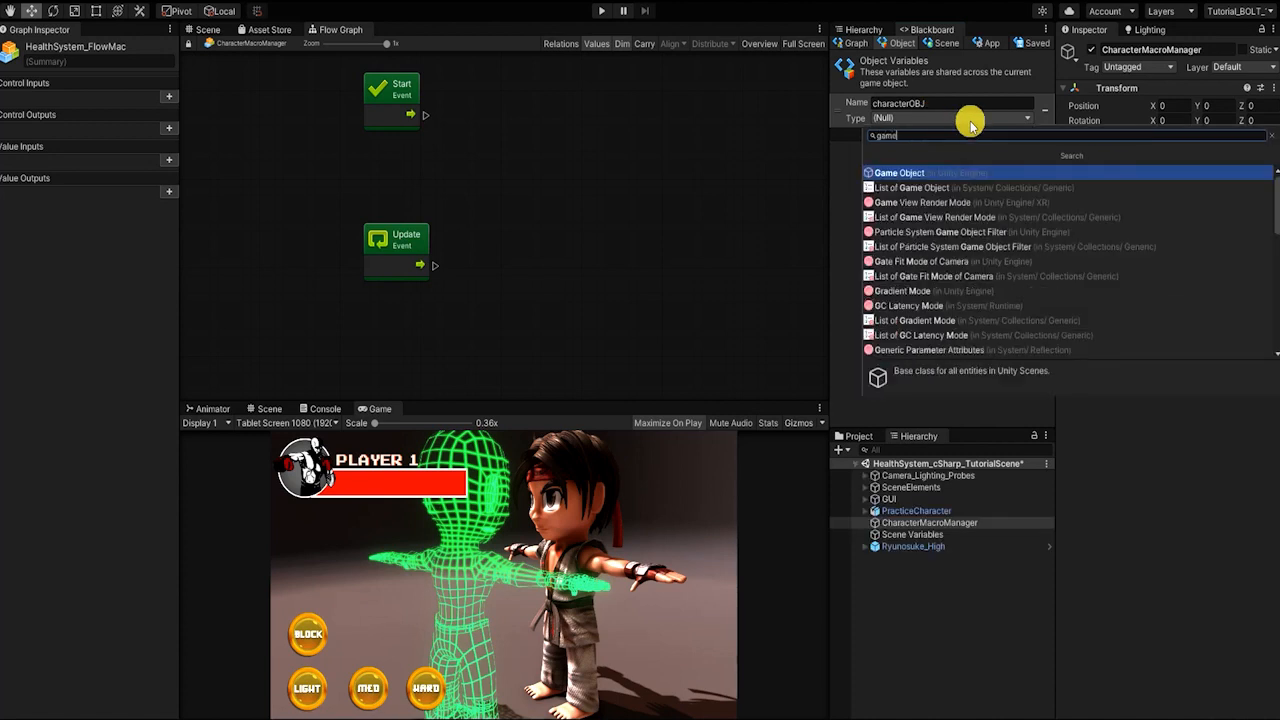
{"action": "left_click", "coordinate": [898, 172]}
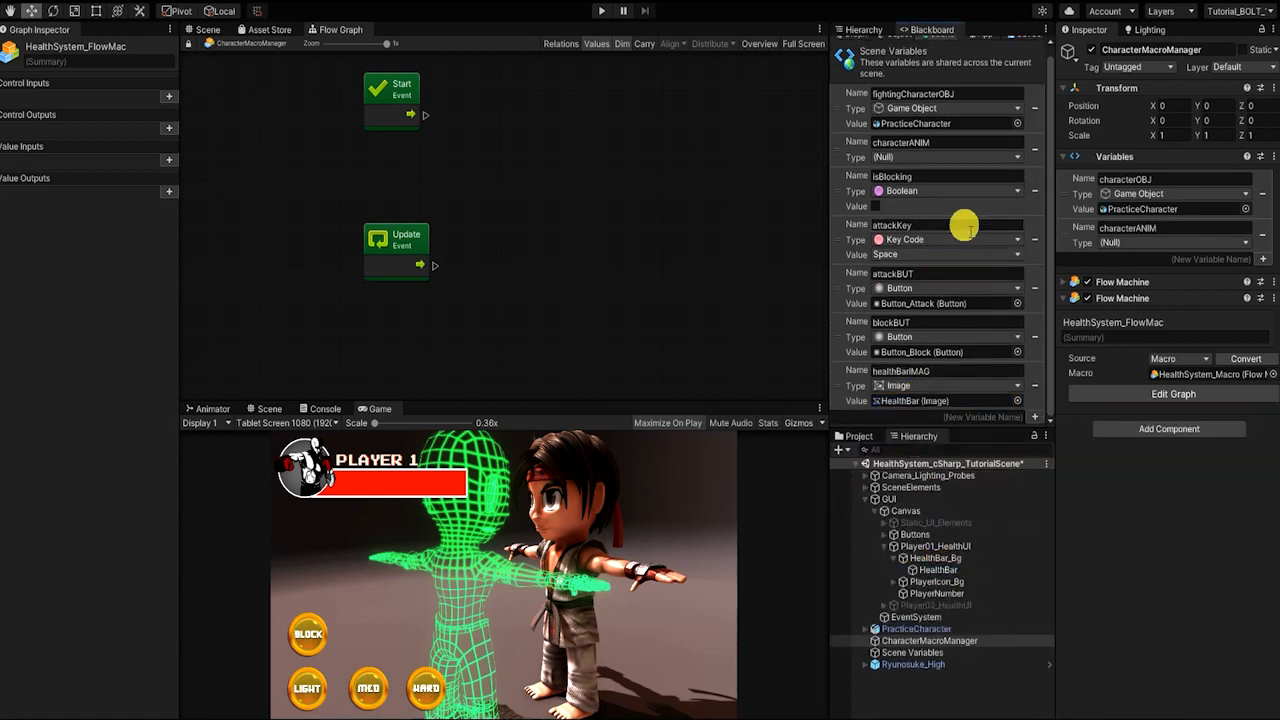
{"action": "left_click", "coordinate": [897, 43]}
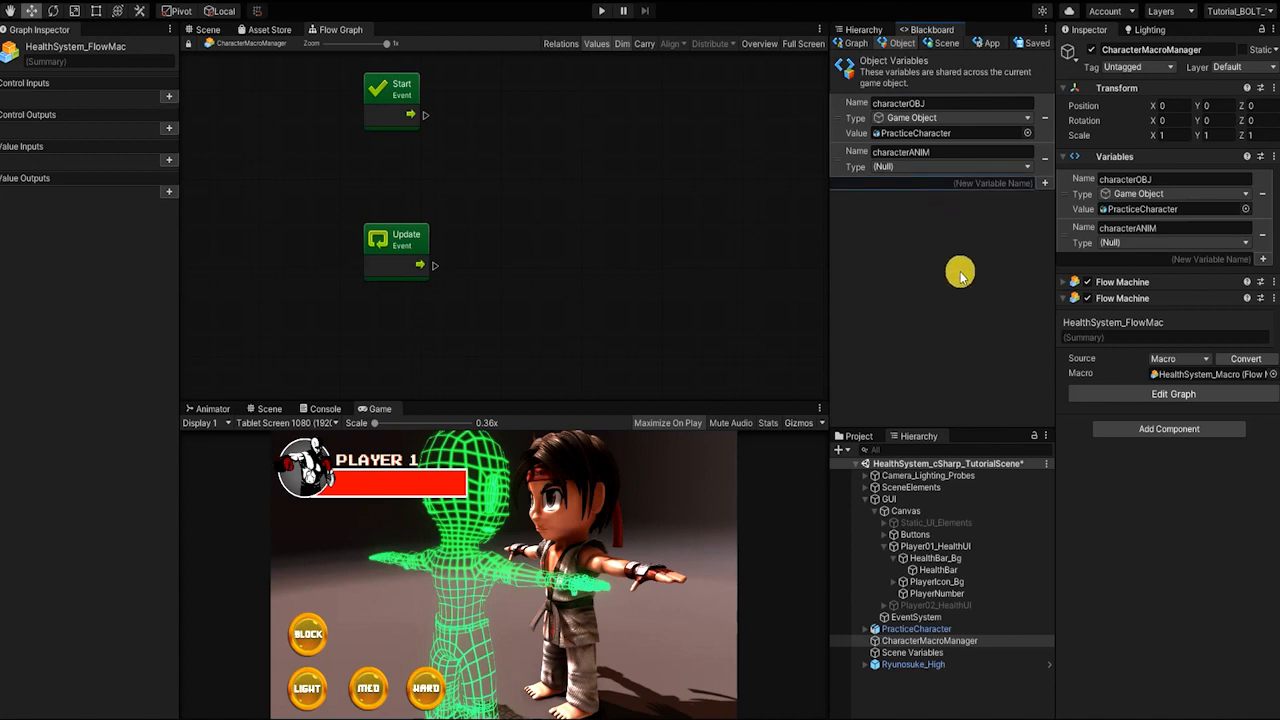
Add float variables playerHealth, medium and heavy attack damage, and BlockingDamageOffset
{"action": "type", "text": "playerHealth"}
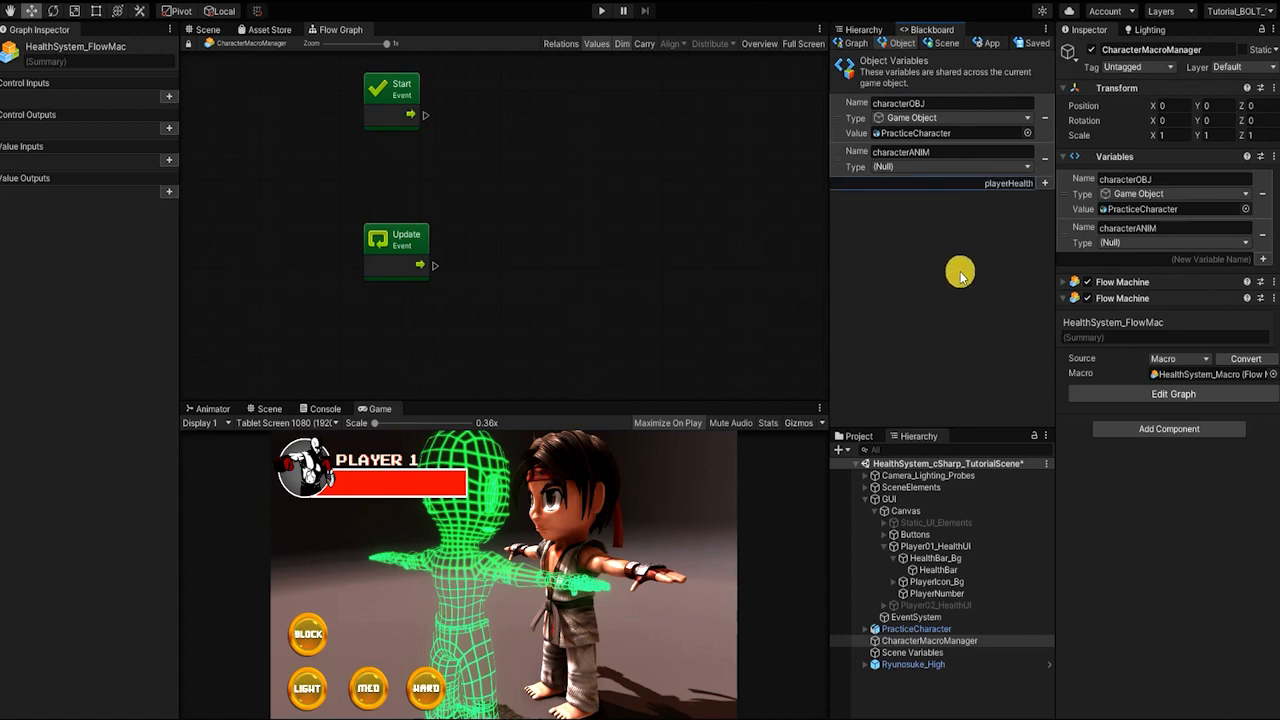
{"action": "left_click", "coordinate": [1043, 183]}
{"action": "type", "text": "lightAttackDamageAmount"}
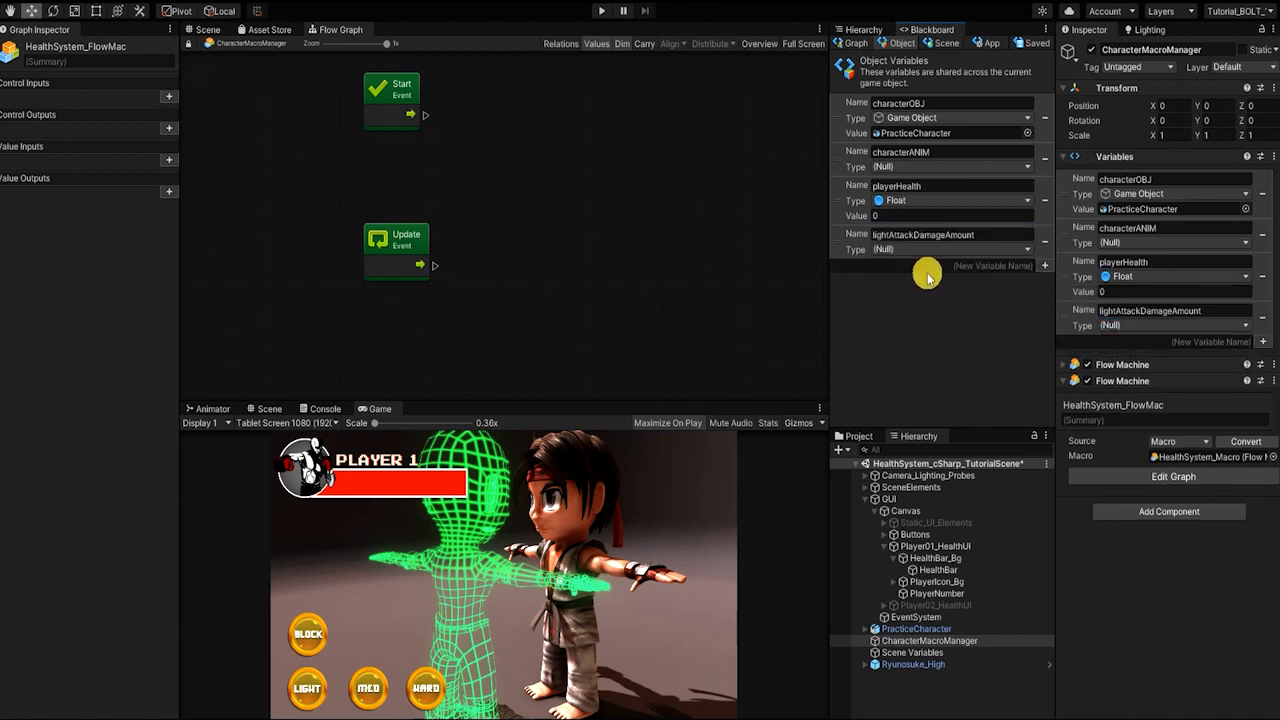
{"action": "type", "text": "medAttackDamageA"}
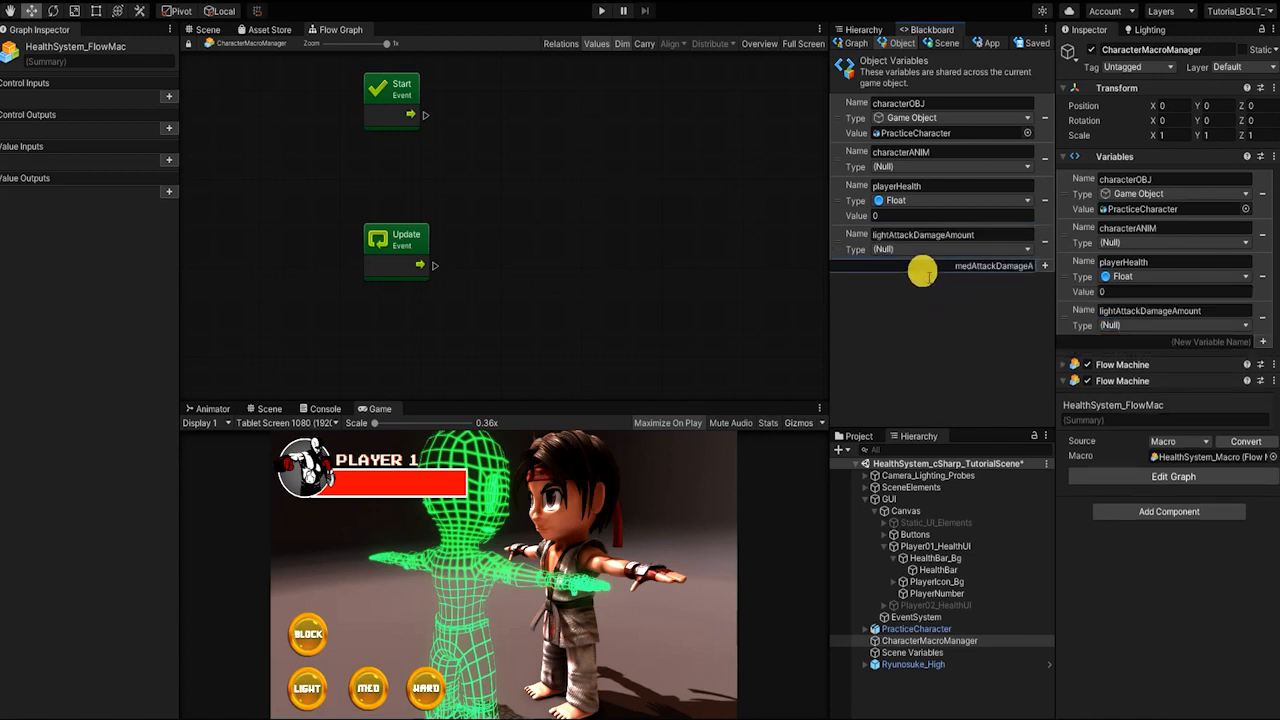
{"action": "left_click", "coordinate": [1044, 265]}
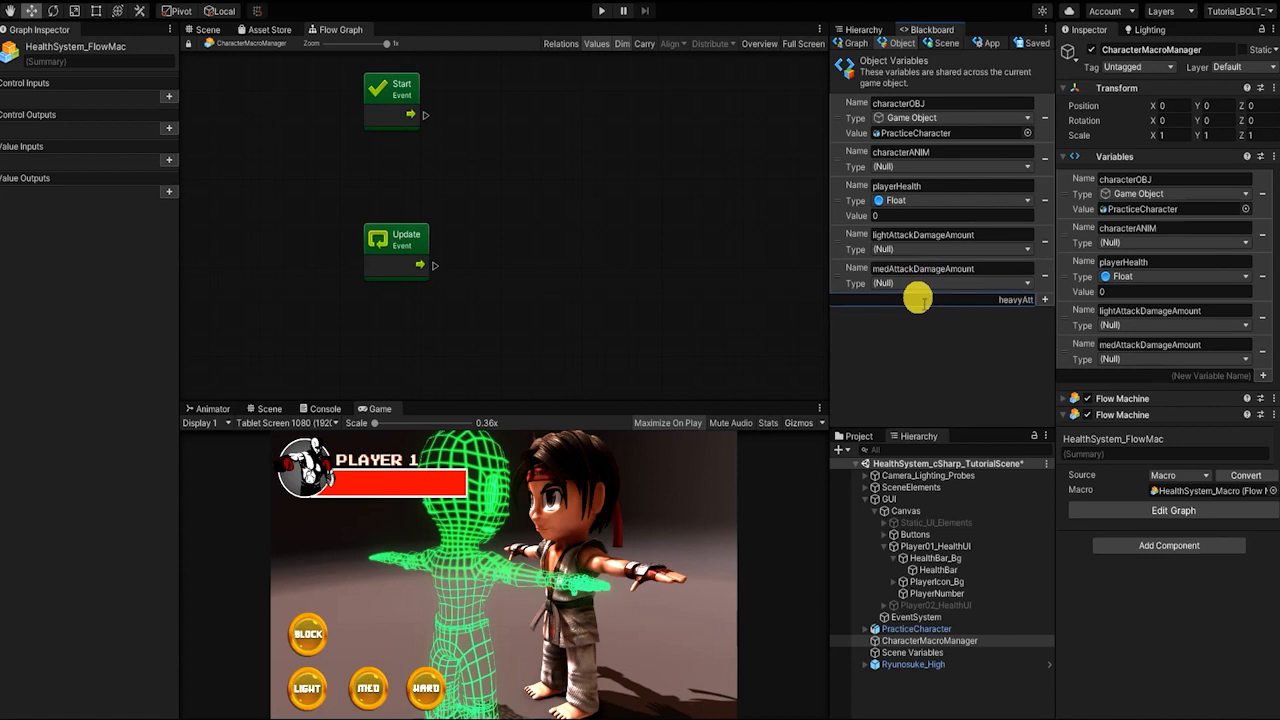
{"action": "left_click", "coordinate": [1045, 299]}
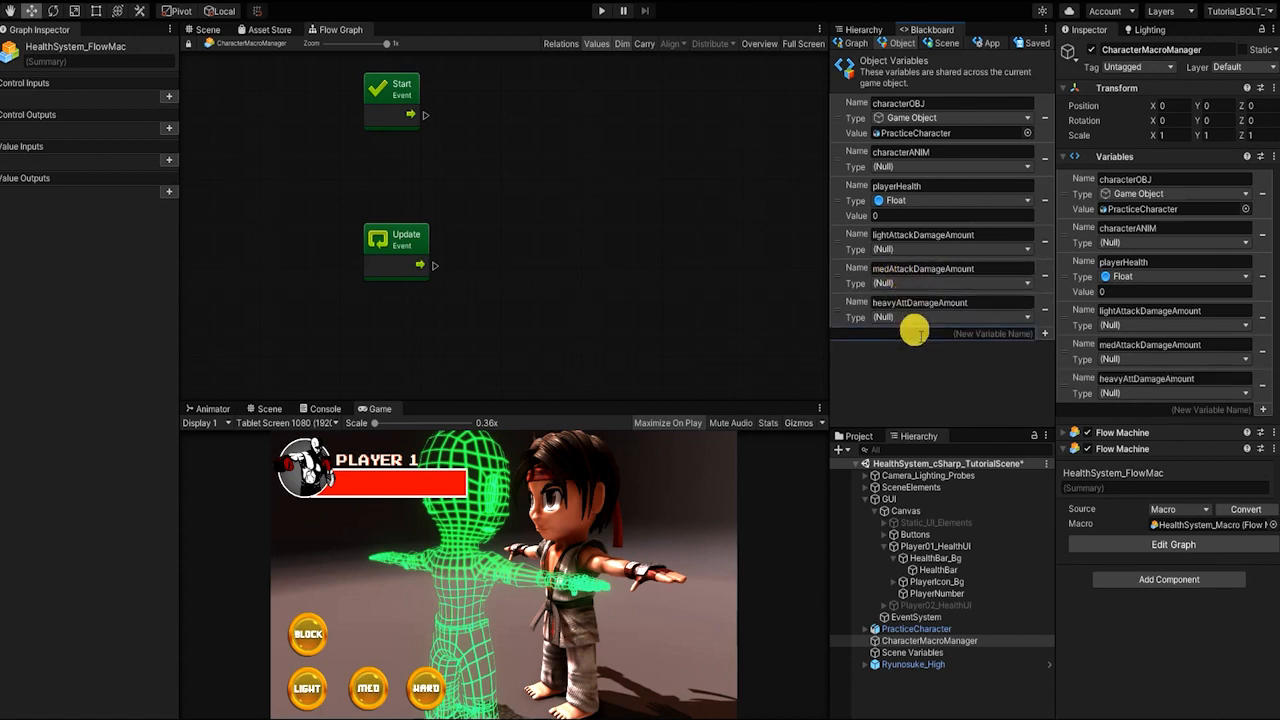
{"action": "type", "text": "BlockingDamageOffse"}
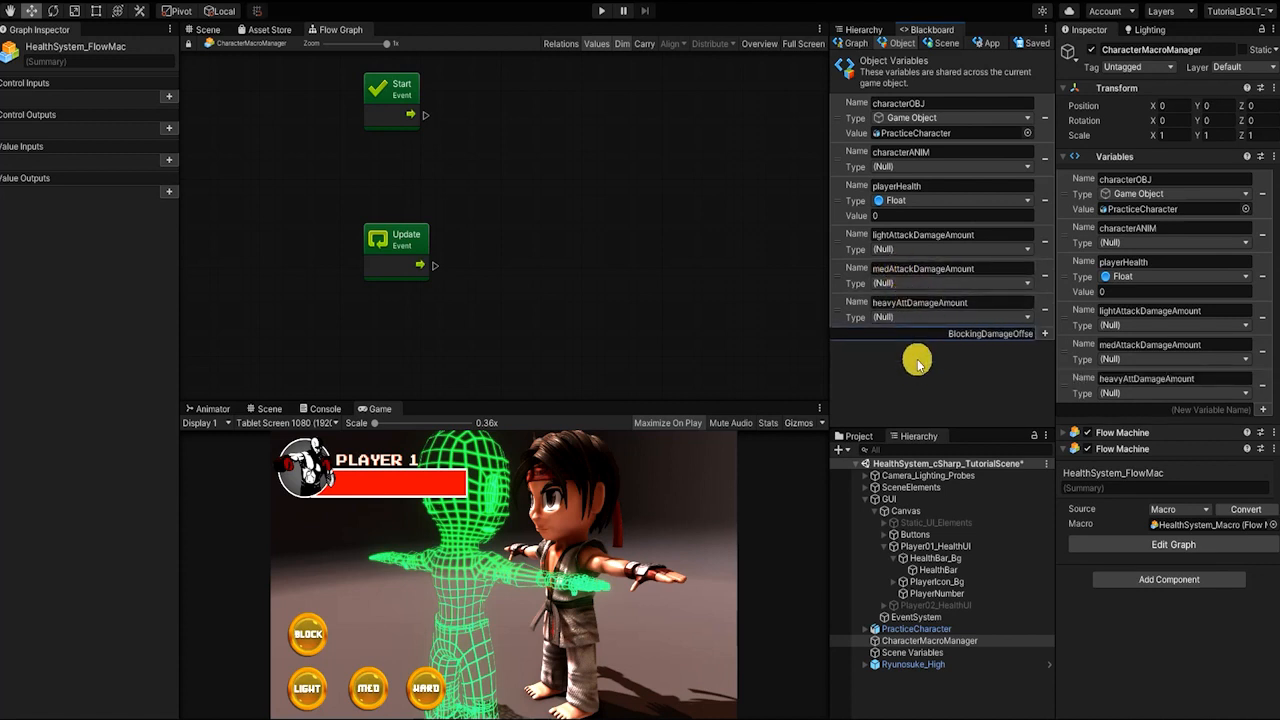
{"action": "left_click", "coordinate": [1045, 333]}
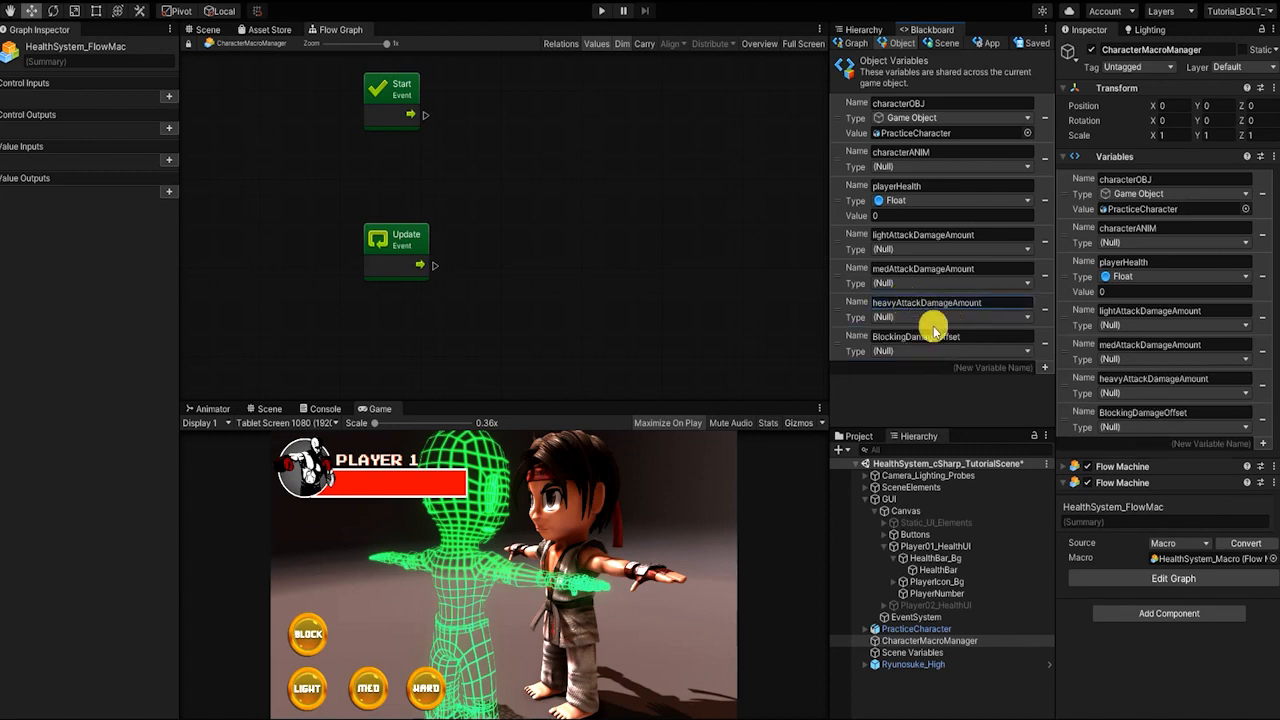
{"action": "left_click", "coordinate": [945, 317]}
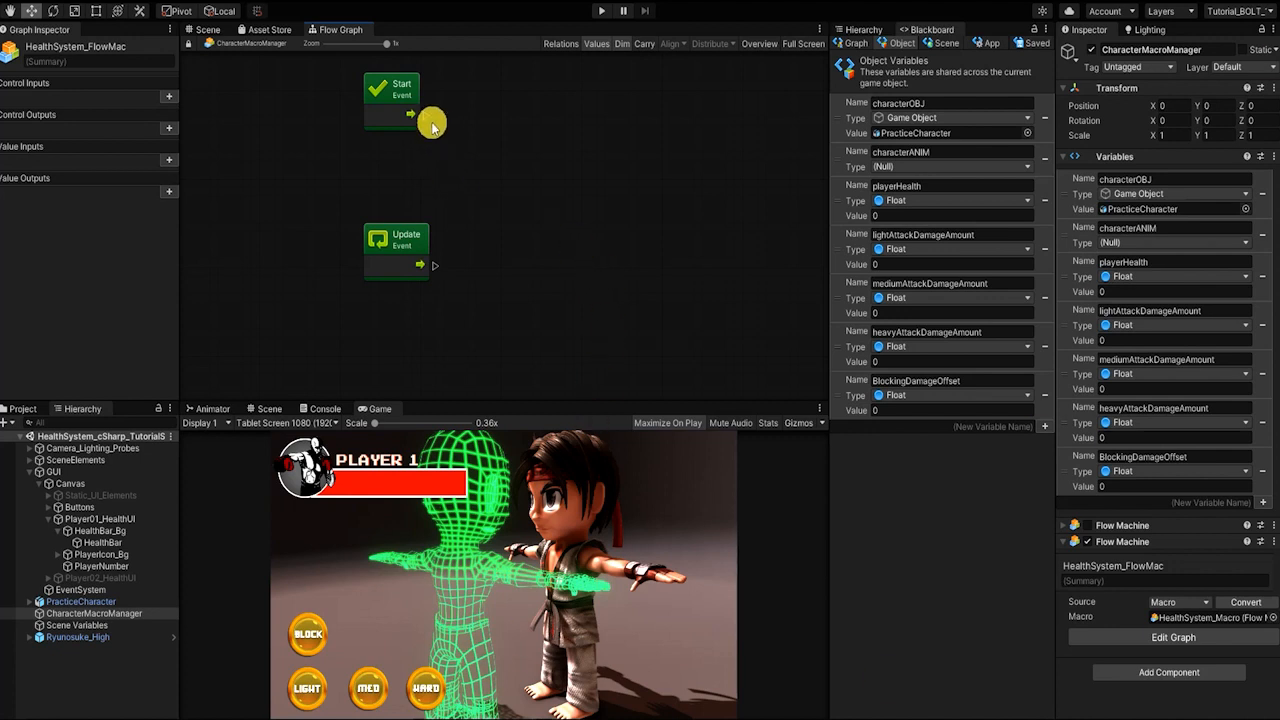
From Start, set playerHealth and characterANIM, then feed an Image Set Fill Amount node
{"action": "left_click_drag", "start_coordinate": [411, 113], "coordinate": [485, 147]}
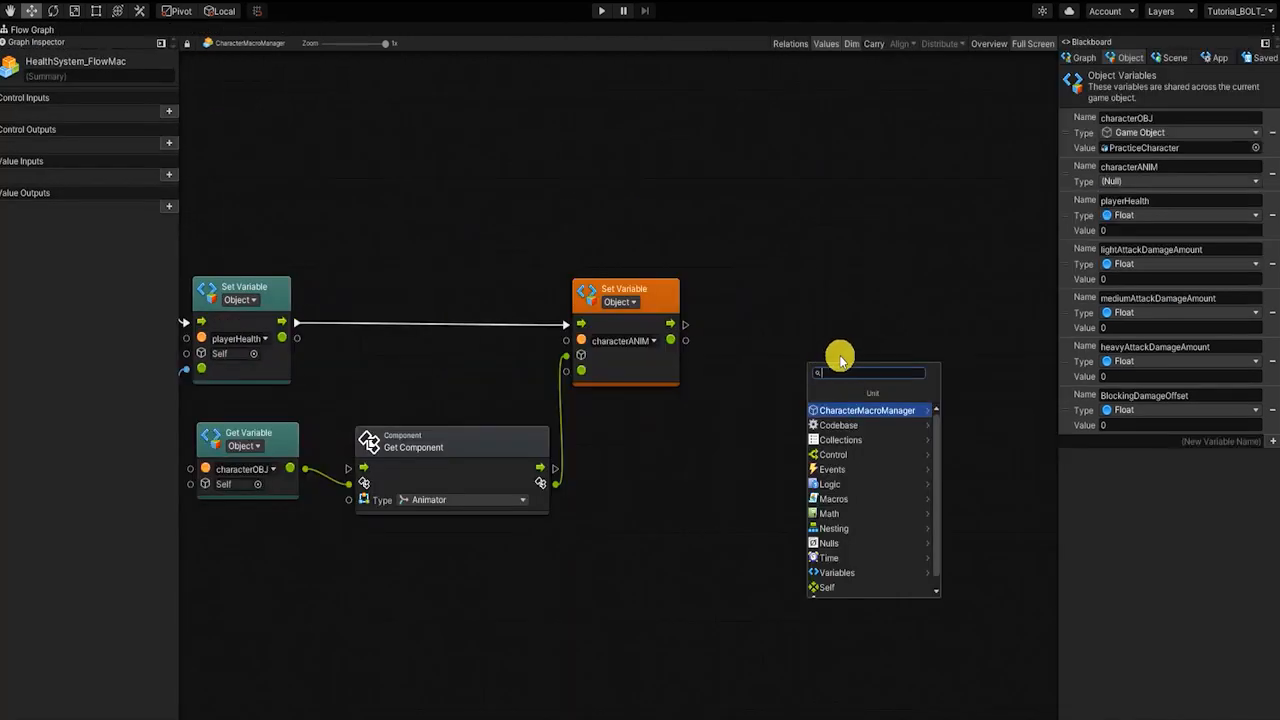
{"action": "type", "text": "image set fil"}
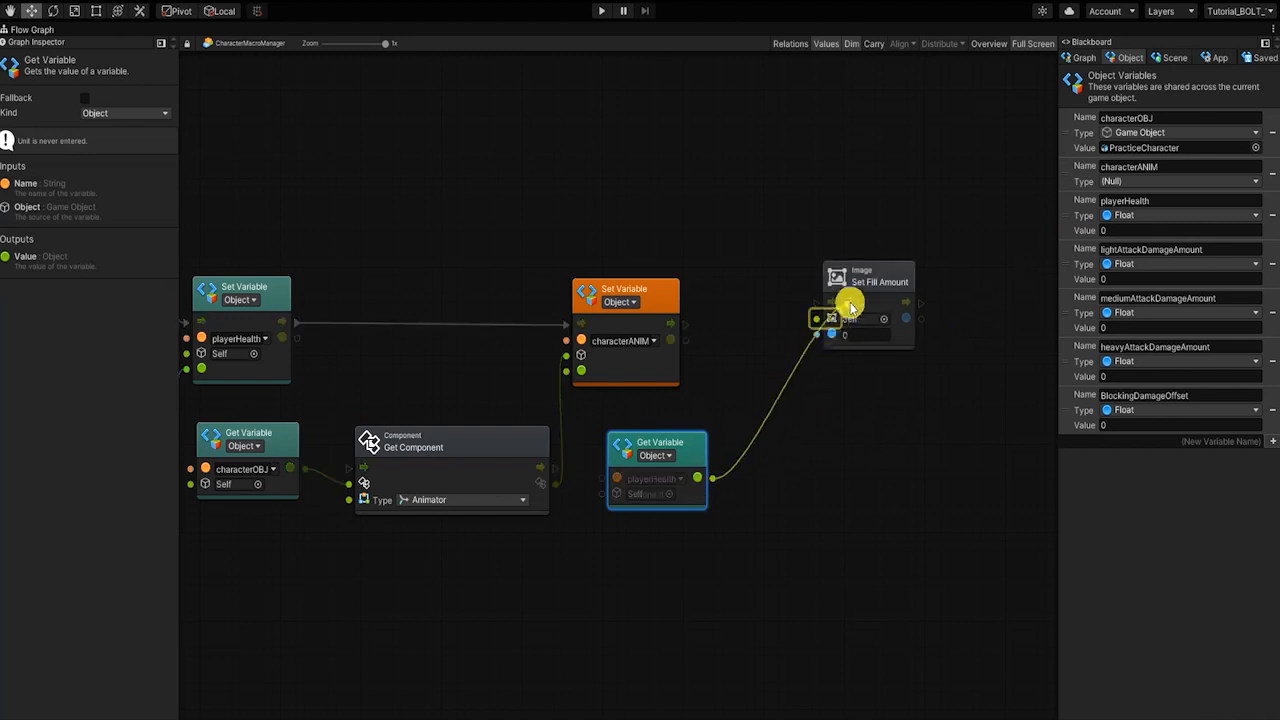
{"action": "left_click", "coordinate": [860, 278]}
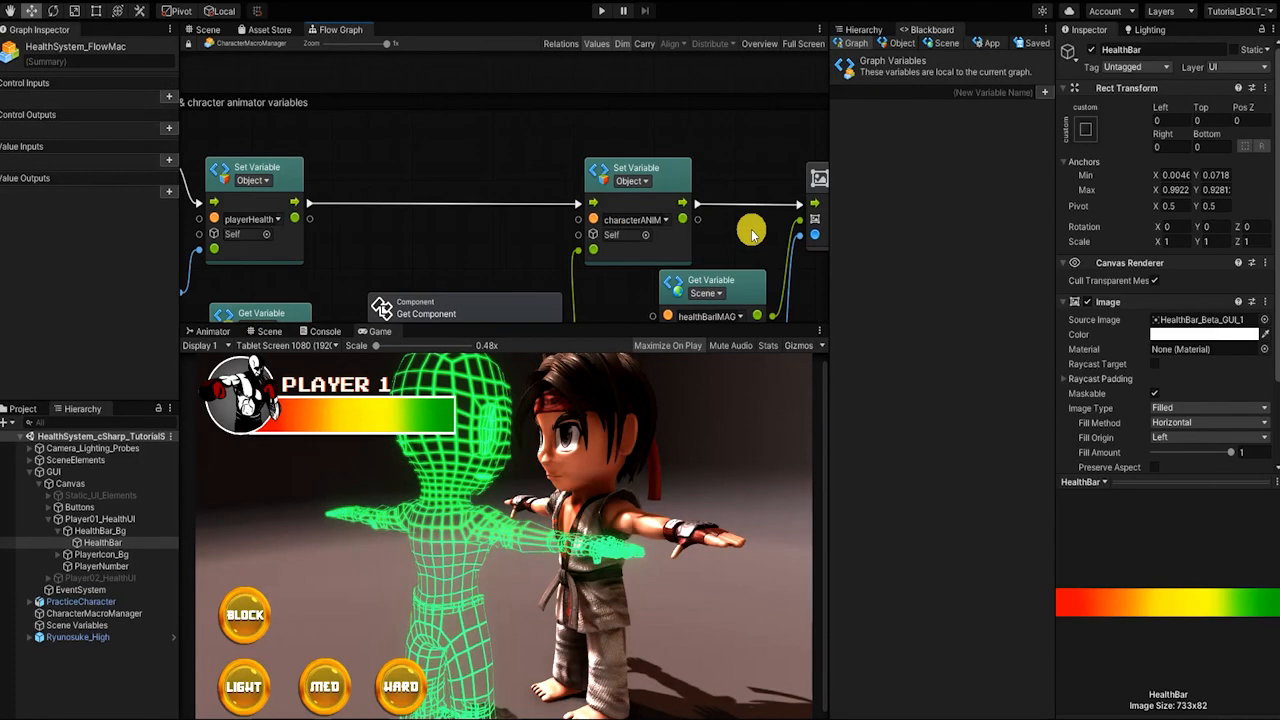
{"action": "mouse_move", "coordinate": [1228, 460]}
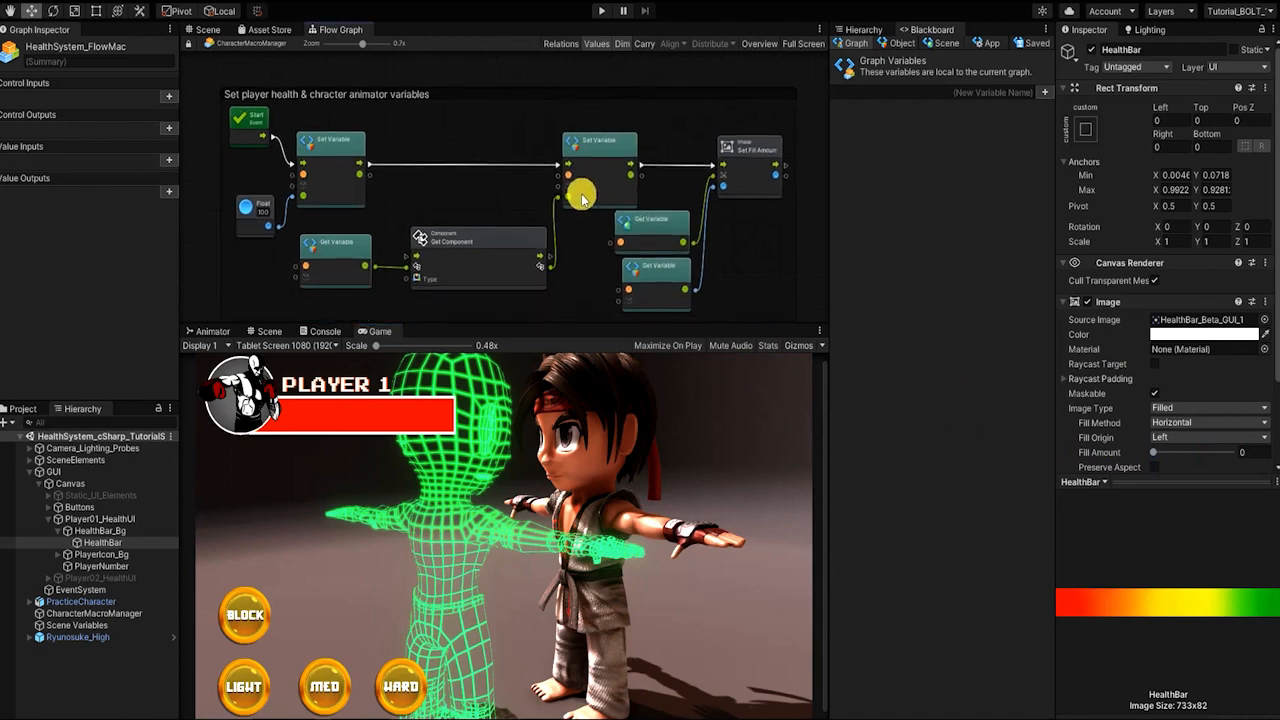
Play-test to confirm characterANIM holds the Animator and the bar fills, then stop
{"action": "left_click", "coordinate": [899, 43]}
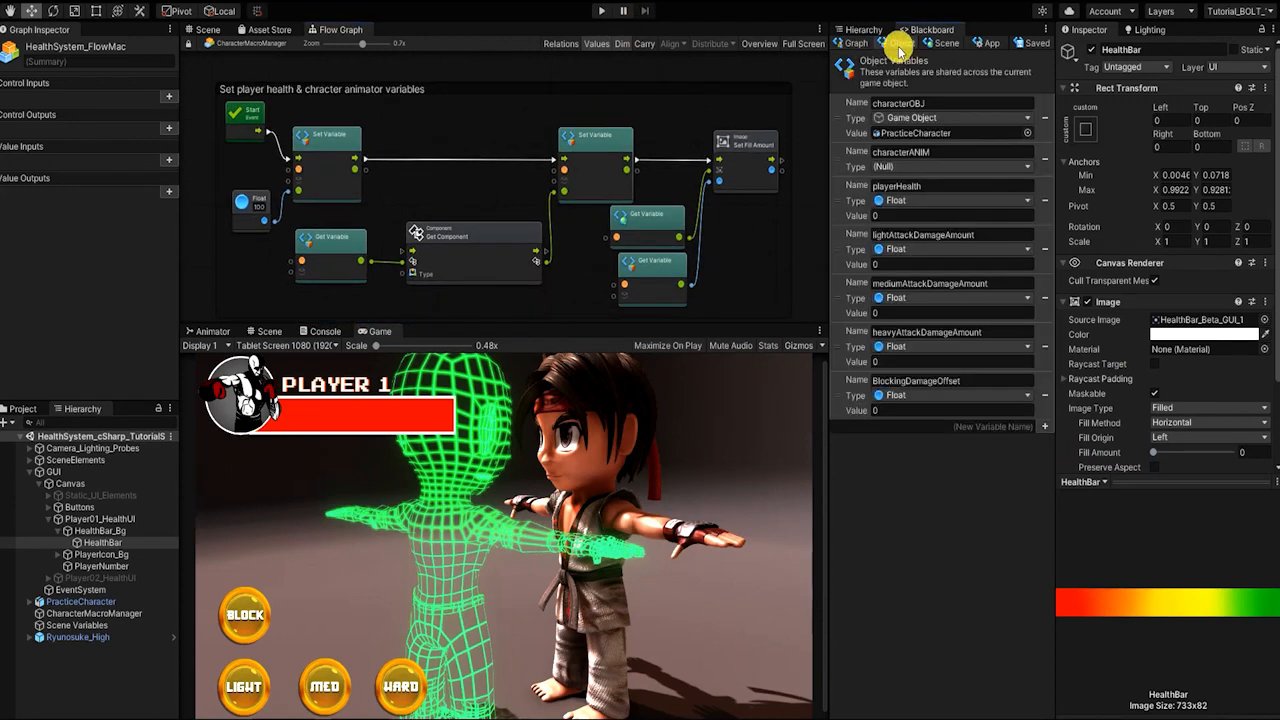
{"action": "left_click", "coordinate": [601, 11]}
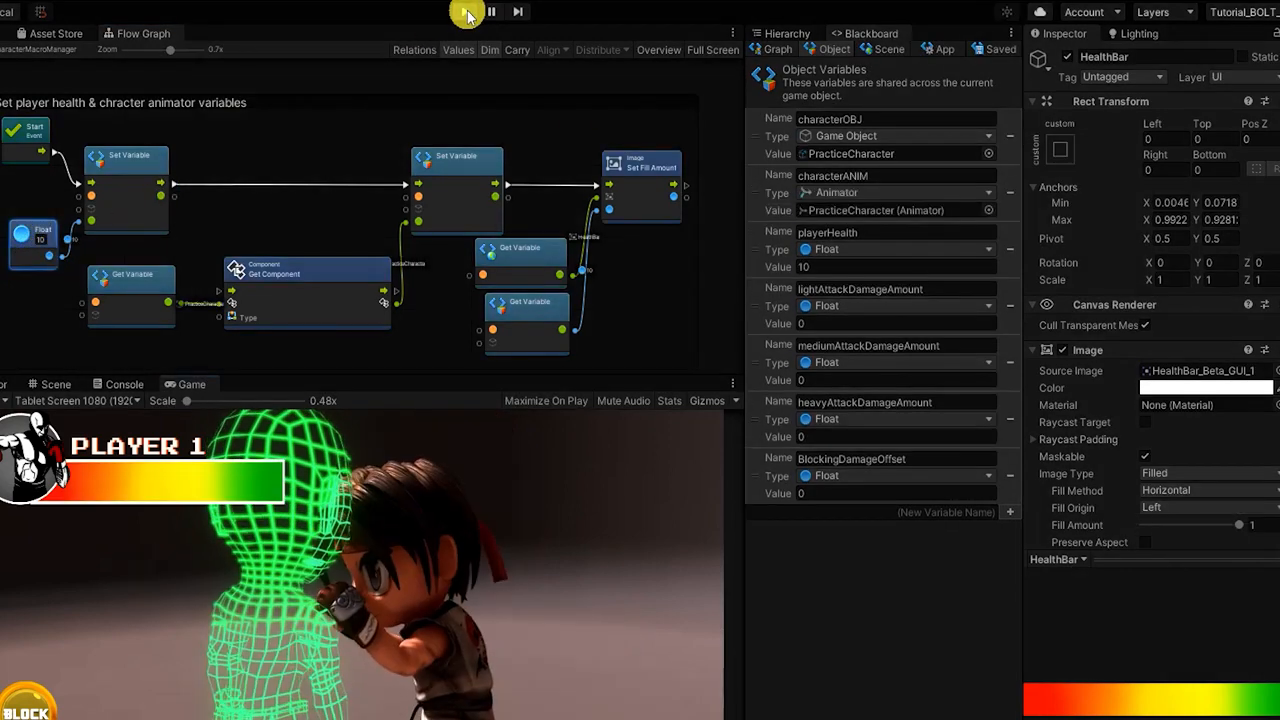
{"action": "left_click", "coordinate": [464, 11]}
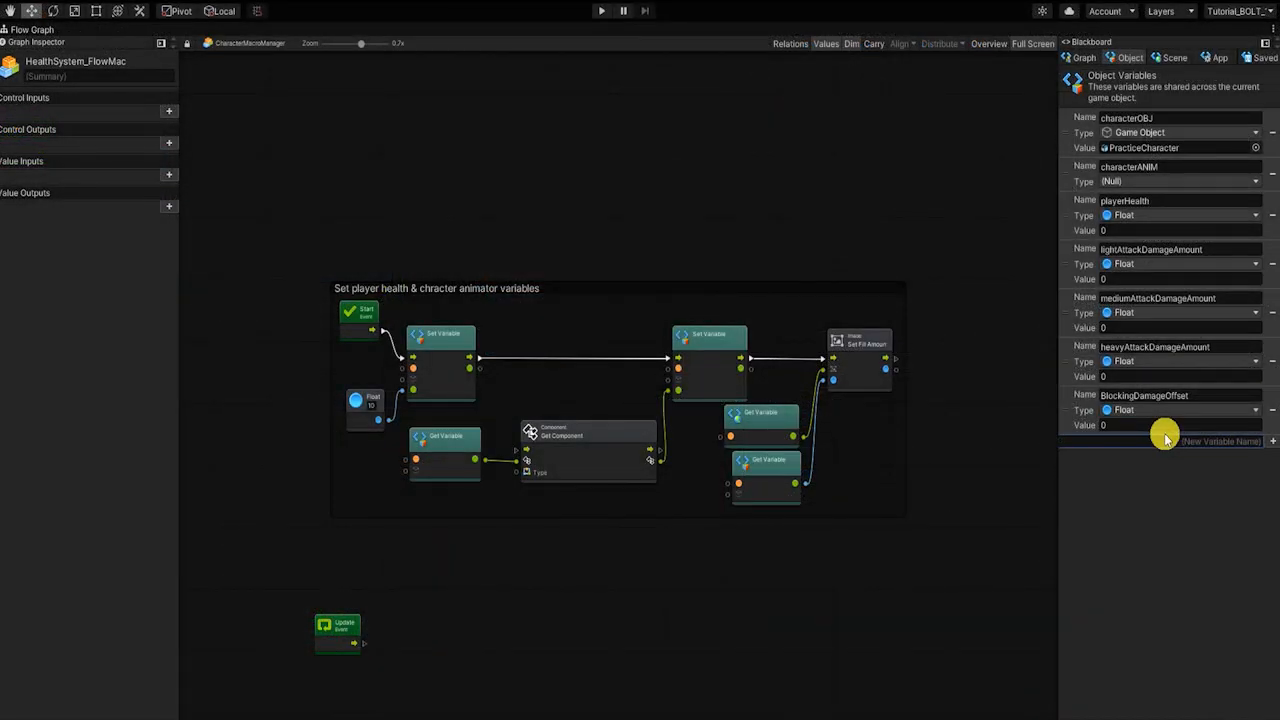
Add float playerHealthValue, set on Update to playerHealth × 0.1 for the fill amount
{"action": "type", "text": "playerHeal"}
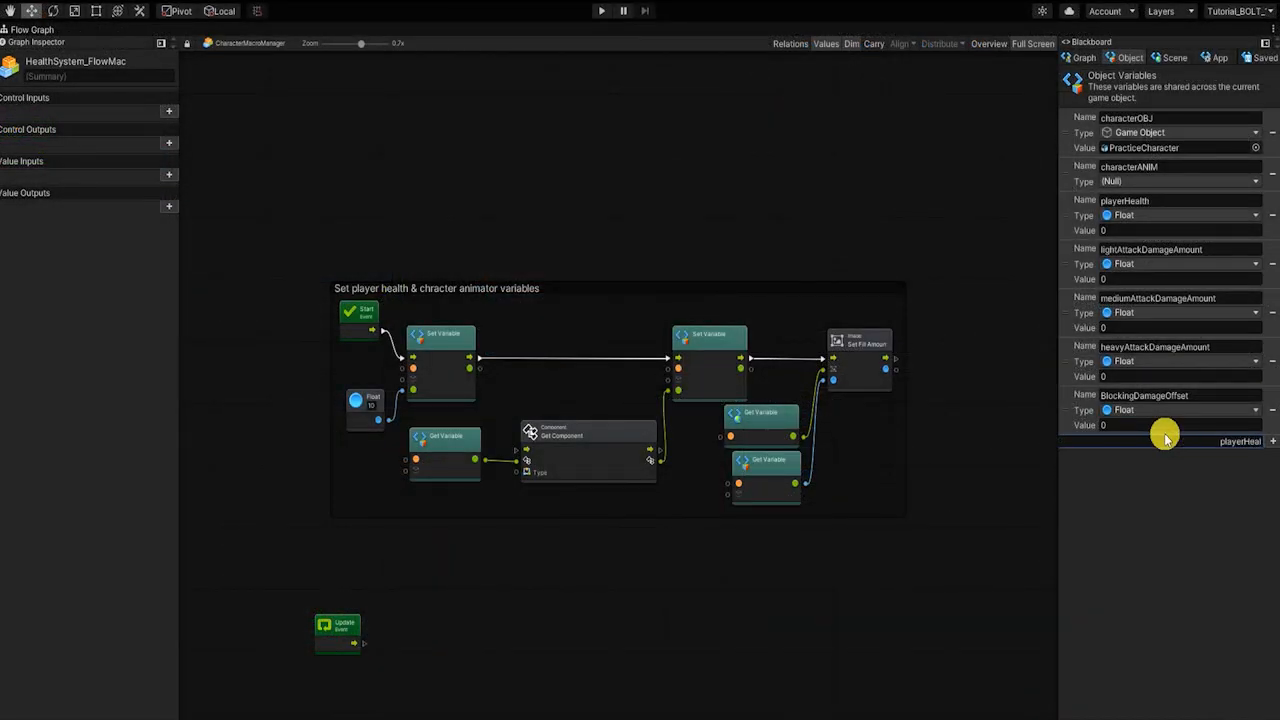
{"action": "left_click", "coordinate": [1272, 441]}
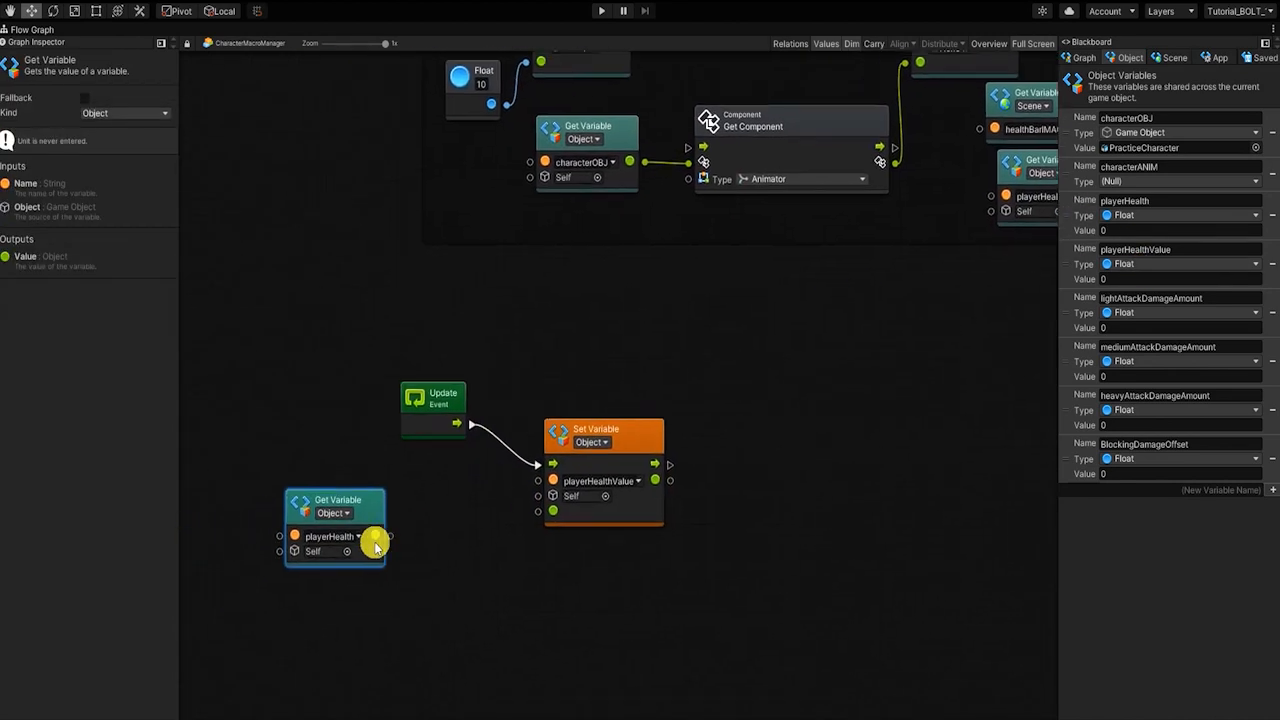
{"action": "left_click_drag", "start_coordinate": [375, 537], "coordinate": [420, 560]}
{"action": "type", "text": "0.1"}
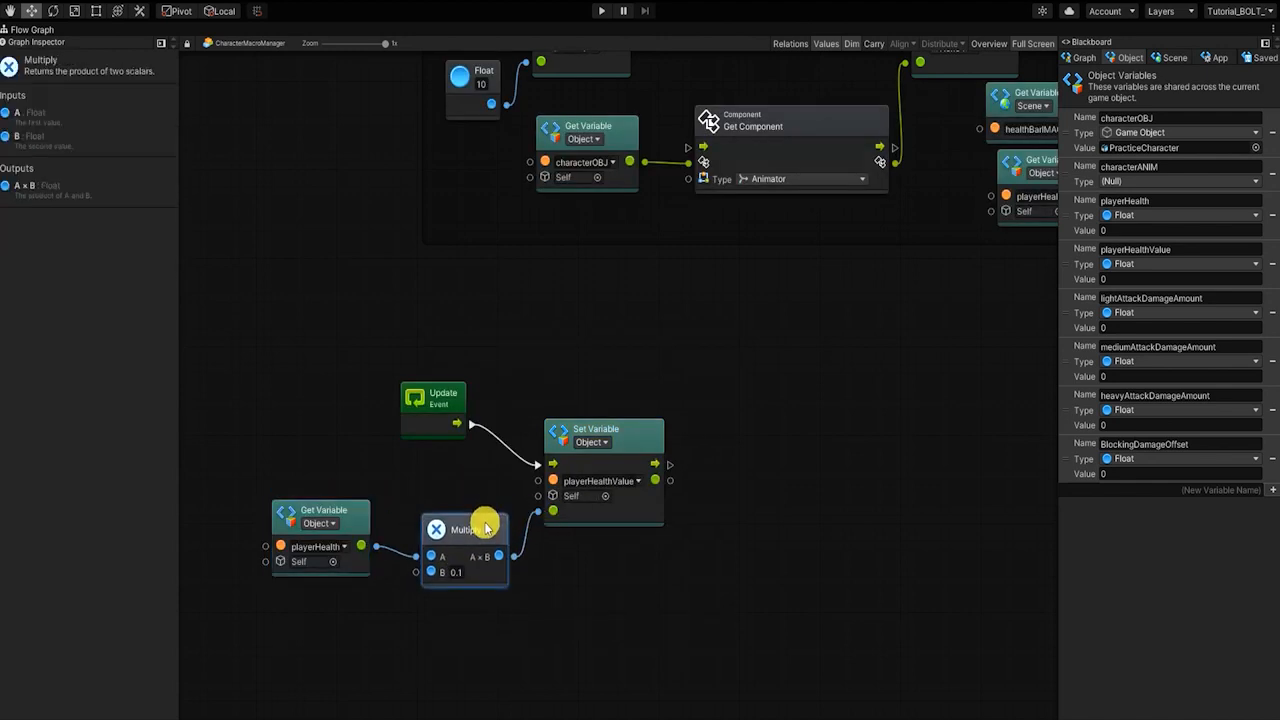
{"action": "scroll", "scroll_direction": "down", "scroll_amount": 3}
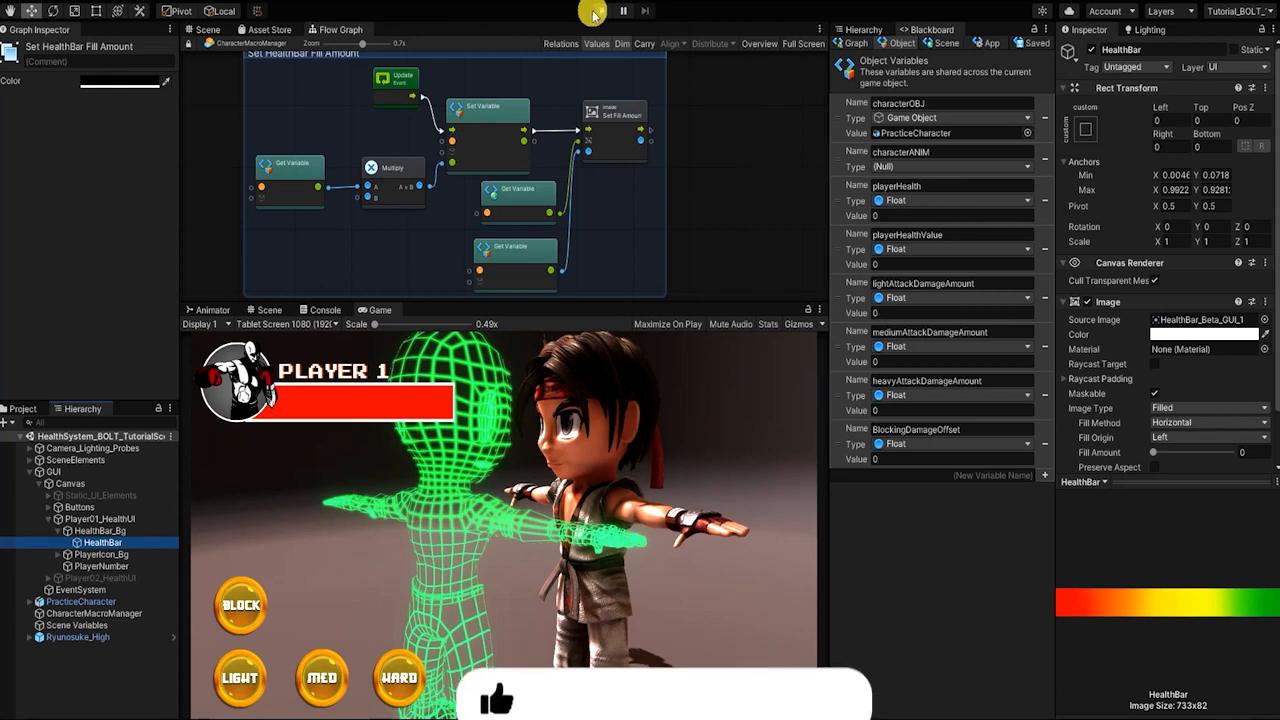
Exit Play mode so starting health 100 and multiplier 0.01 can be applied
{"action": "left_click", "coordinate": [601, 11]}
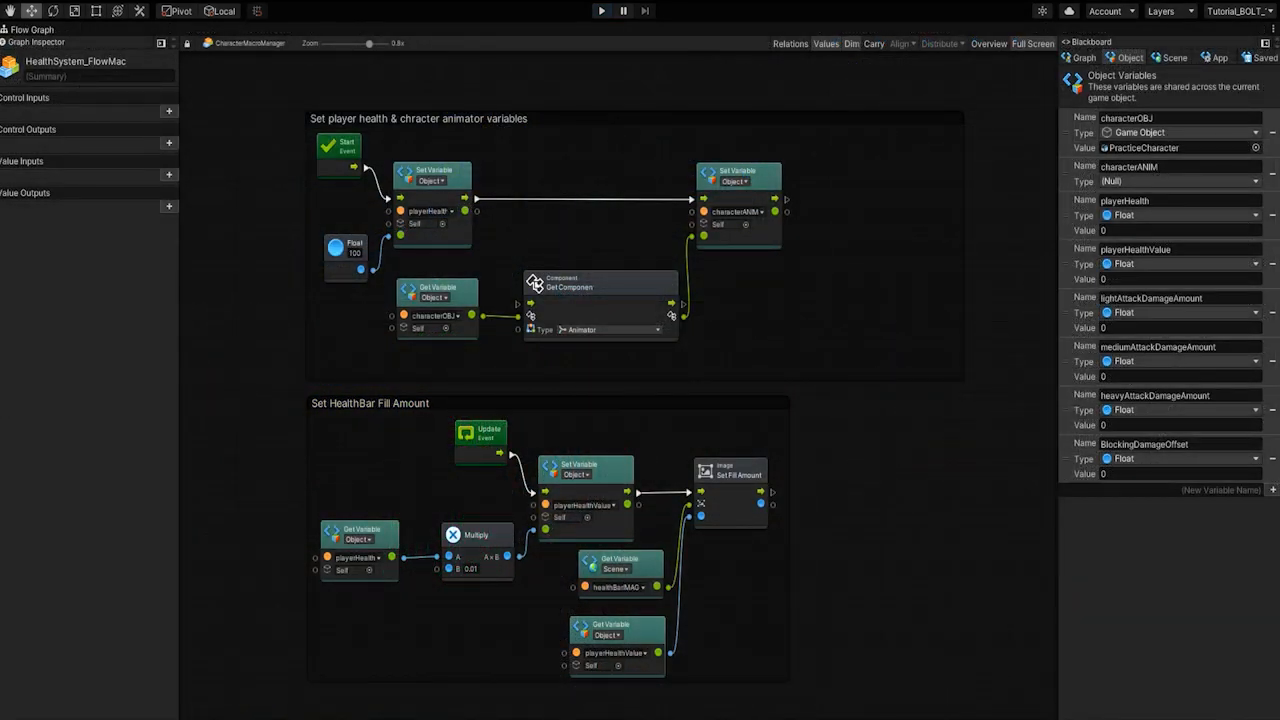
Add Button scene variables lightAttackButton, MediumAttackButton, HeavyAttackButton and an On Keyboard Input event
{"action": "left_click", "coordinate": [1168, 57]}
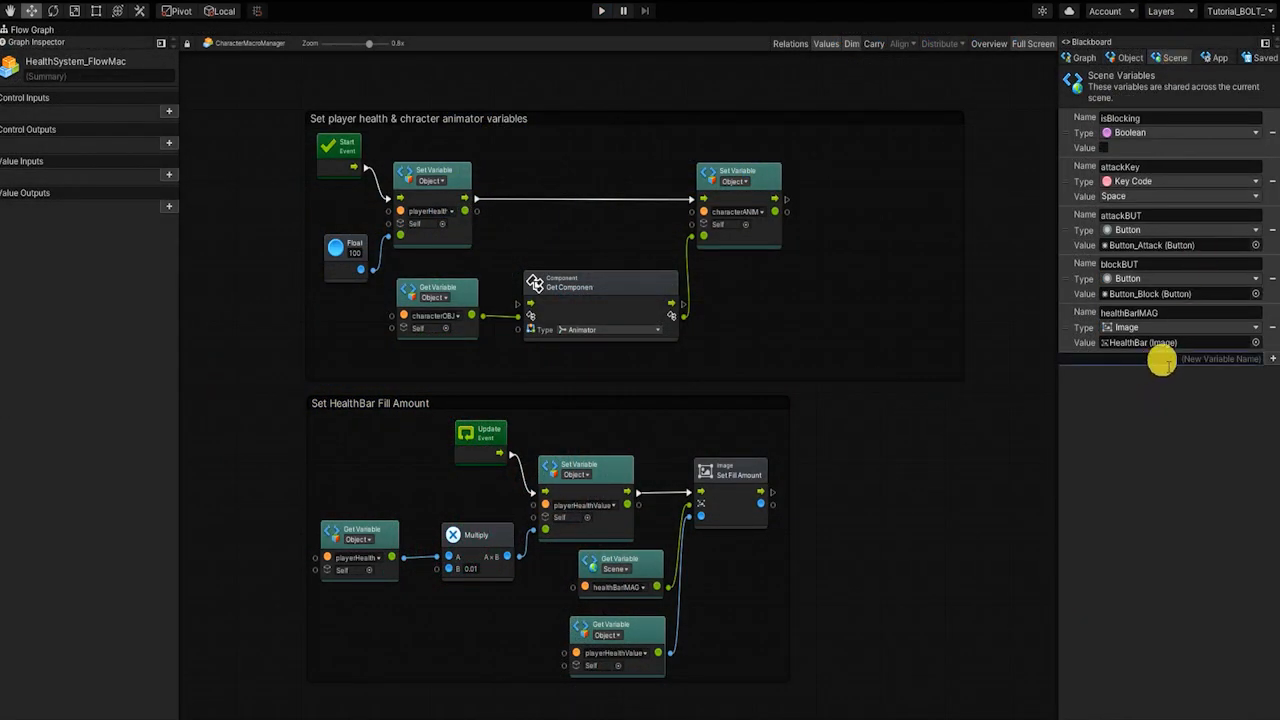
{"action": "type", "text": "lightAttackButton"}
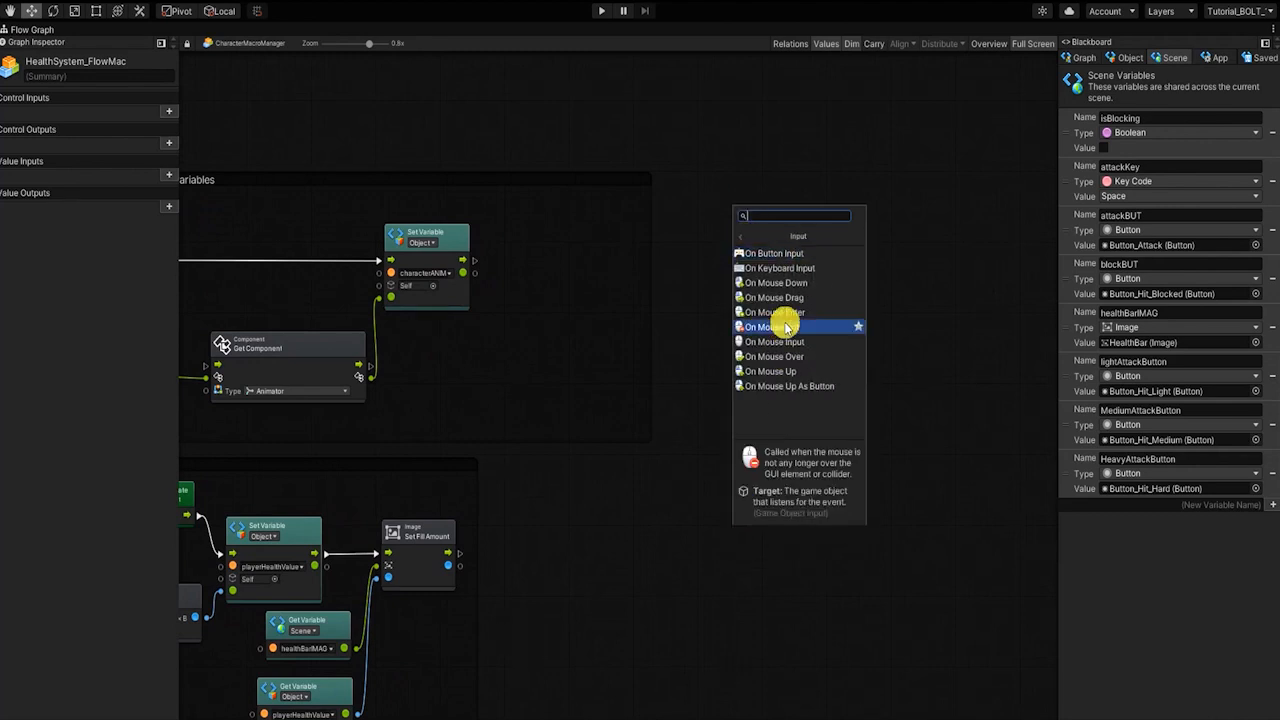
{"action": "left_click", "coordinate": [779, 268]}
{"action": "type", "text": "on b"}
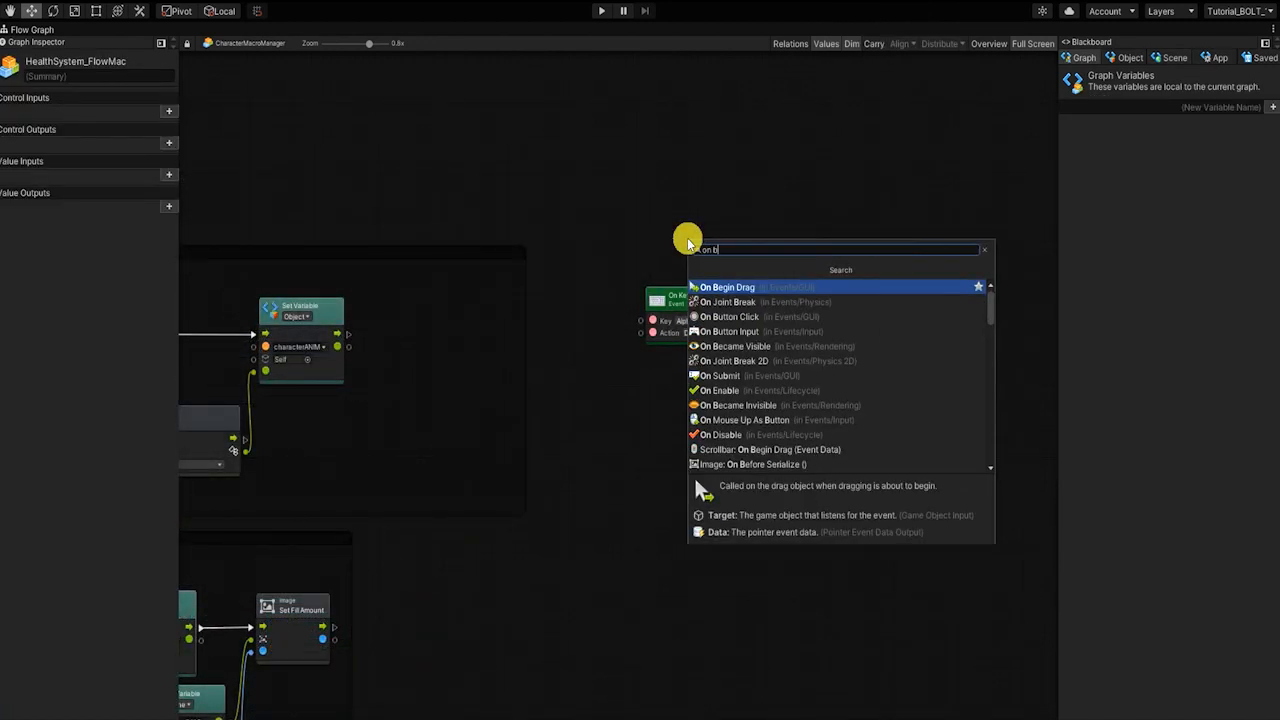
Trigger Set Variable playerHealth from On Button Click and Alpha 1, subtracting lightAttackDamageAmount
{"action": "left_click", "coordinate": [734, 317]}
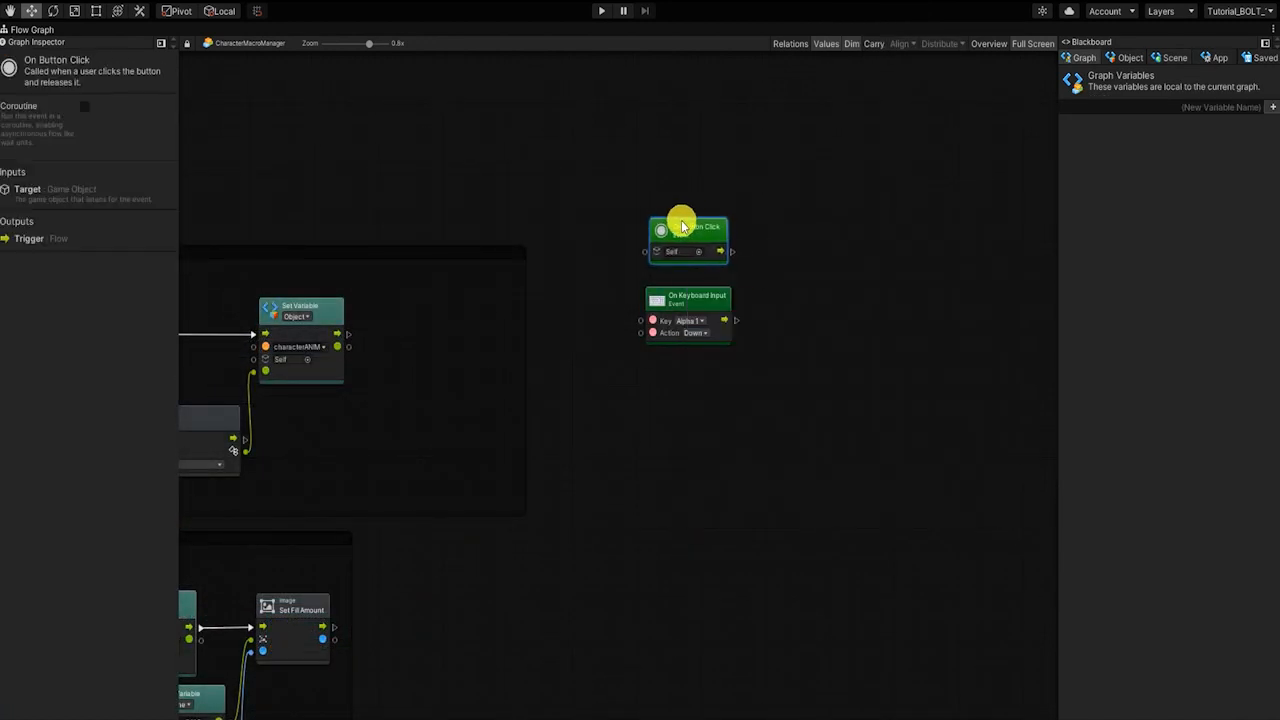
{"action": "left_click", "coordinate": [1129, 57]}
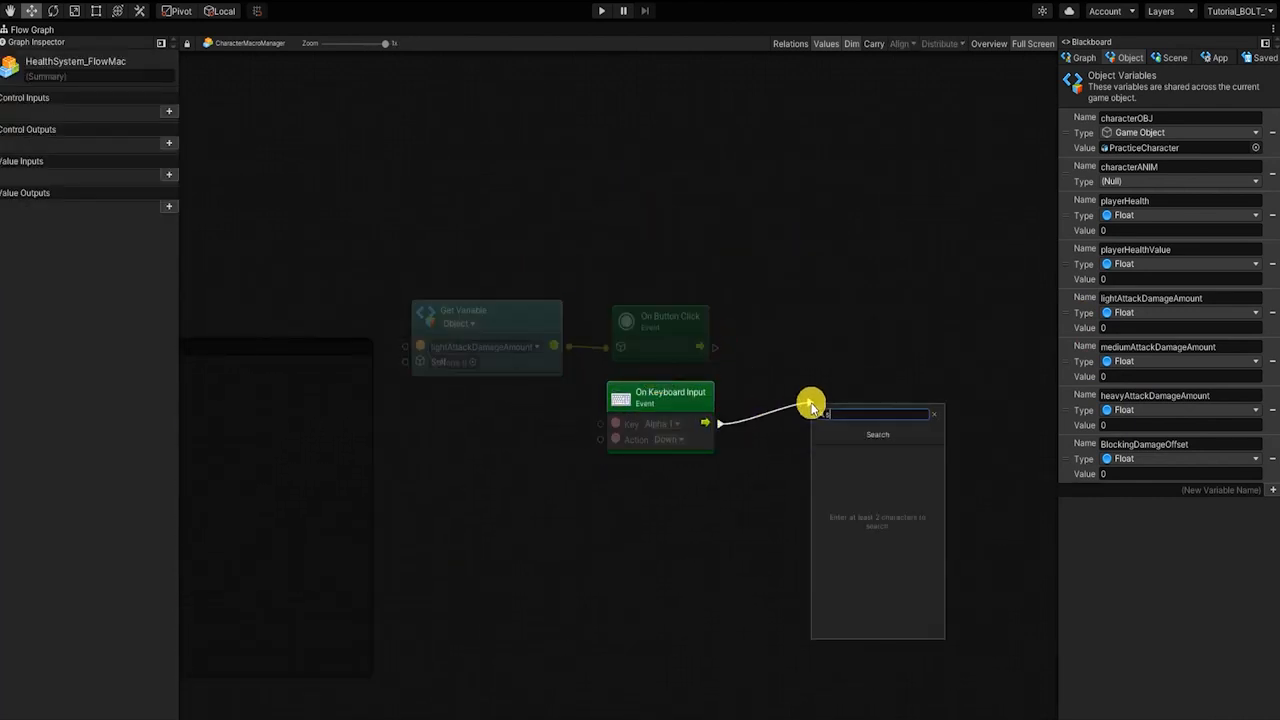
{"action": "left_click", "coordinate": [877, 434]}
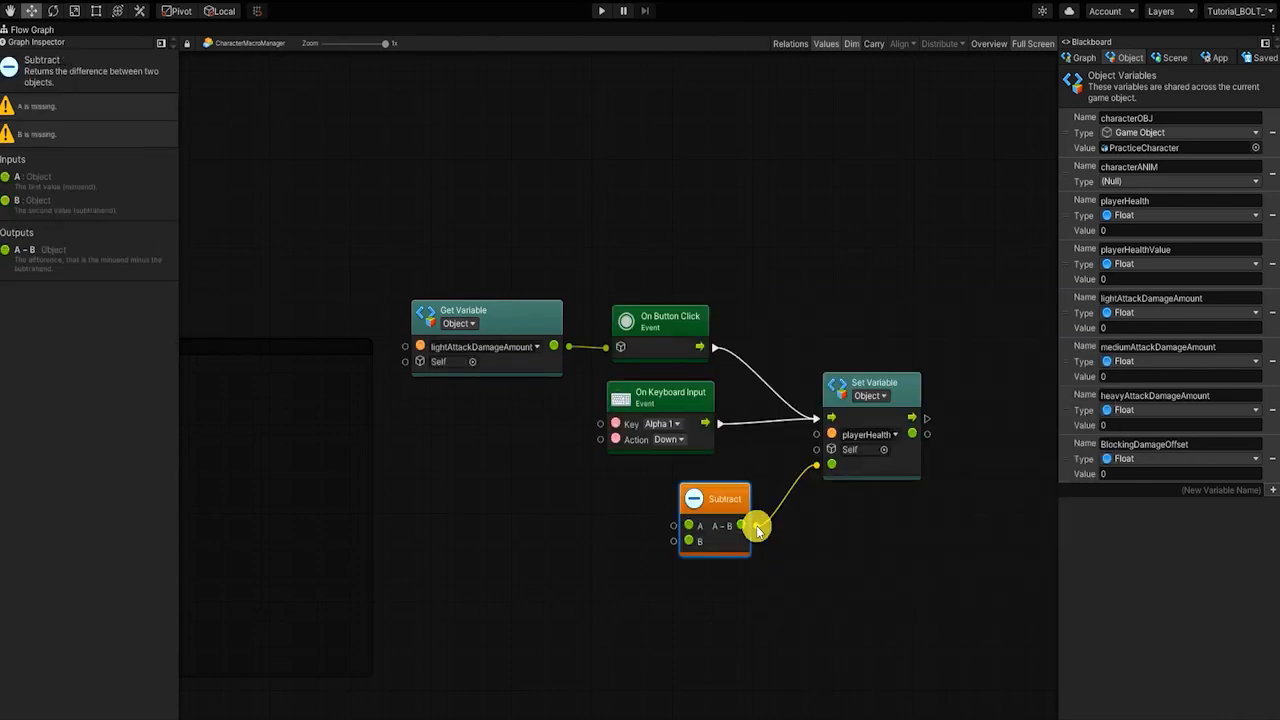
{"action": "left_click_drag", "start_coordinate": [757, 525], "coordinate": [513, 500]}
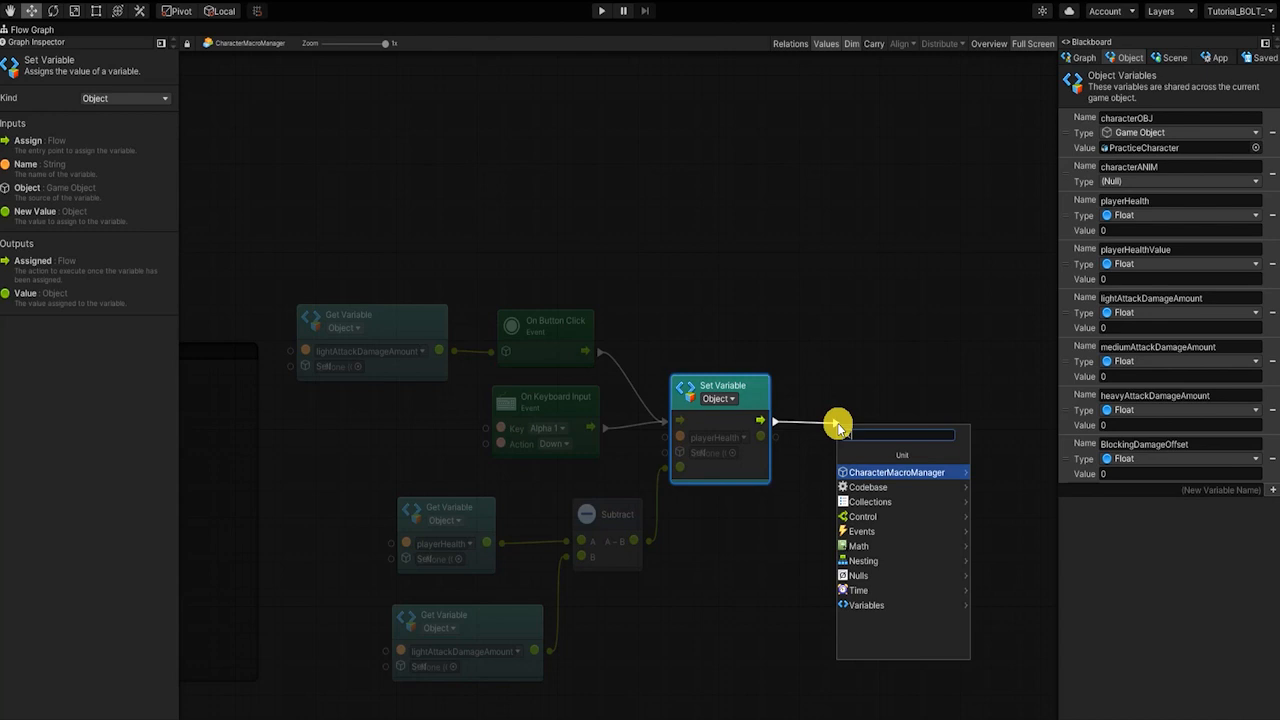
Add an Animator Set Trigger named HitLight after playerHealth, targeting characterANIM
{"action": "type", "text": "animator set tri"}
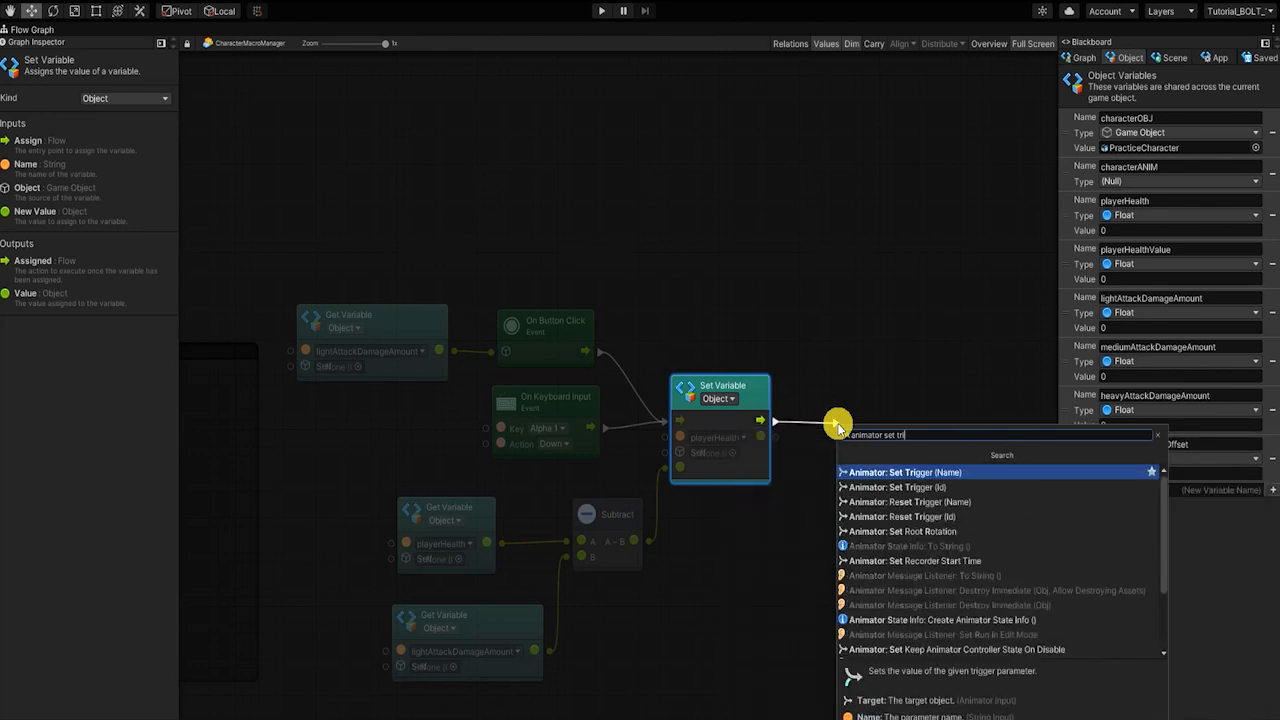
{"action": "left_click", "coordinate": [903, 472]}
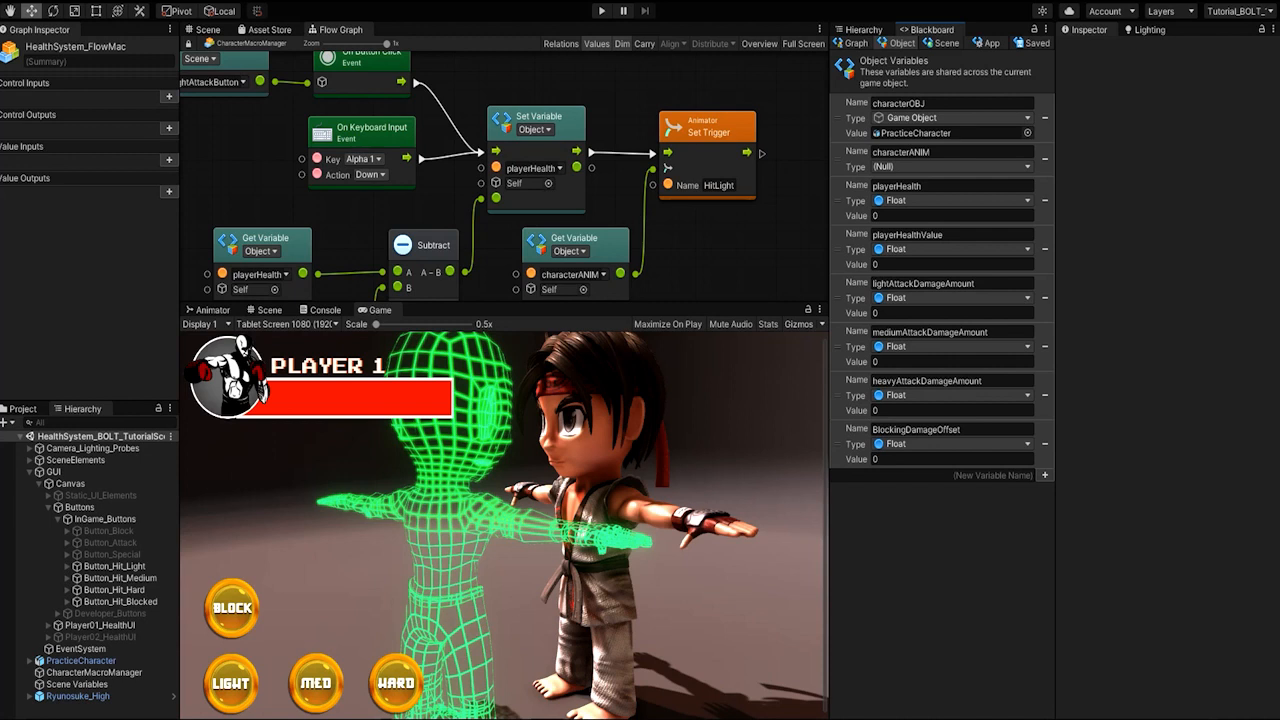
Play-test repeated LIGHT attacks, raise lightAttackDamageAmount to 20, and select HealthBar
{"action": "left_click", "coordinate": [950, 312]}
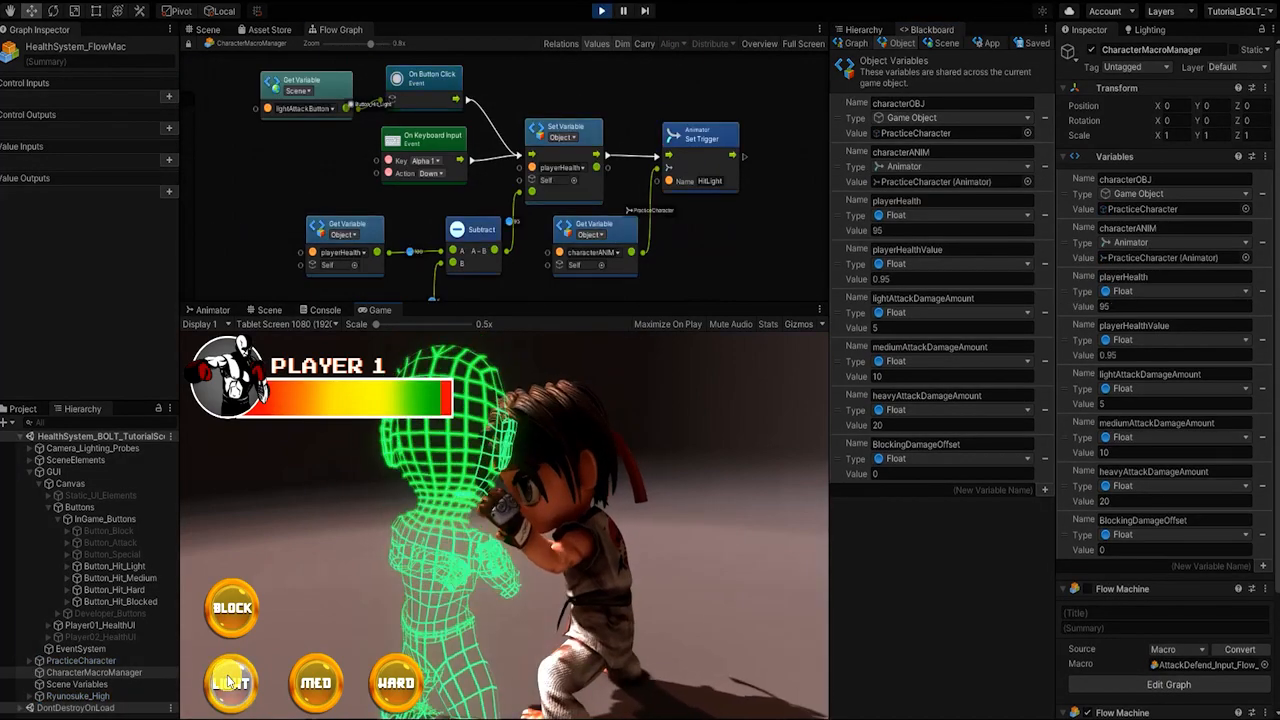
{"action": "left_click", "coordinate": [231, 683]}
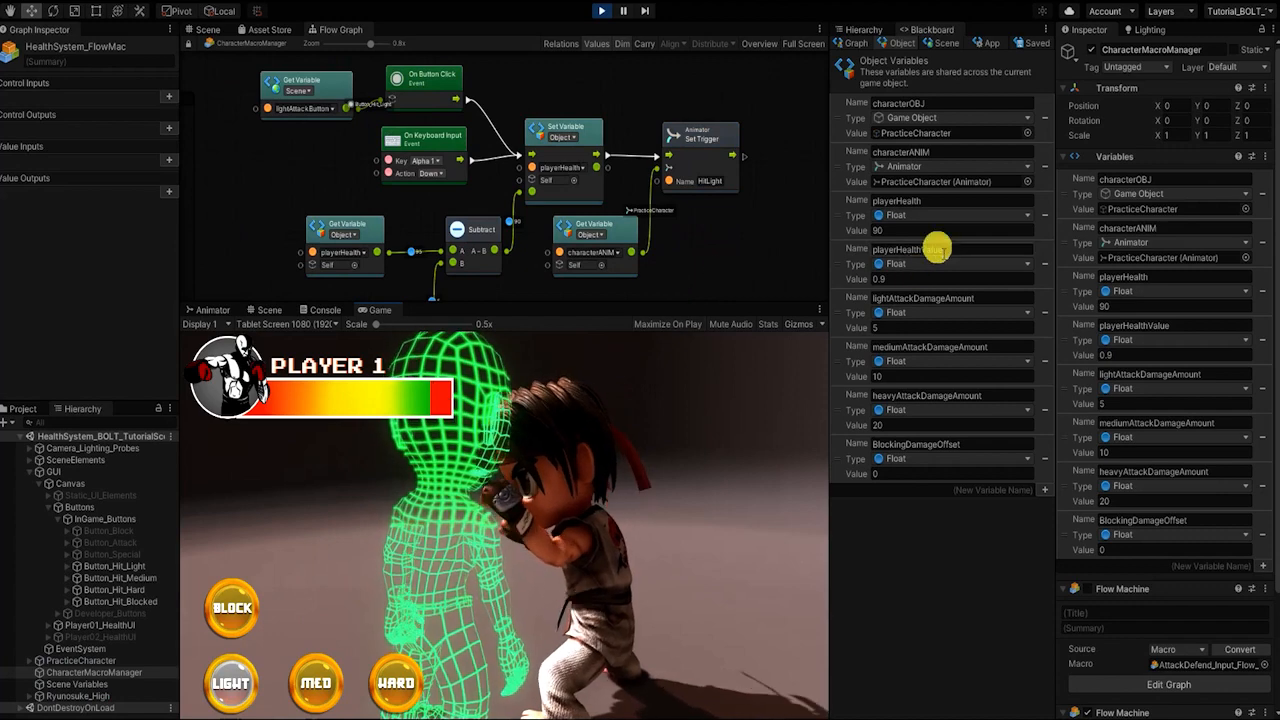
{"action": "left_click", "coordinate": [231, 683]}
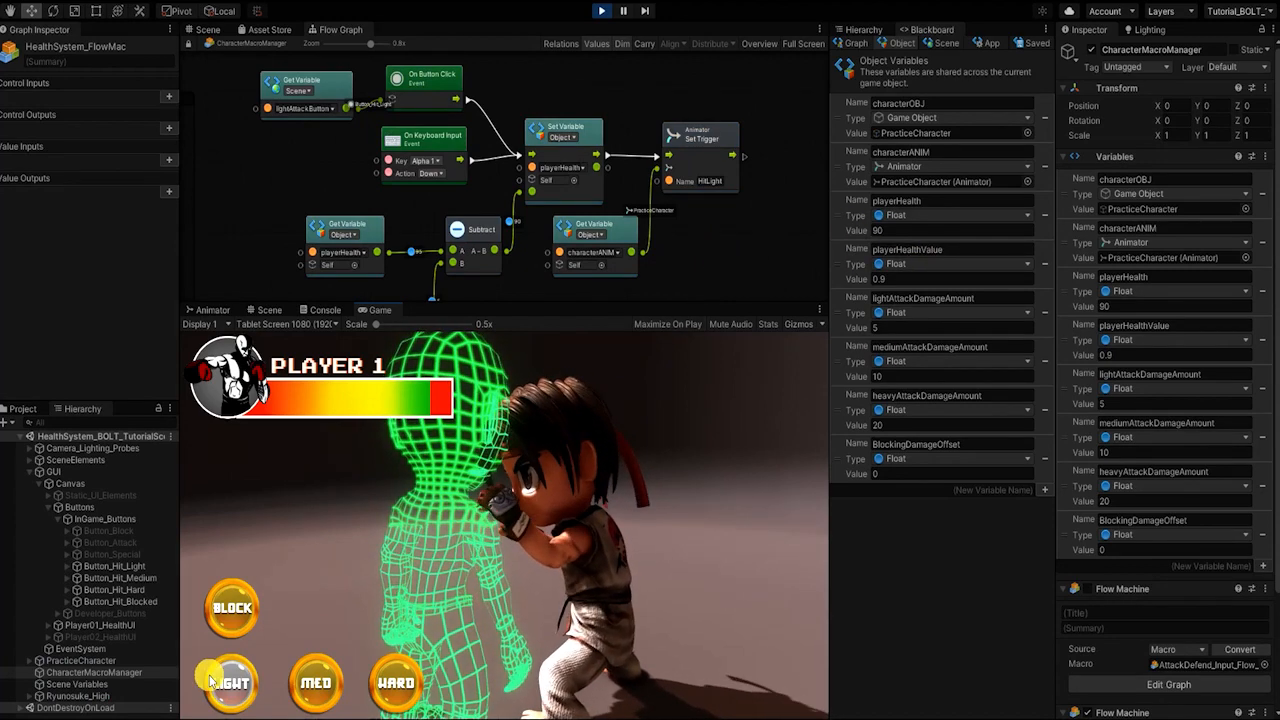
{"action": "left_click", "coordinate": [230, 683]}
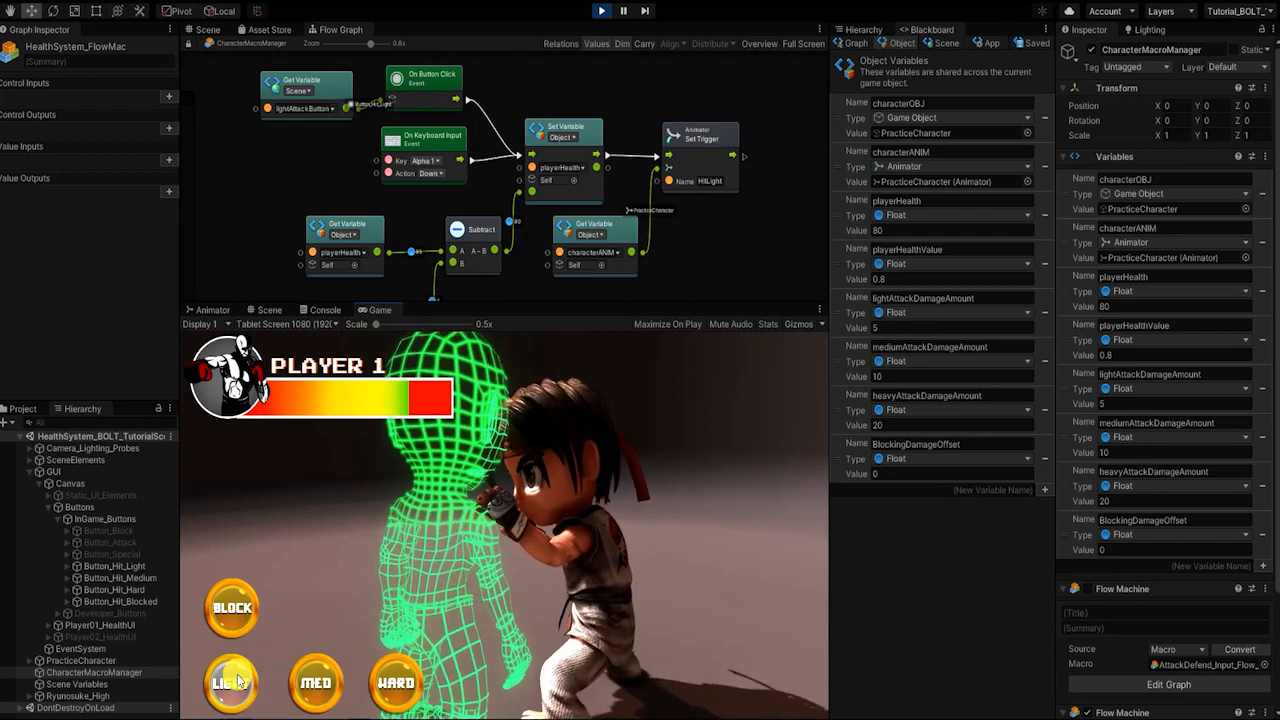
{"action": "left_click", "coordinate": [231, 683]}
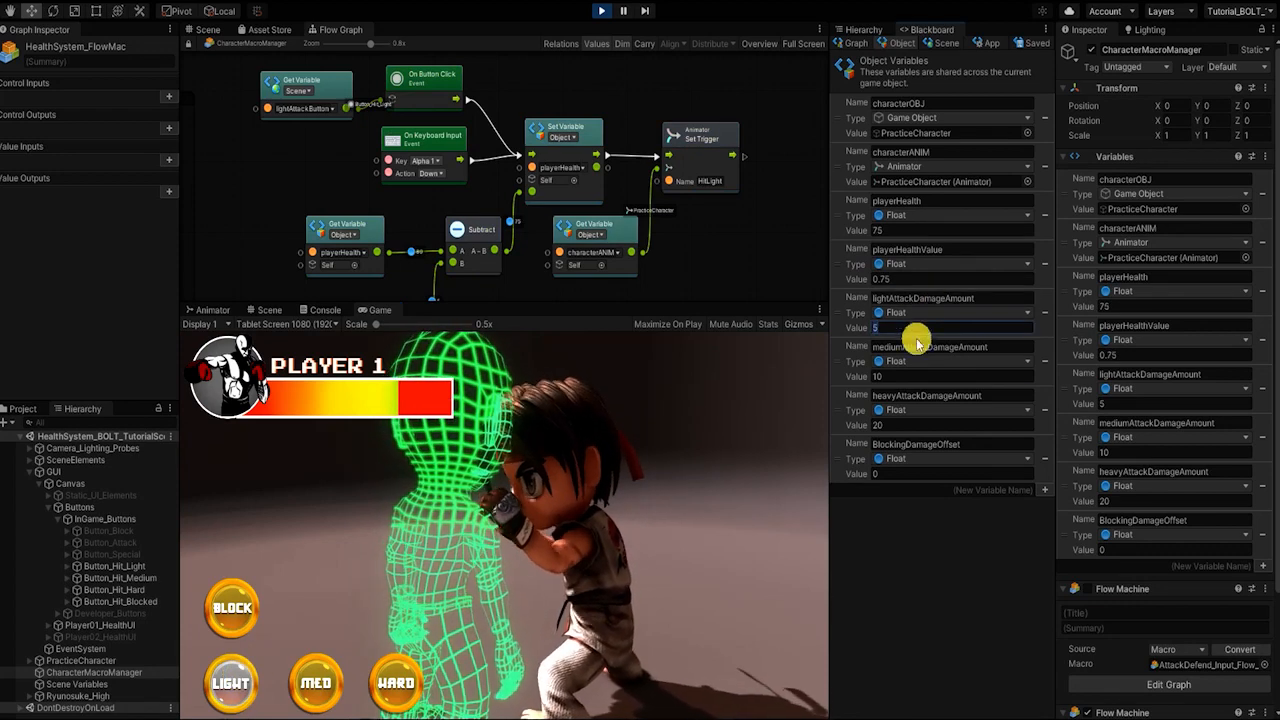
{"action": "left_click", "coordinate": [231, 683]}
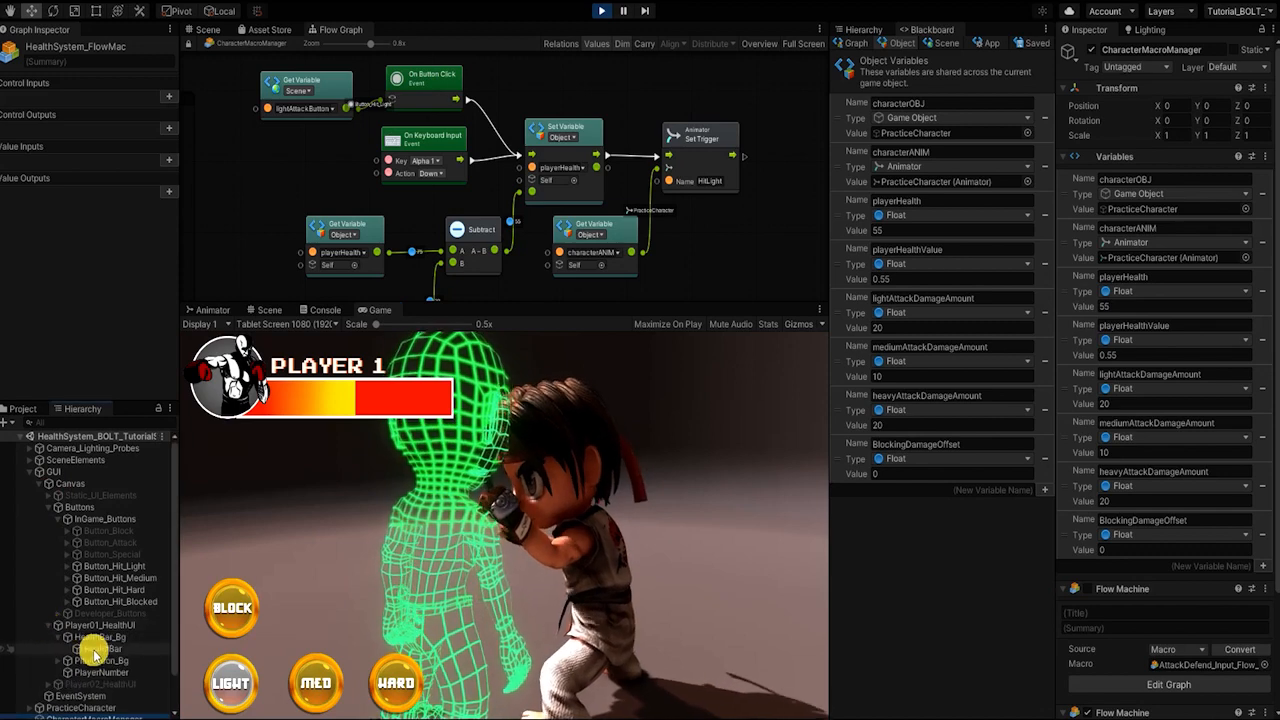
{"action": "left_click", "coordinate": [102, 648]}
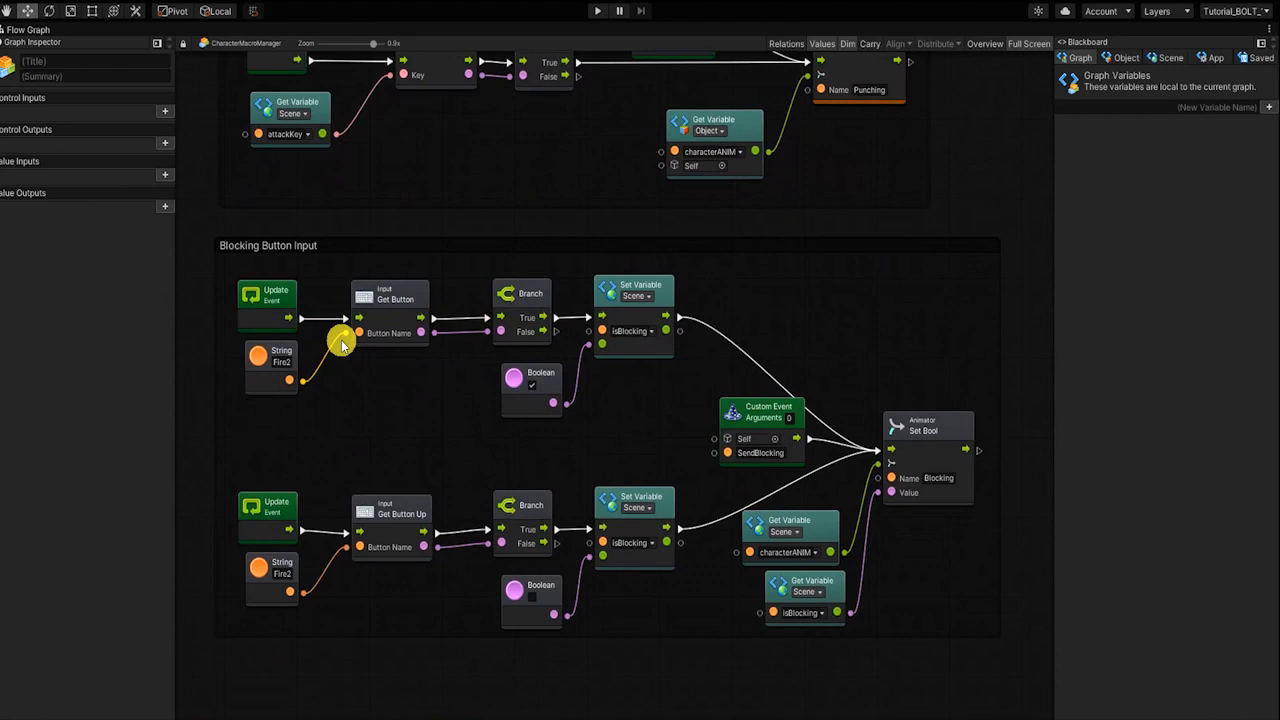
{"action": "mouse_move", "coordinate": [653, 472]}
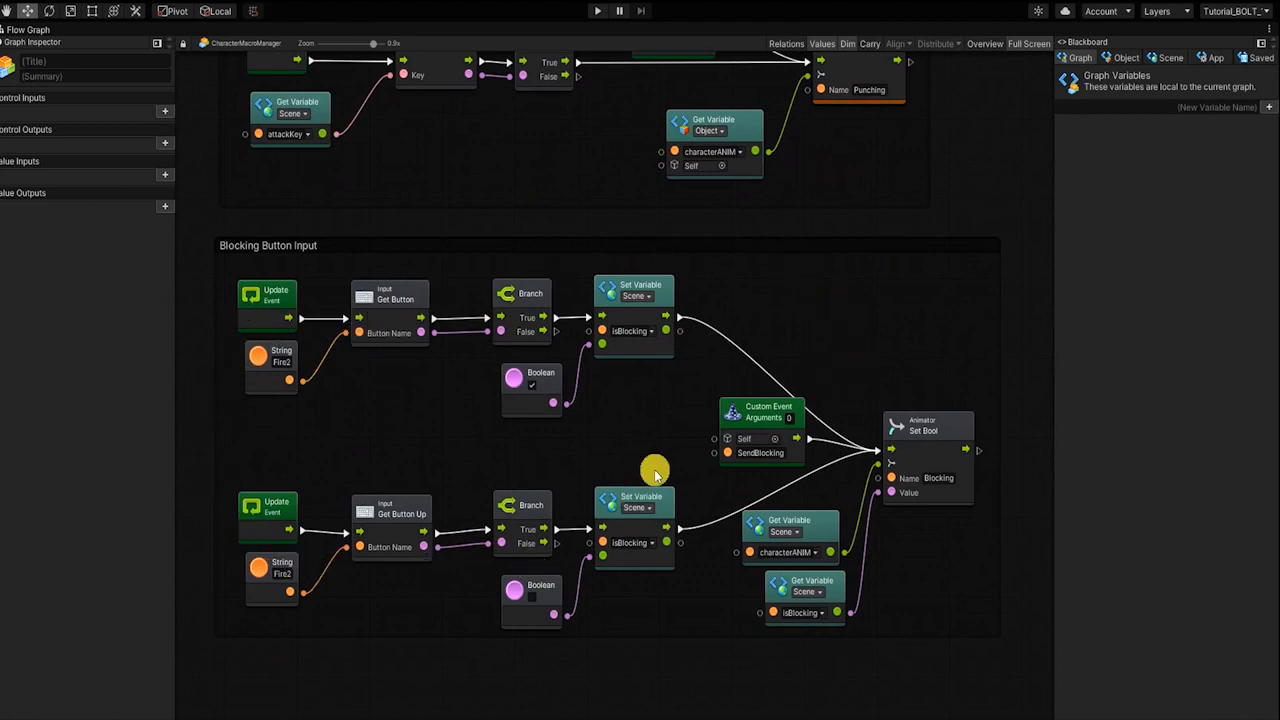
{"action": "mouse_move", "coordinate": [888, 584]}
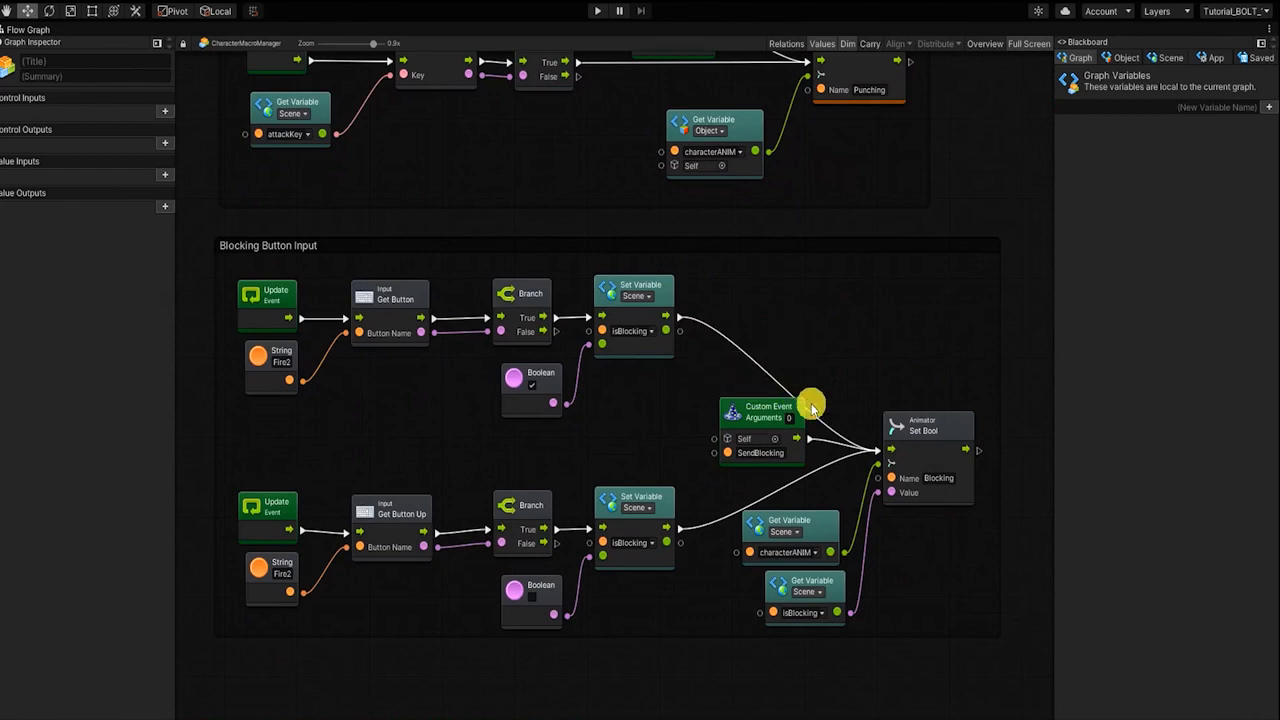
{"action": "mouse_move", "coordinate": [868, 315]}
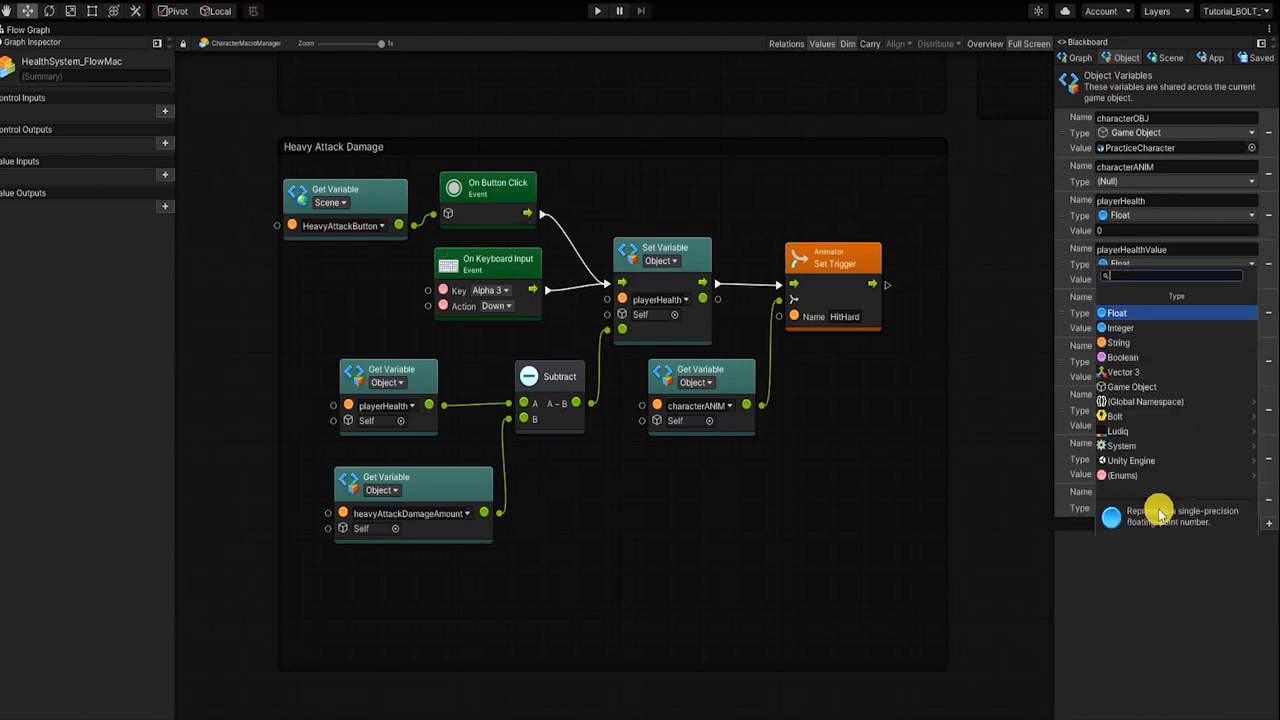
Set the new isBlocking object variable's type to Boolean
{"action": "left_click", "coordinate": [1116, 313]}
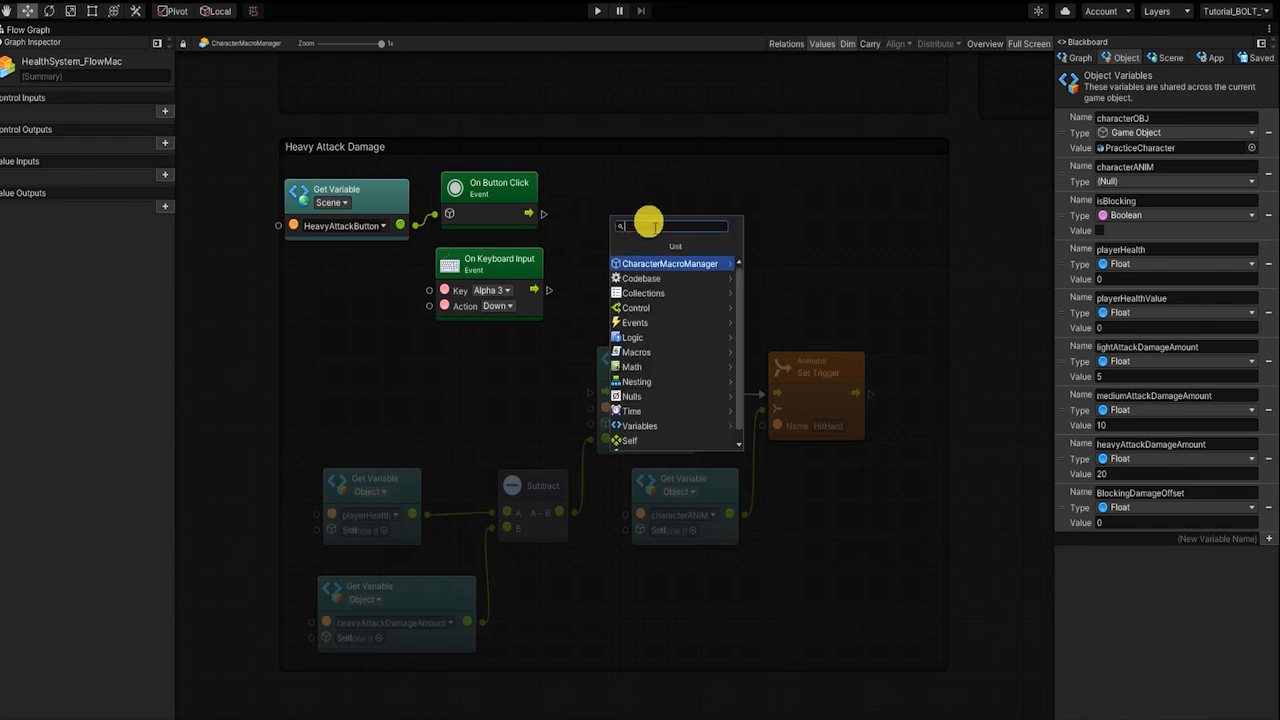
Add an isBlocking Branch to heavy attacks, dividing damage by BlockingDamageOffset when true
{"action": "type", "text": "branch"}
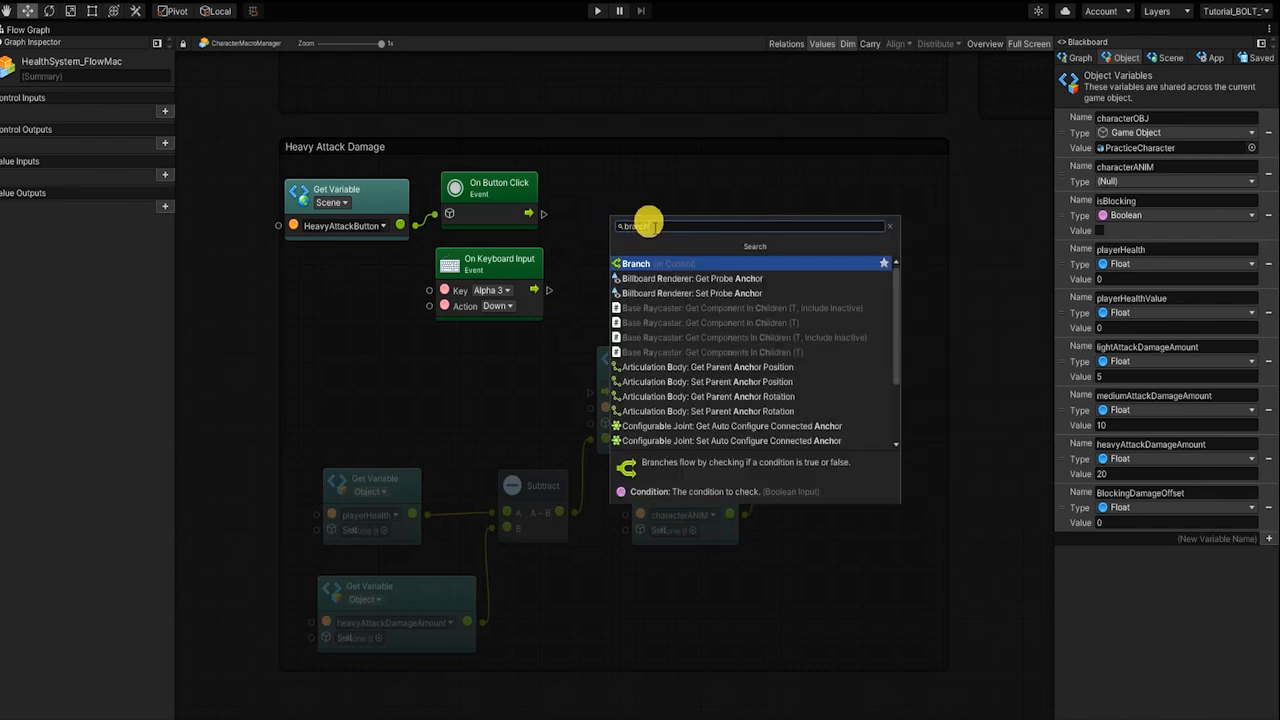
{"action": "left_click", "coordinate": [636, 263]}
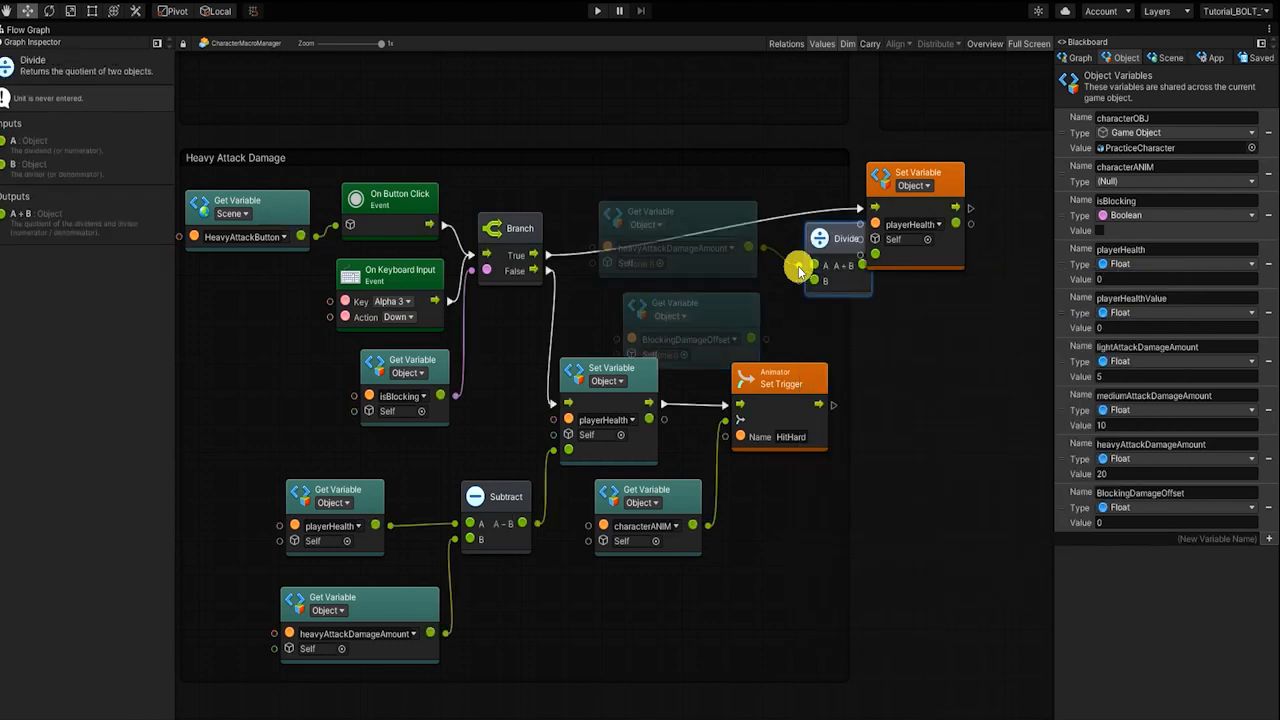
{"action": "left_click_drag", "start_coordinate": [838, 265], "coordinate": [838, 295]}
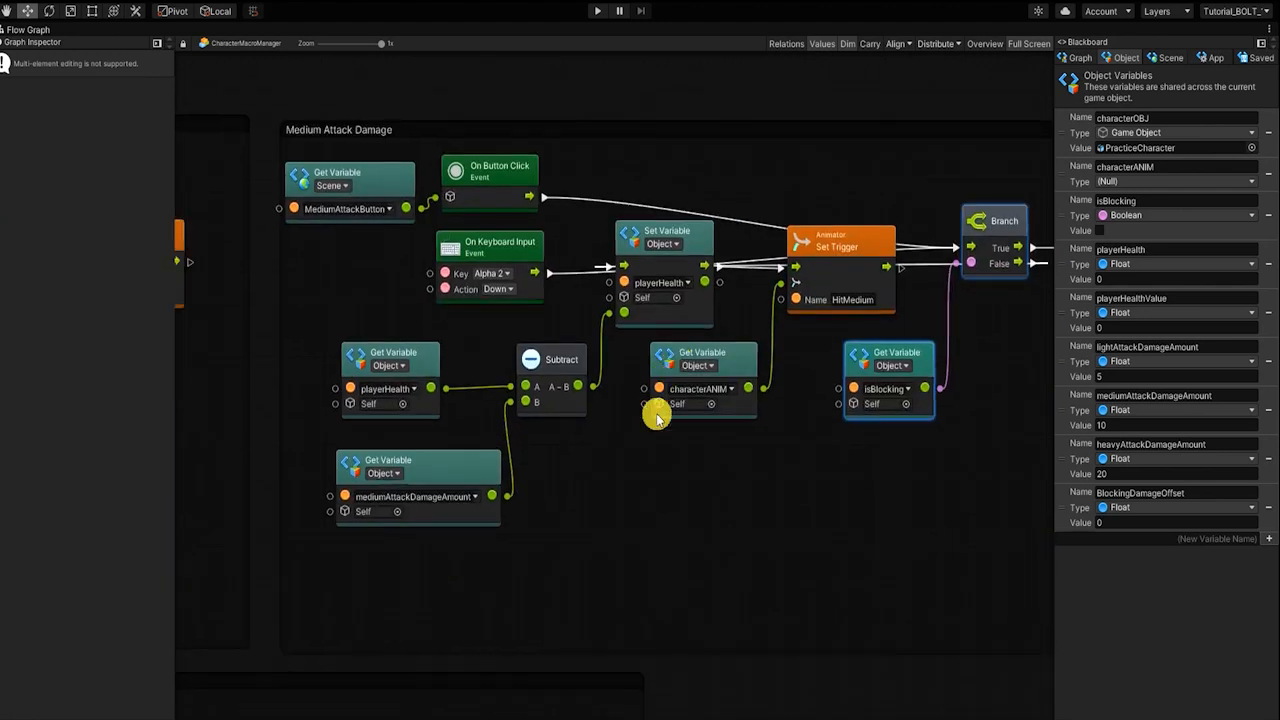
{"action": "left_click_drag", "start_coordinate": [658, 418], "coordinate": [897, 313]}
{"action": "type", "text": "se"}
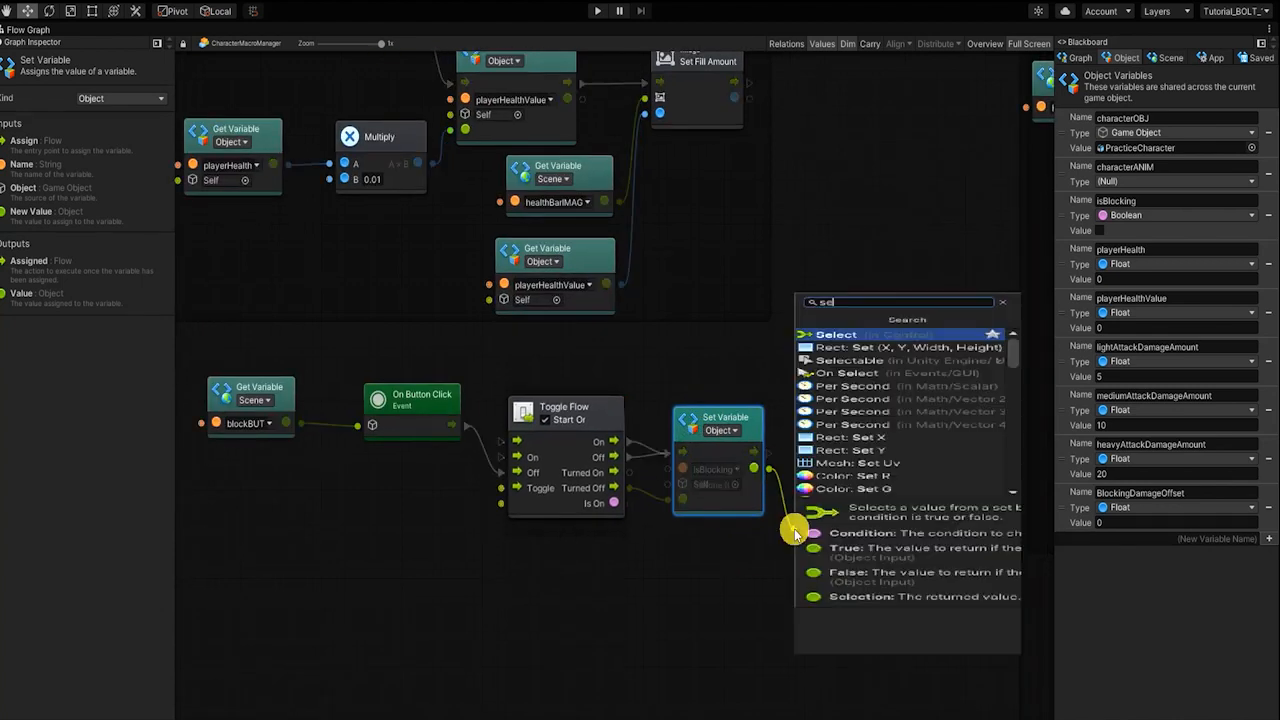
Add an Animator Set Bool after the isBlocking Set Variable, fed by Toggle Flow's Is On
{"action": "type", "text": "animator bool"}
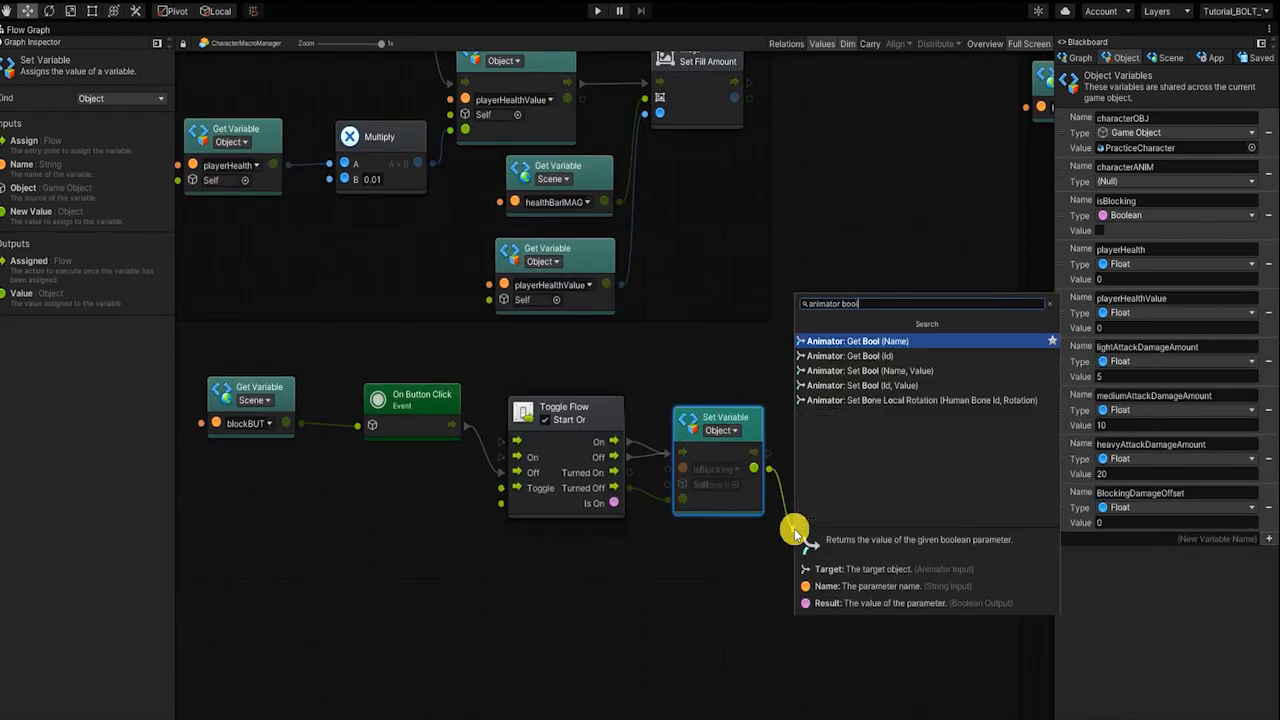
{"action": "left_click", "coordinate": [870, 371]}
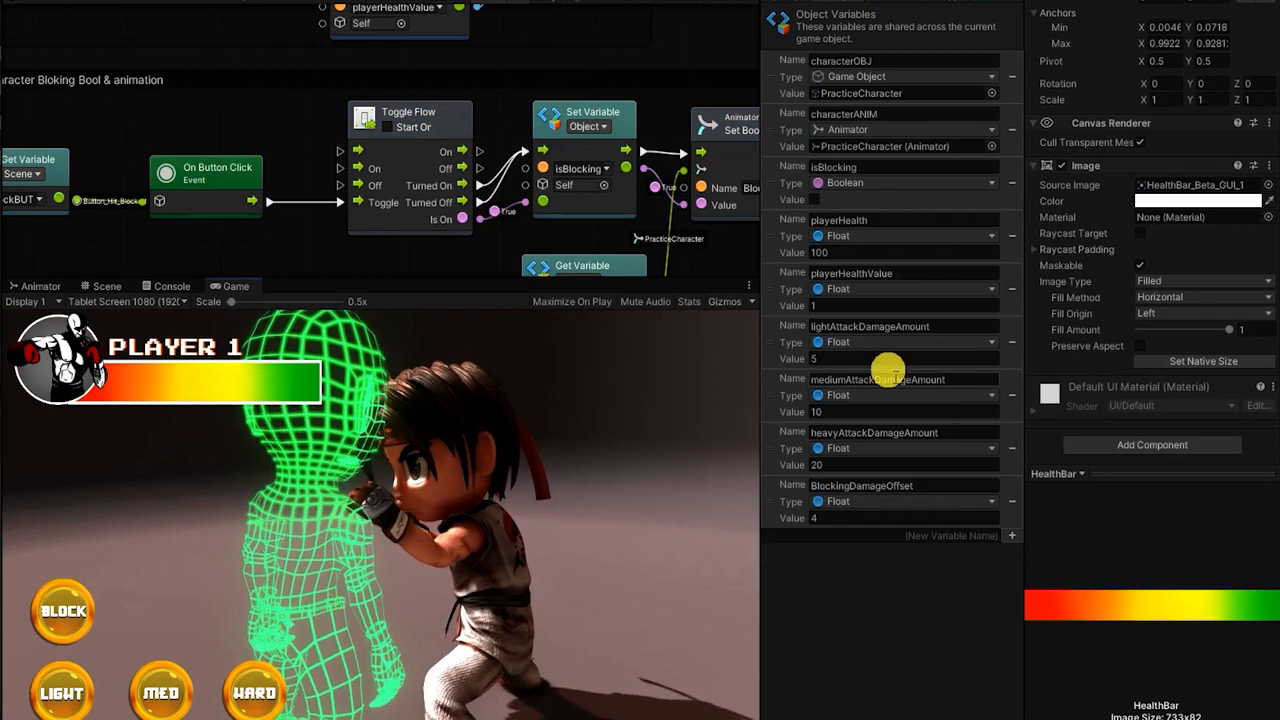
In Play mode, land HARD and MED attacks while toggling blocking with BlockingDamageOffset 4
{"action": "left_click", "coordinate": [253, 690]}
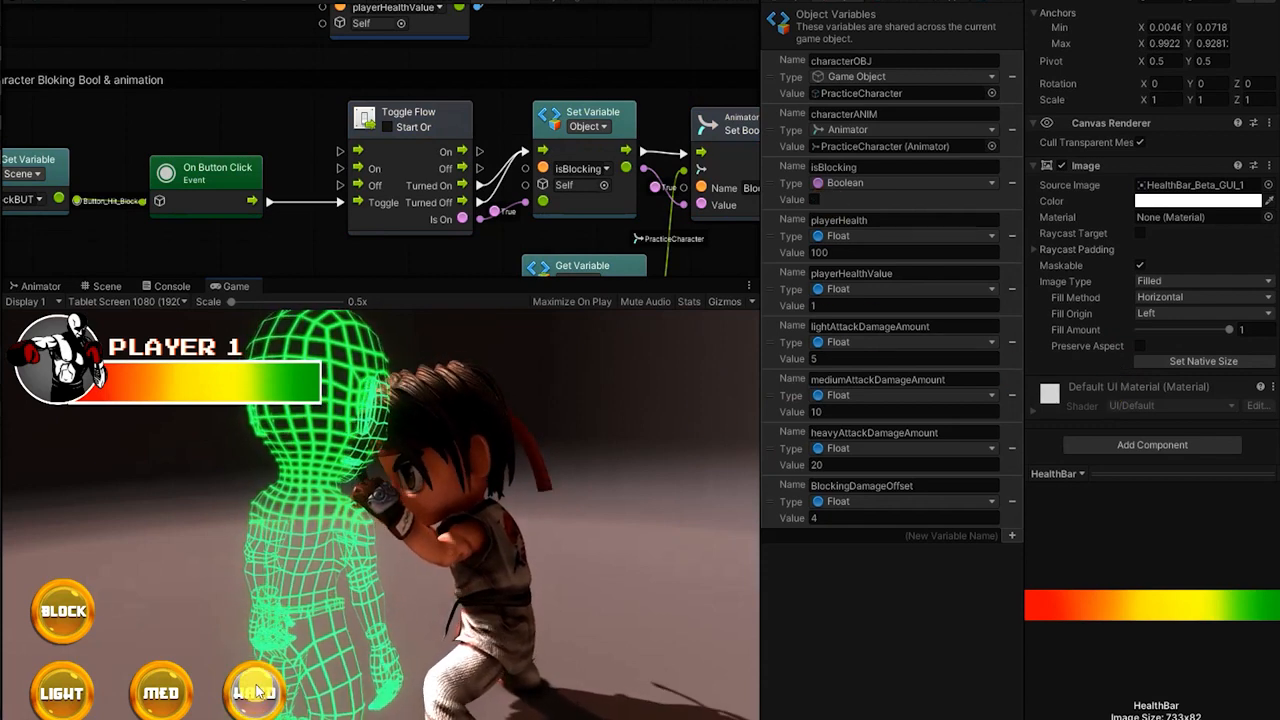
{"action": "left_click", "coordinate": [254, 690]}
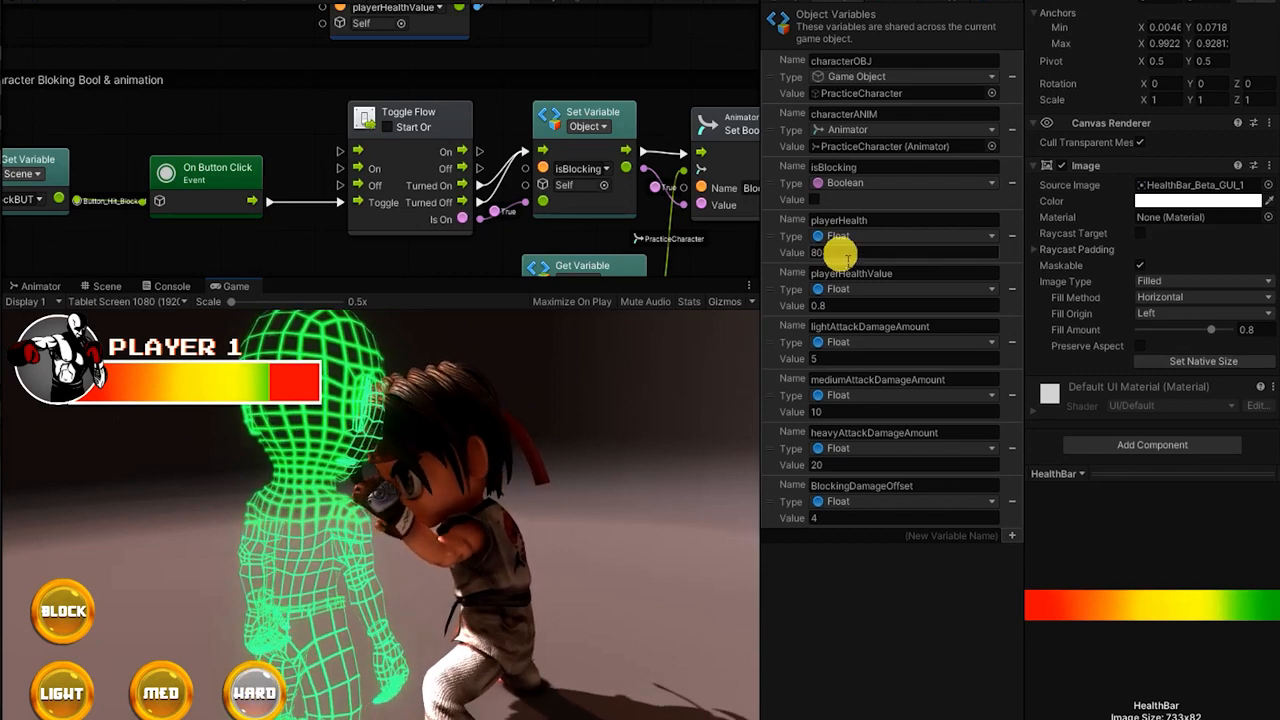
{"action": "left_click", "coordinate": [62, 611]}
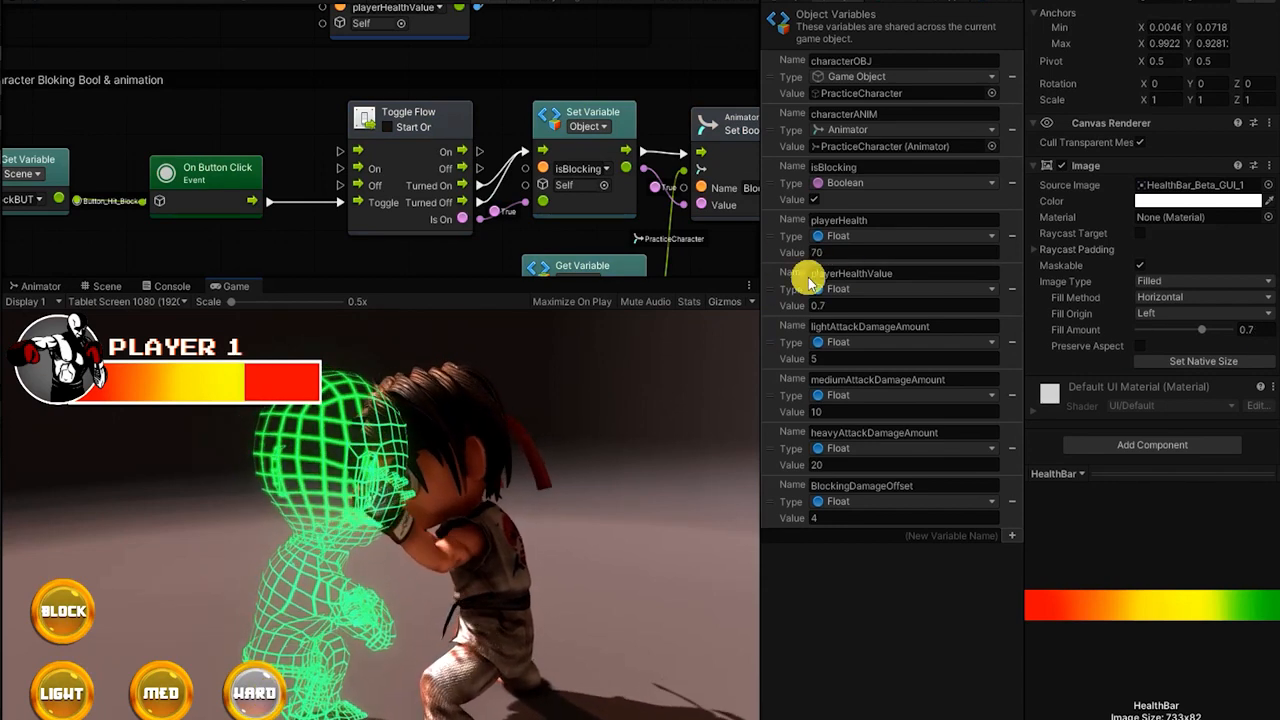
{"action": "left_click", "coordinate": [62, 611]}
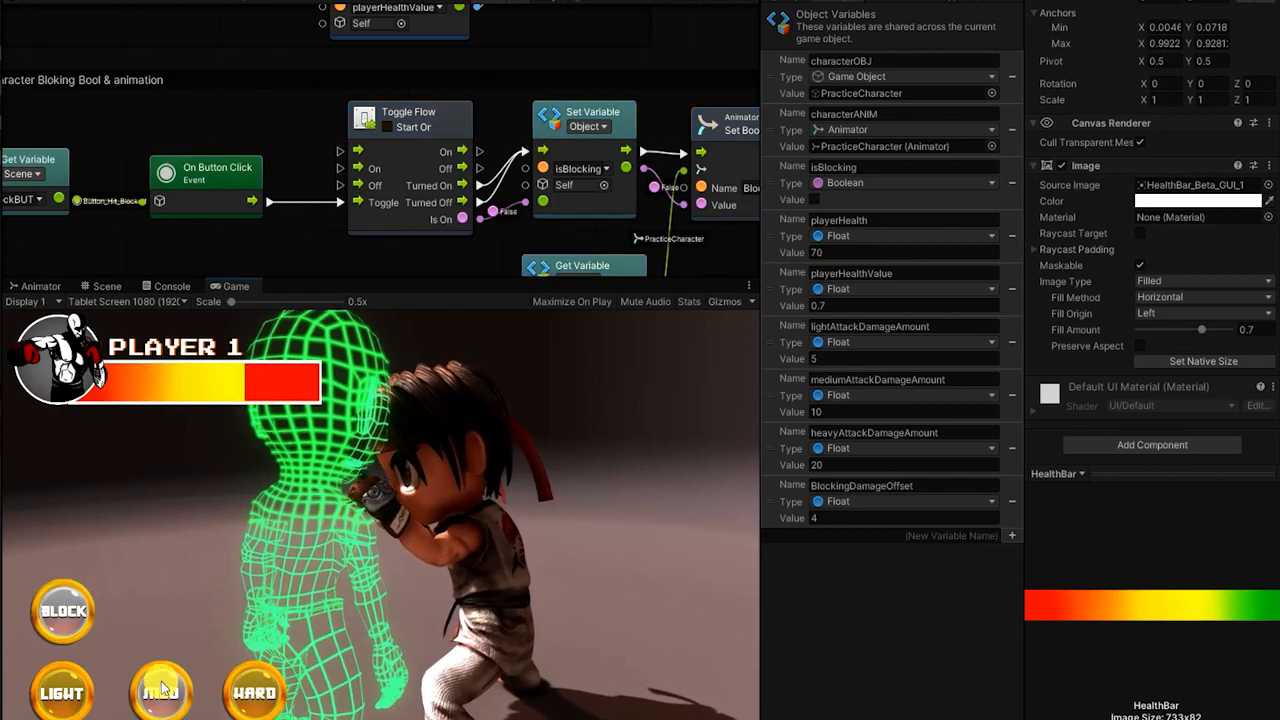
{"action": "left_click", "coordinate": [160, 690]}
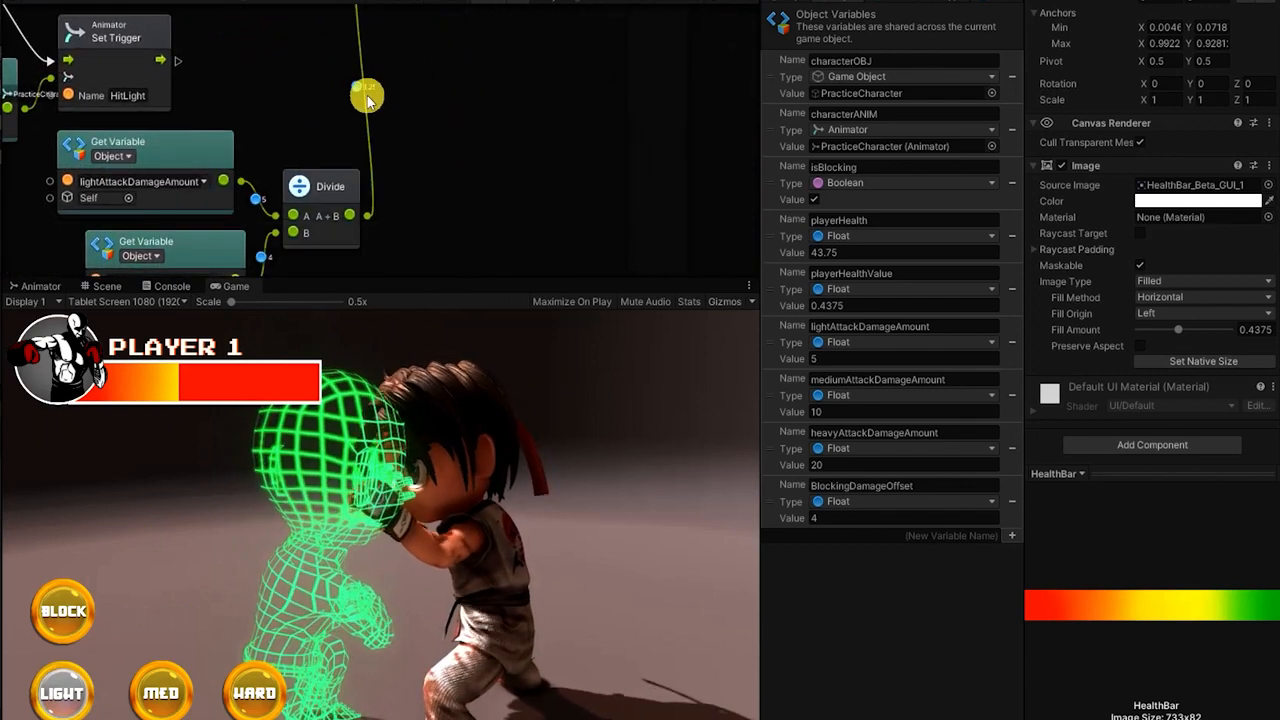
Land blocked LIGHT attacks that each remove only 1.25 health
{"action": "left_click", "coordinate": [62, 691]}
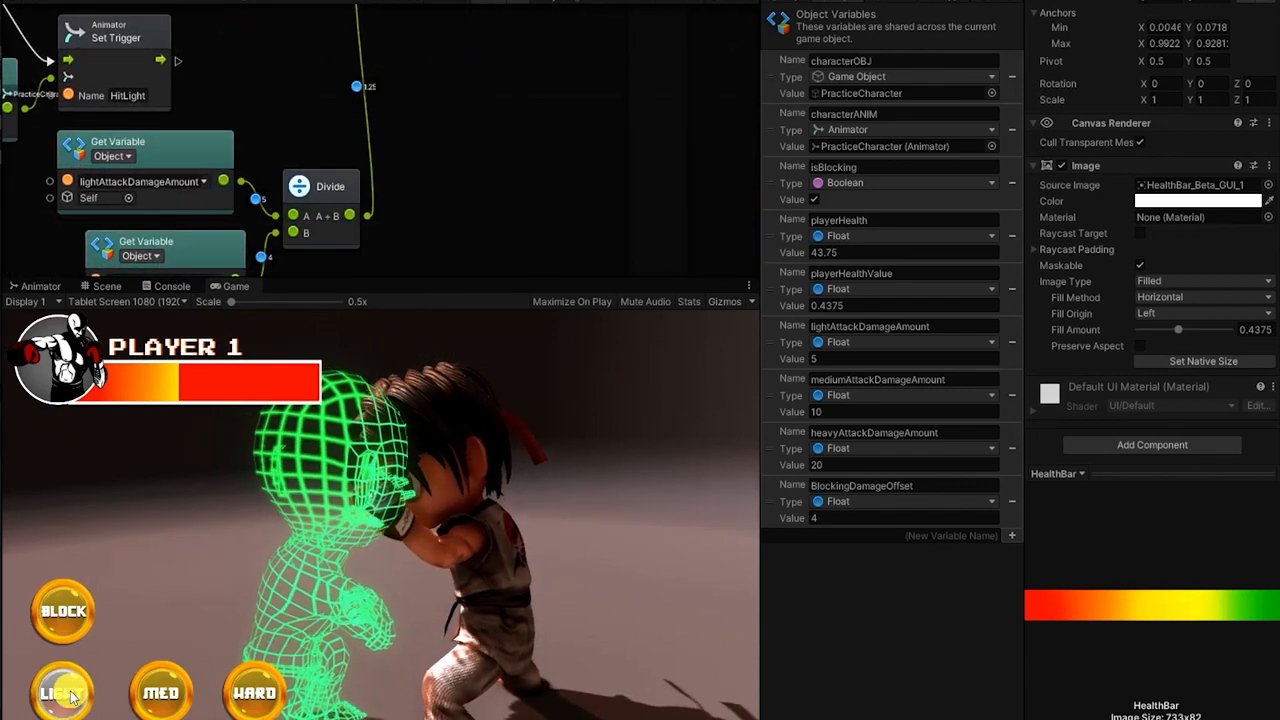
{"action": "left_click", "coordinate": [62, 690]}
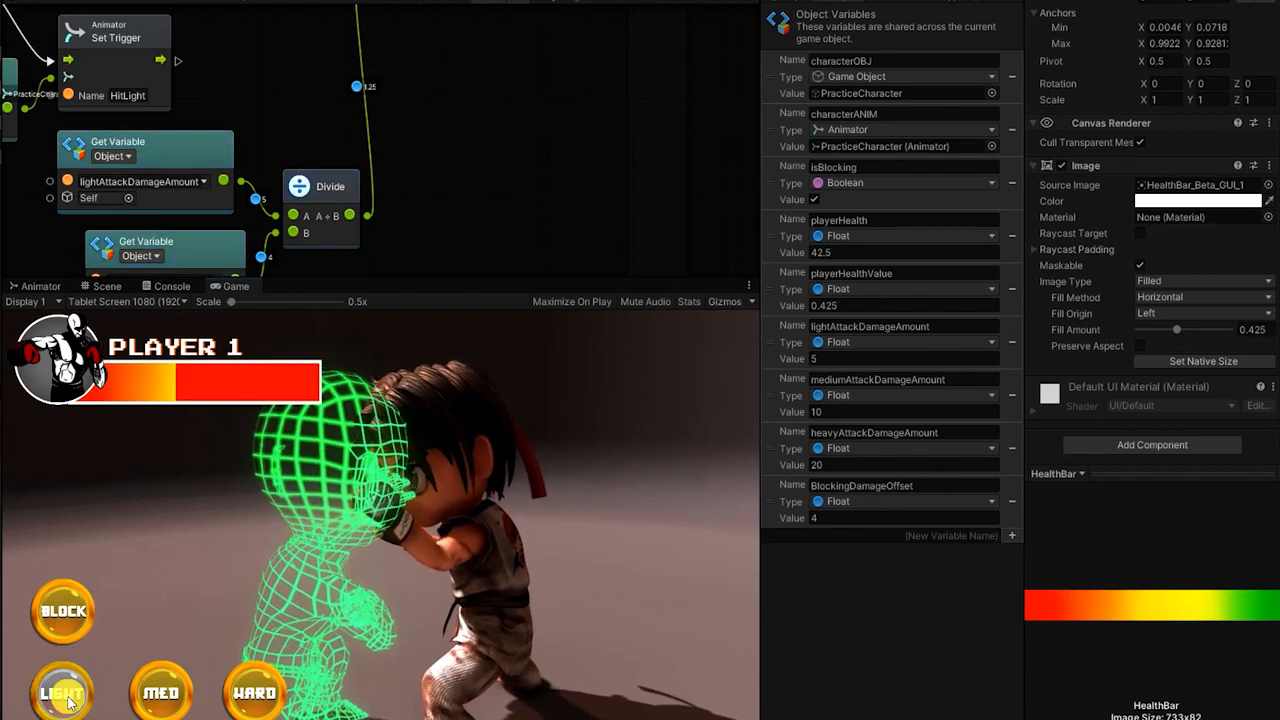
{"action": "left_click", "coordinate": [62, 692]}
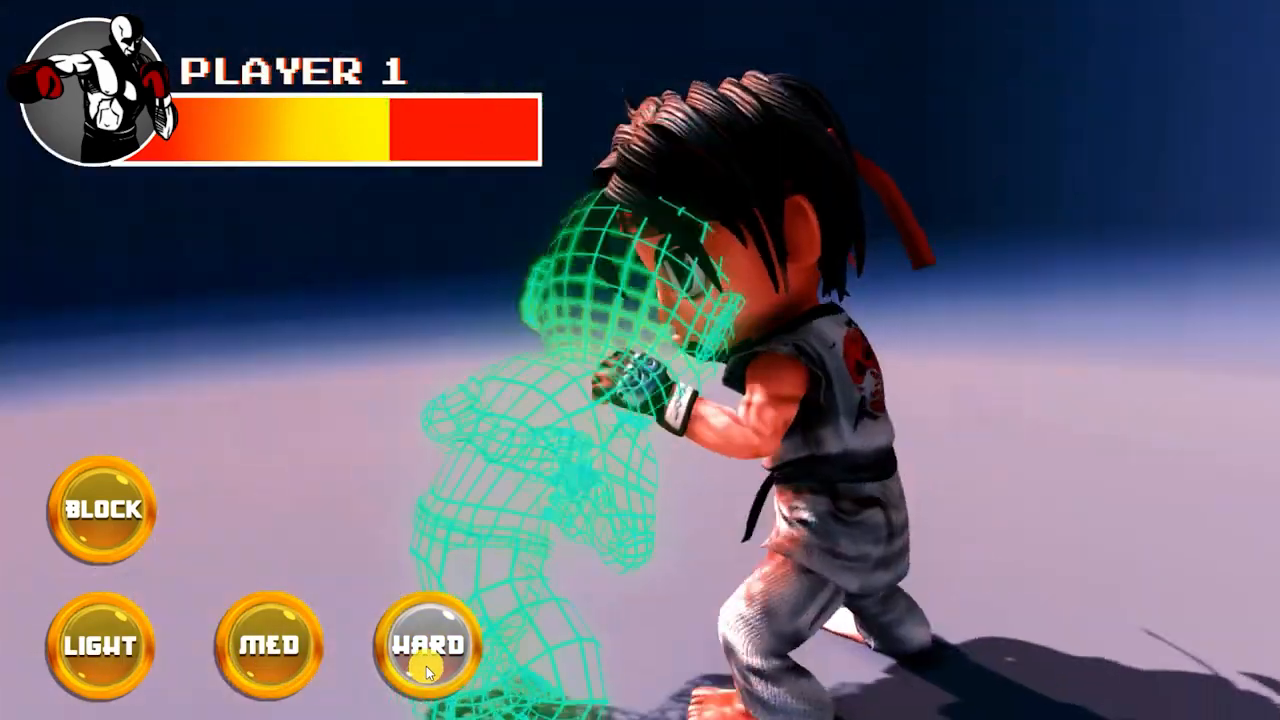
In the maximized Game view, land a HARD attack that shrinks the PLAYER 1 bar
{"action": "left_click", "coordinate": [427, 645]}
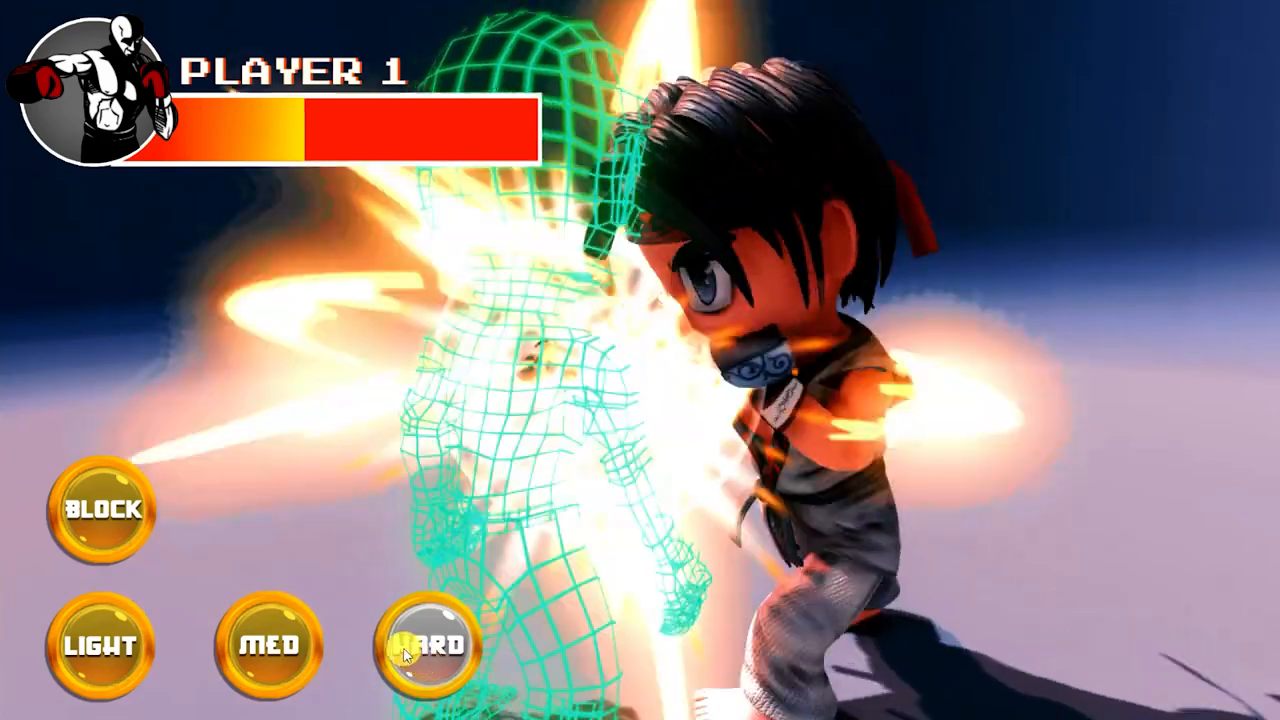